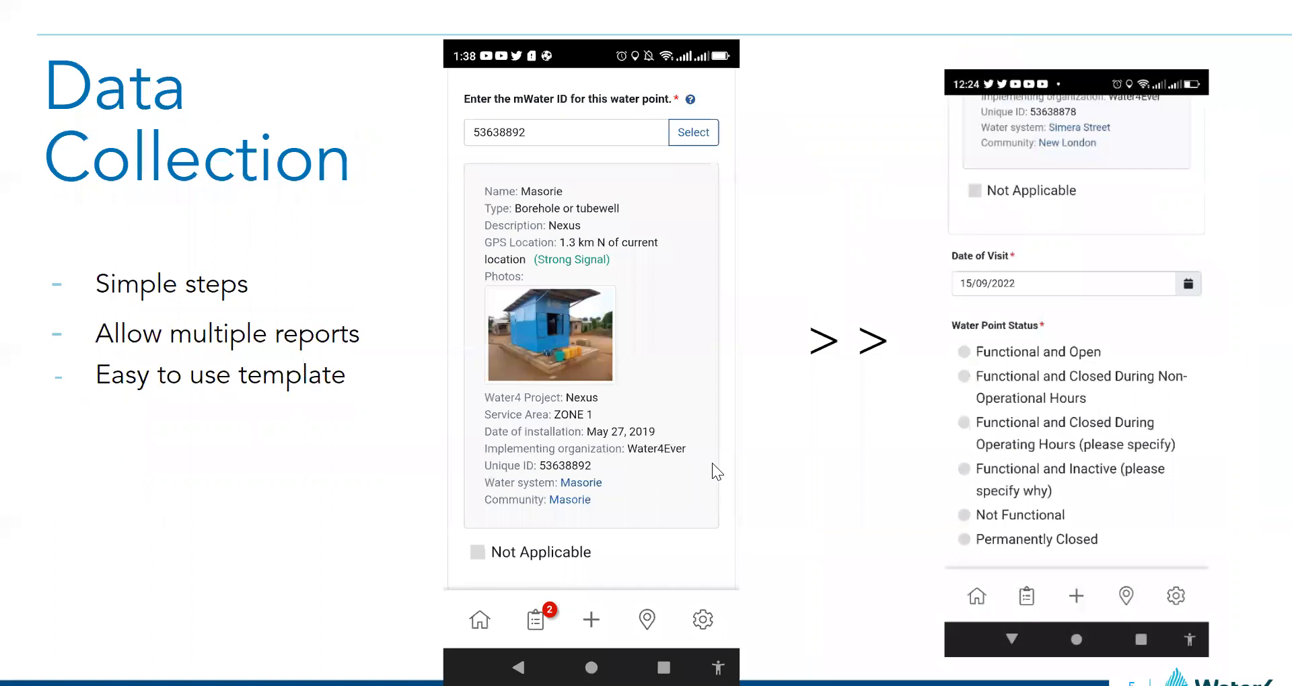
mouse_move(712, 480)
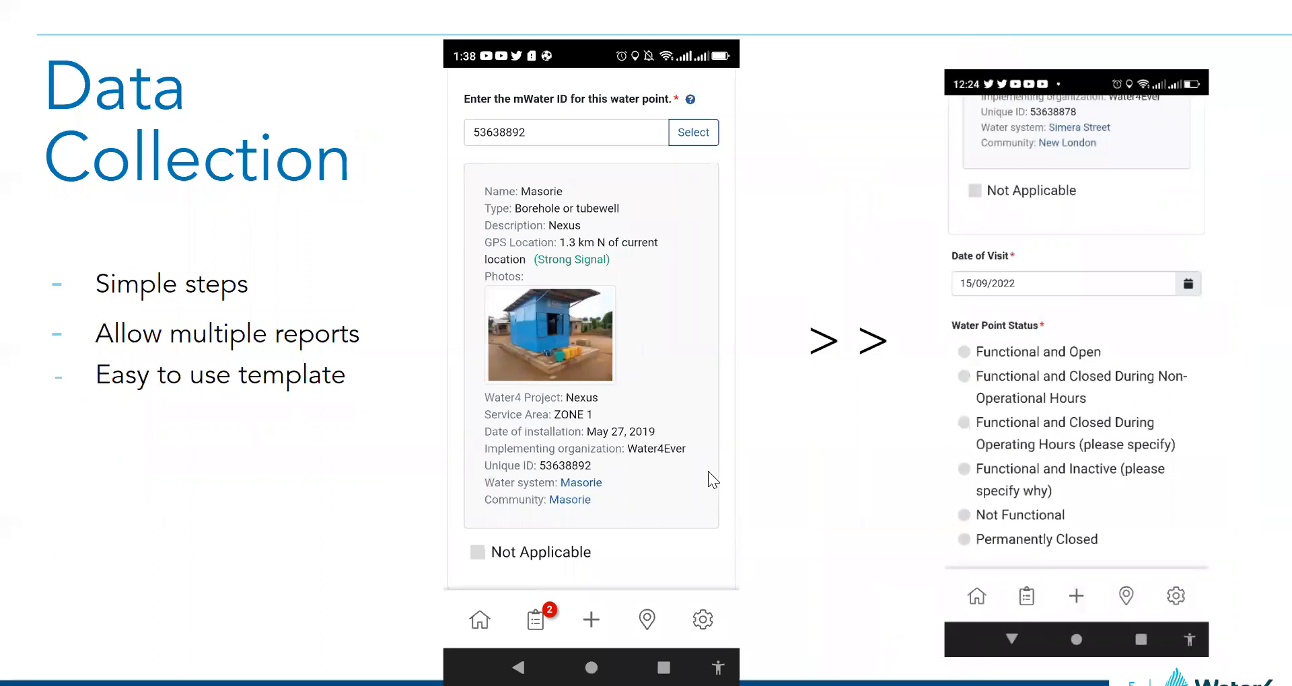
mouse_move(773, 419)
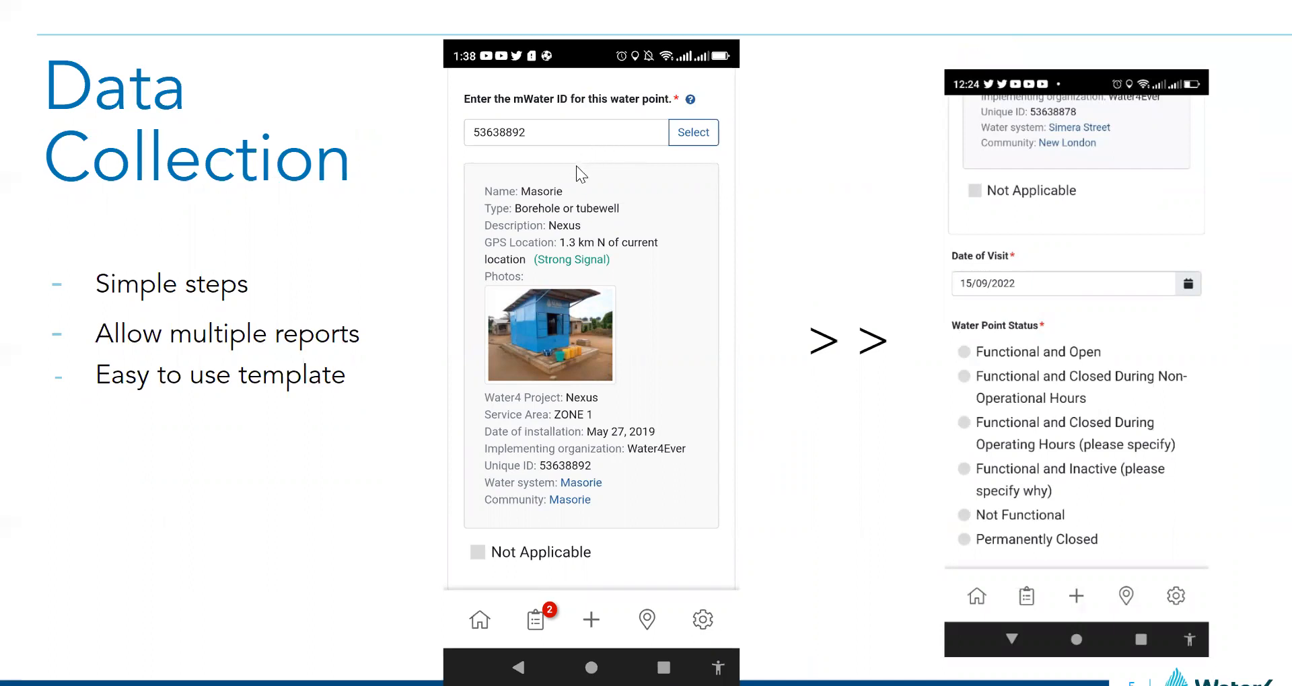
mouse_move(588, 207)
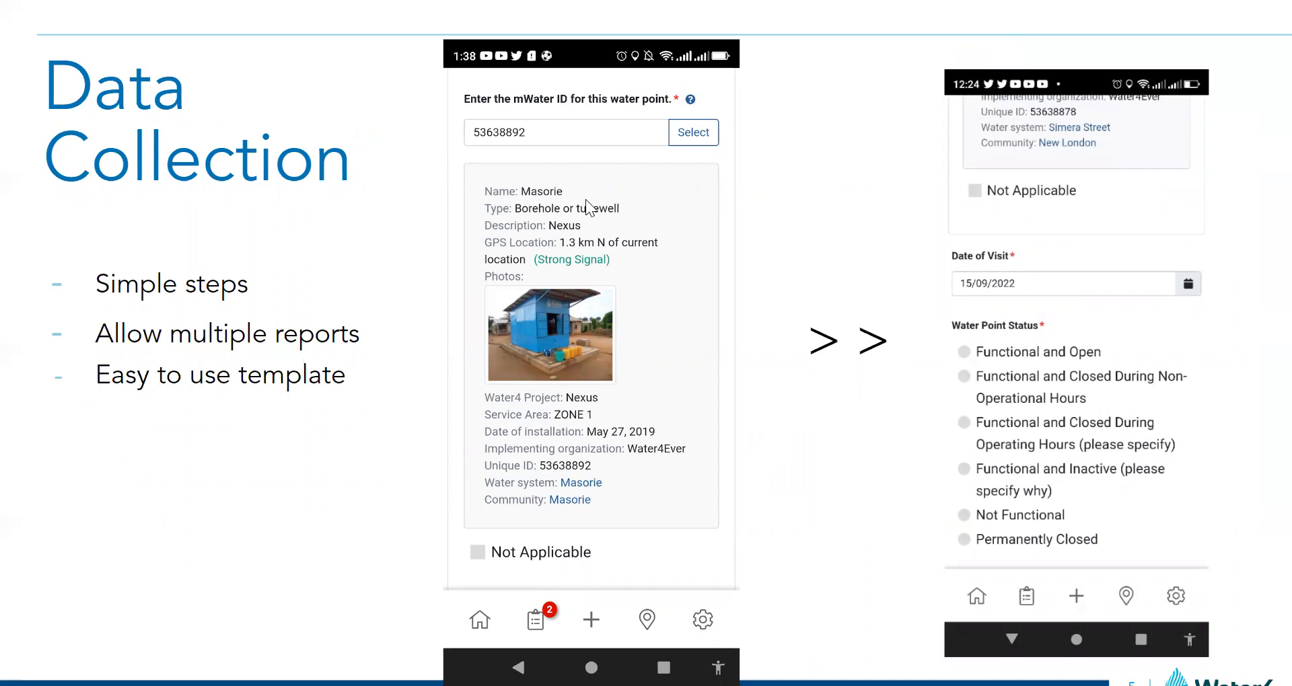
mouse_move(585, 221)
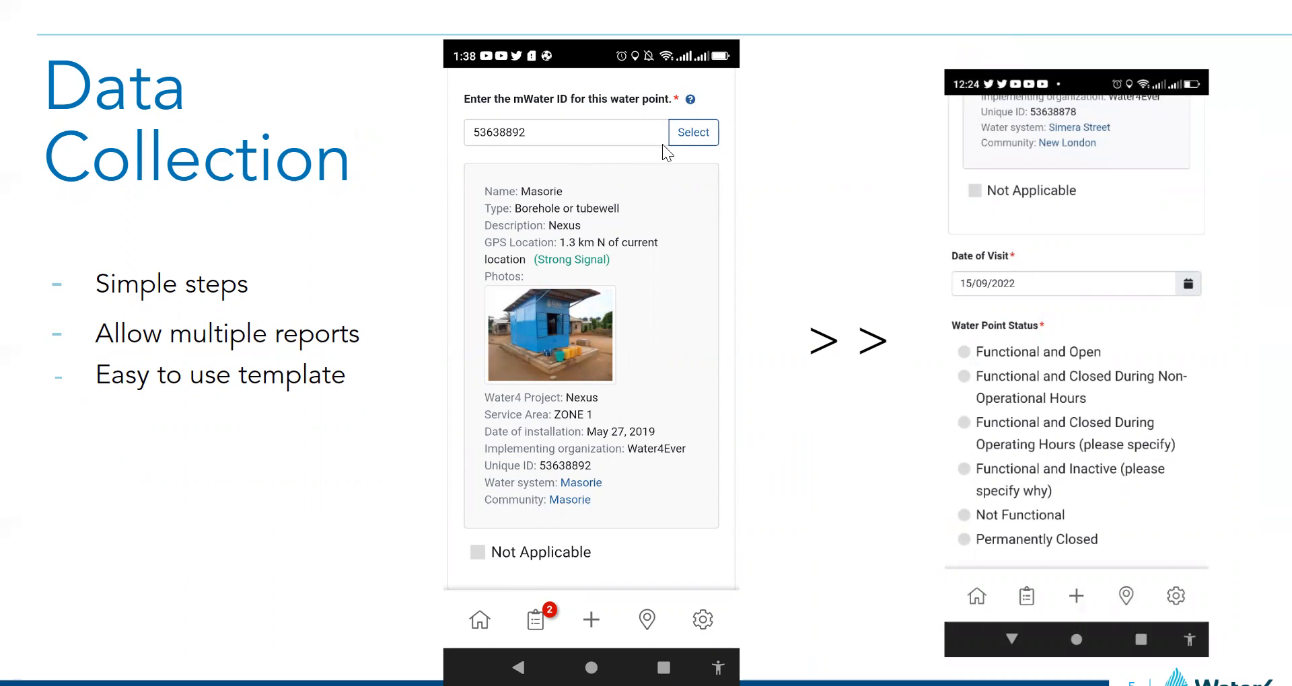
mouse_move(653, 156)
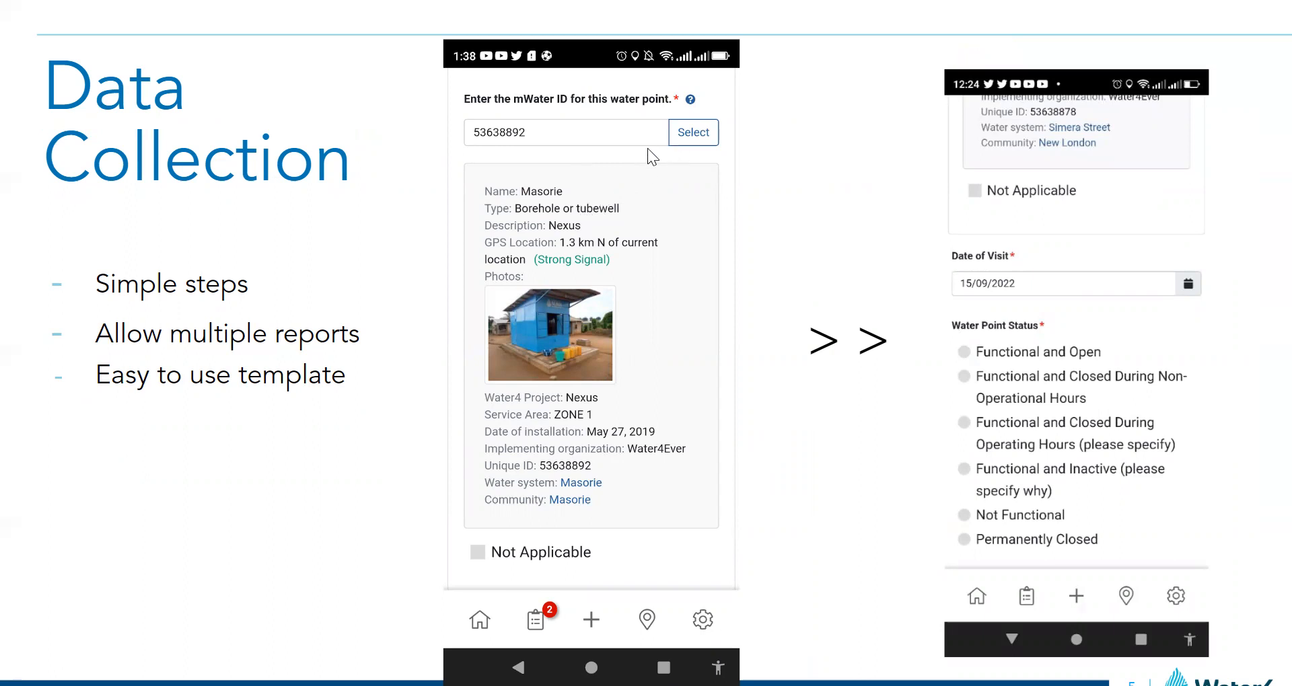
mouse_move(592, 230)
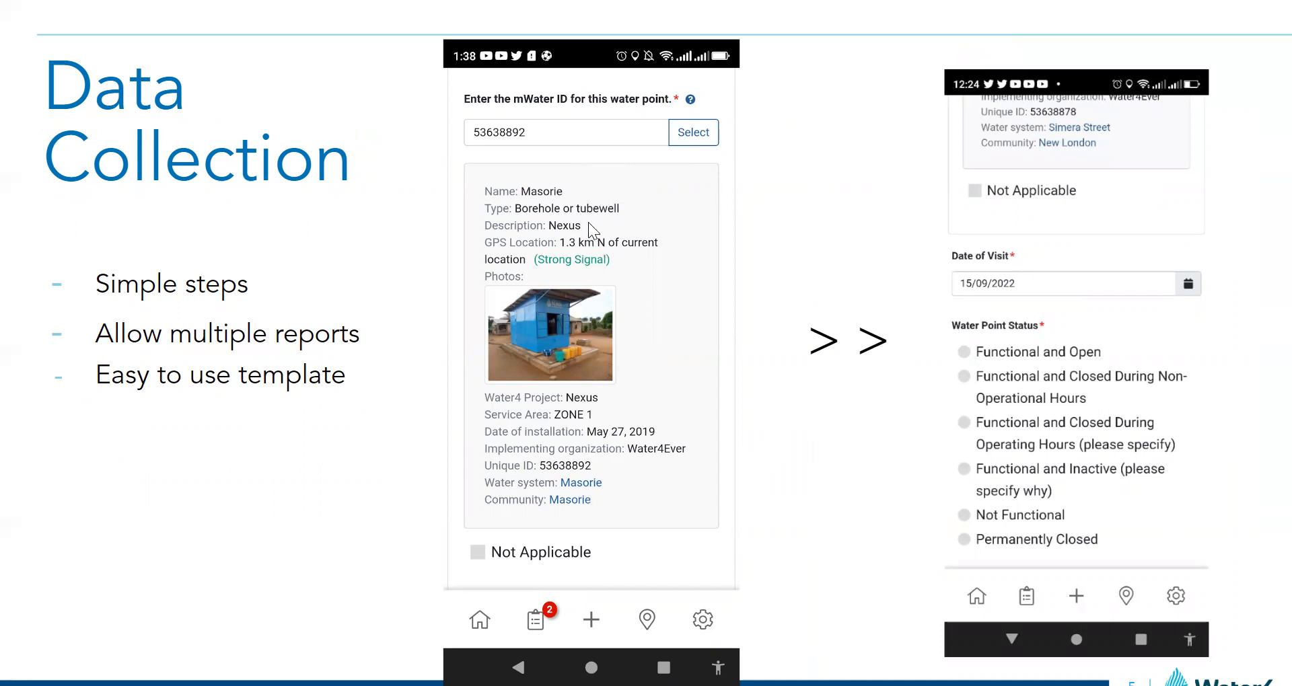
mouse_move(560, 200)
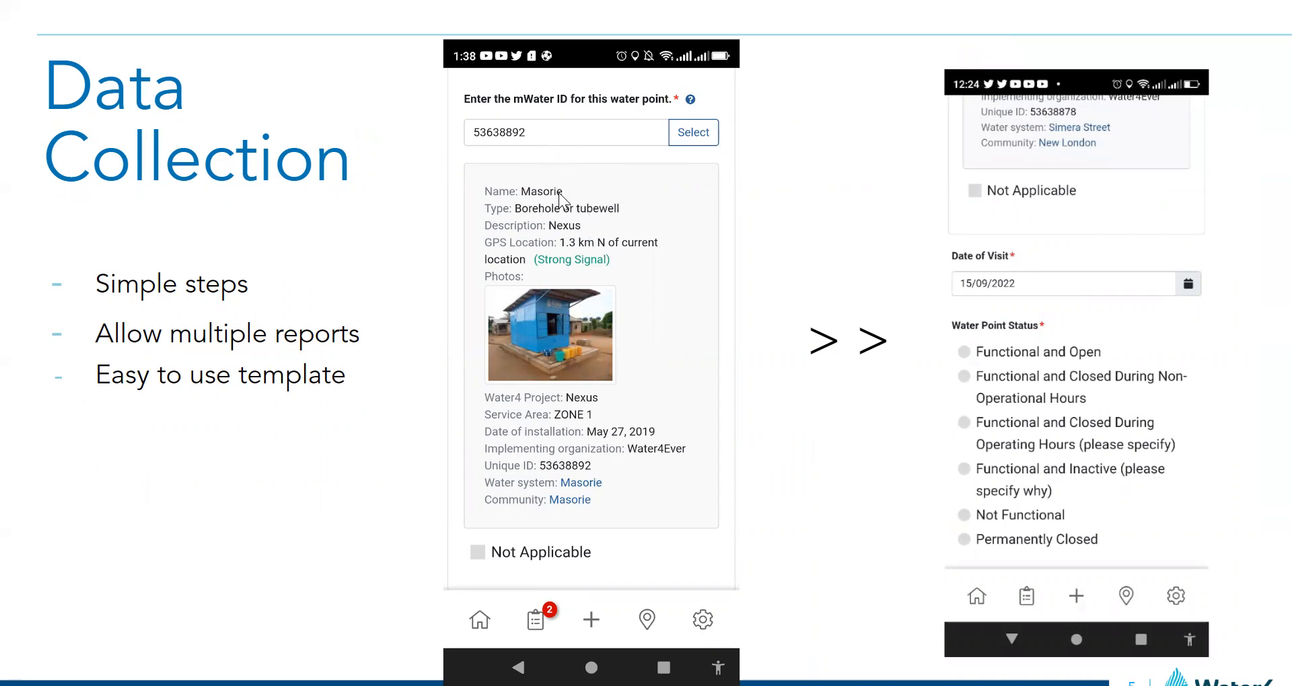
mouse_move(1072, 354)
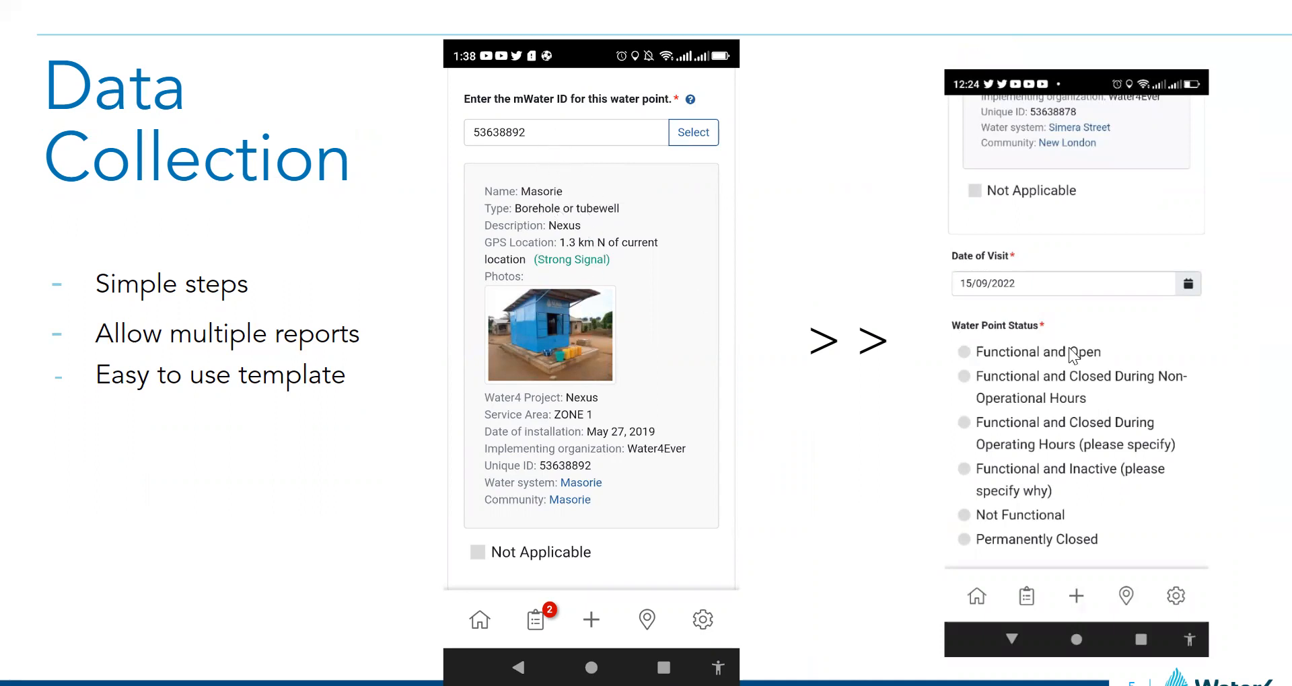
mouse_move(1034, 237)
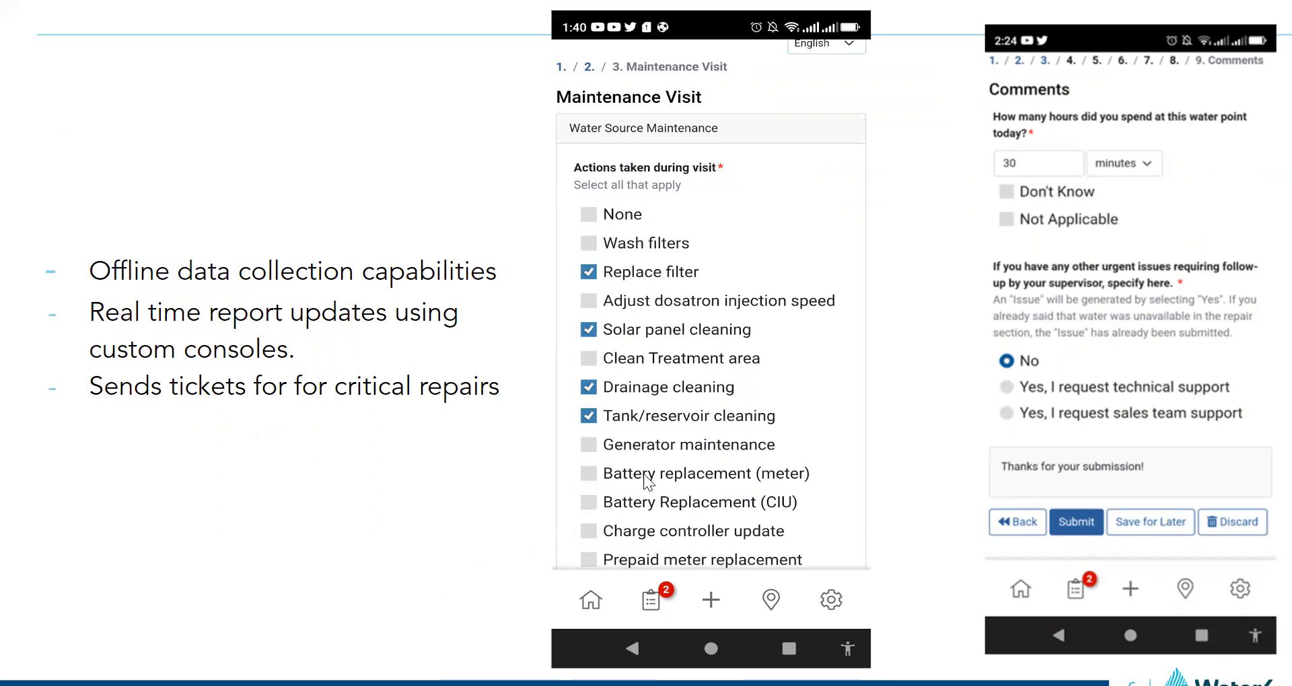
mouse_move(696, 536)
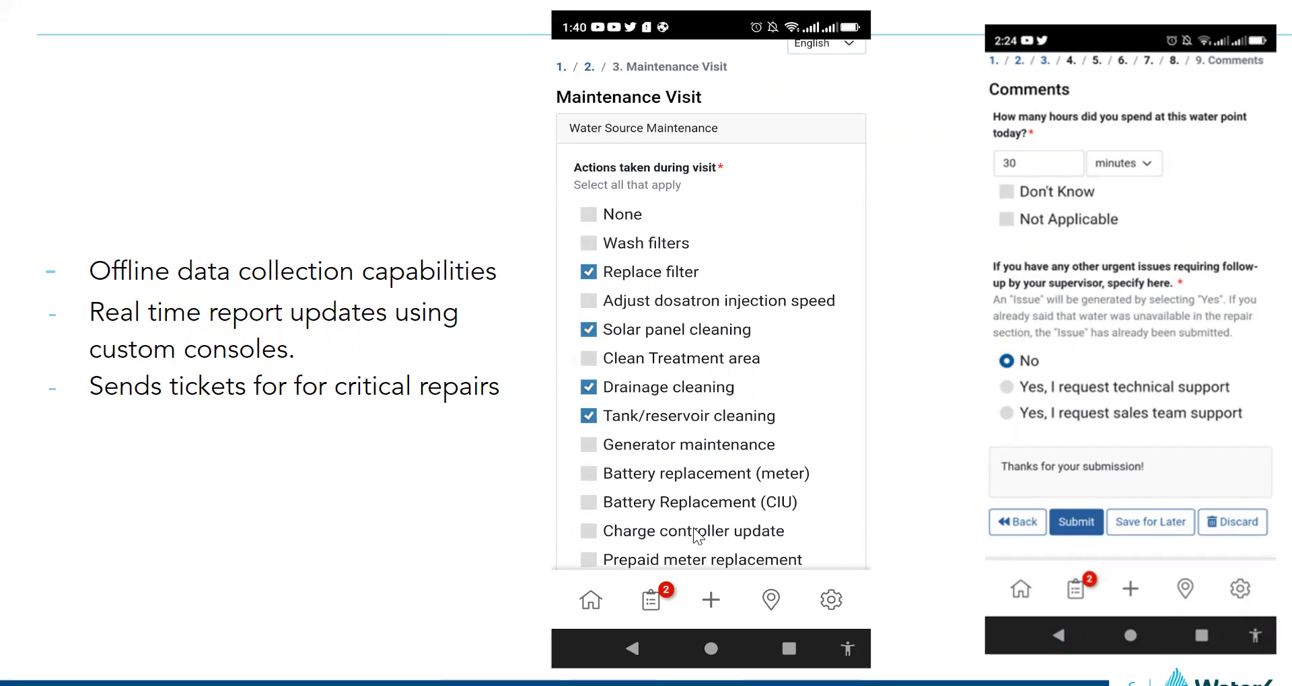
mouse_move(712, 483)
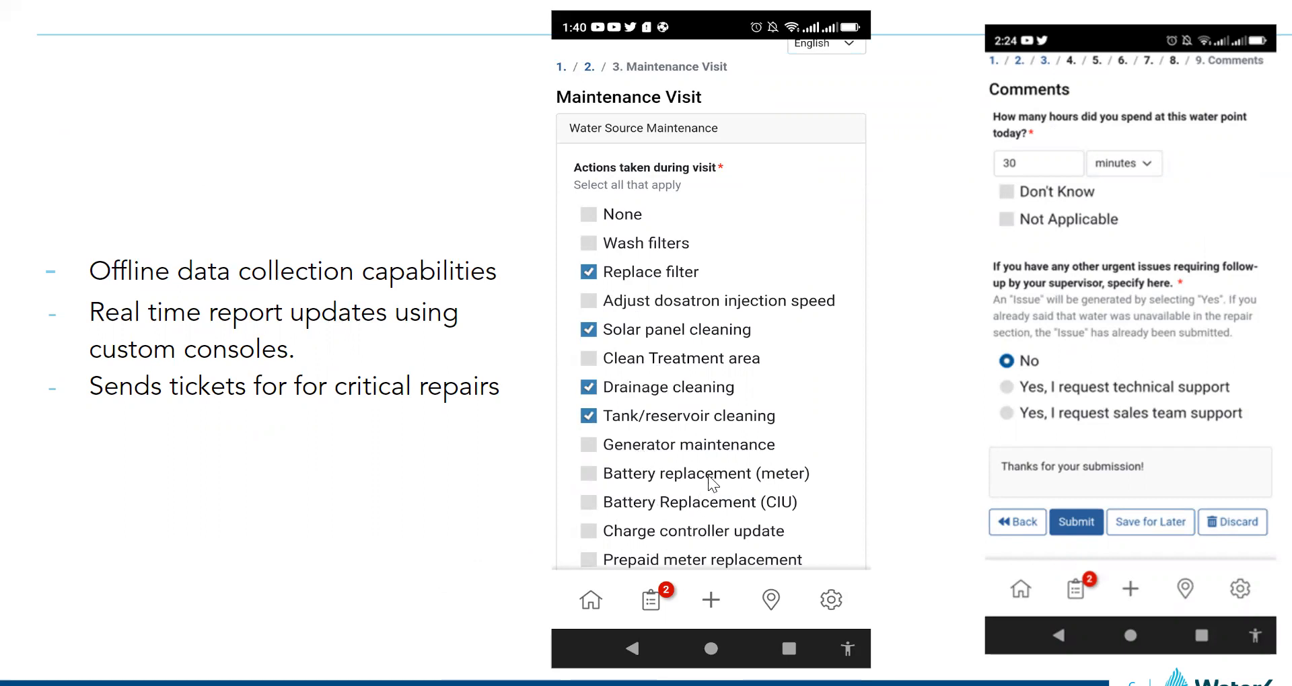
mouse_move(682, 443)
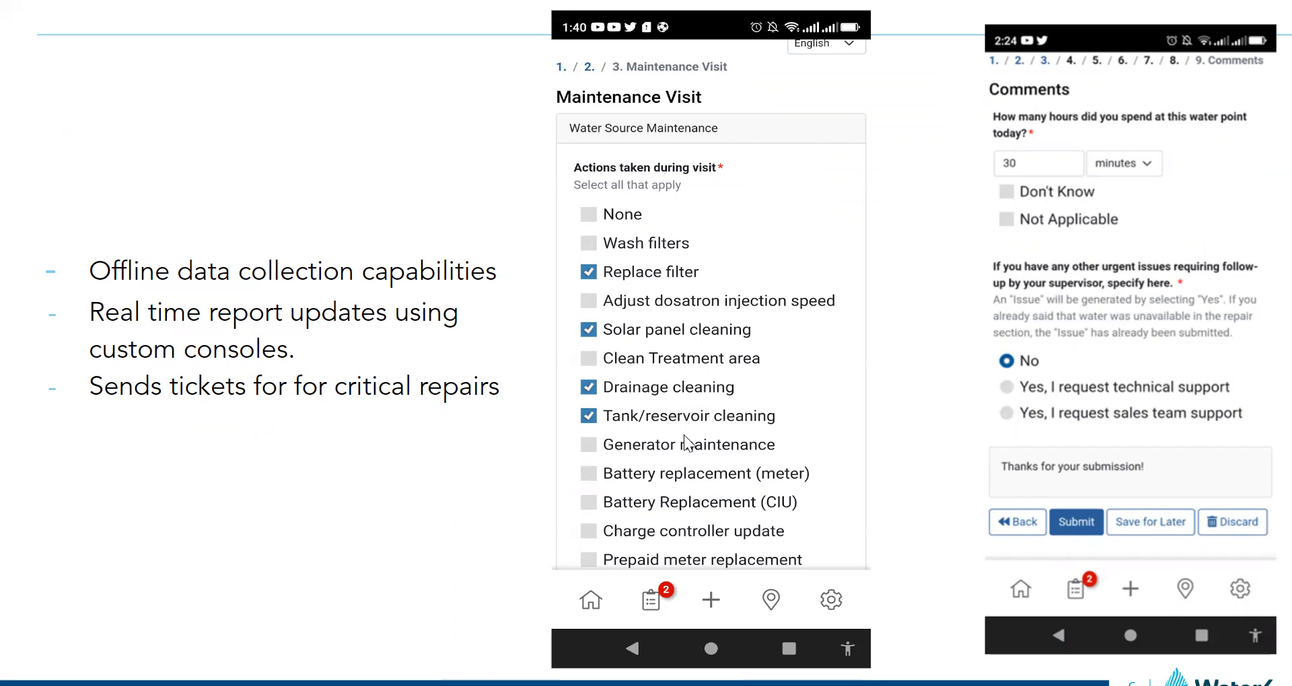
mouse_move(642, 446)
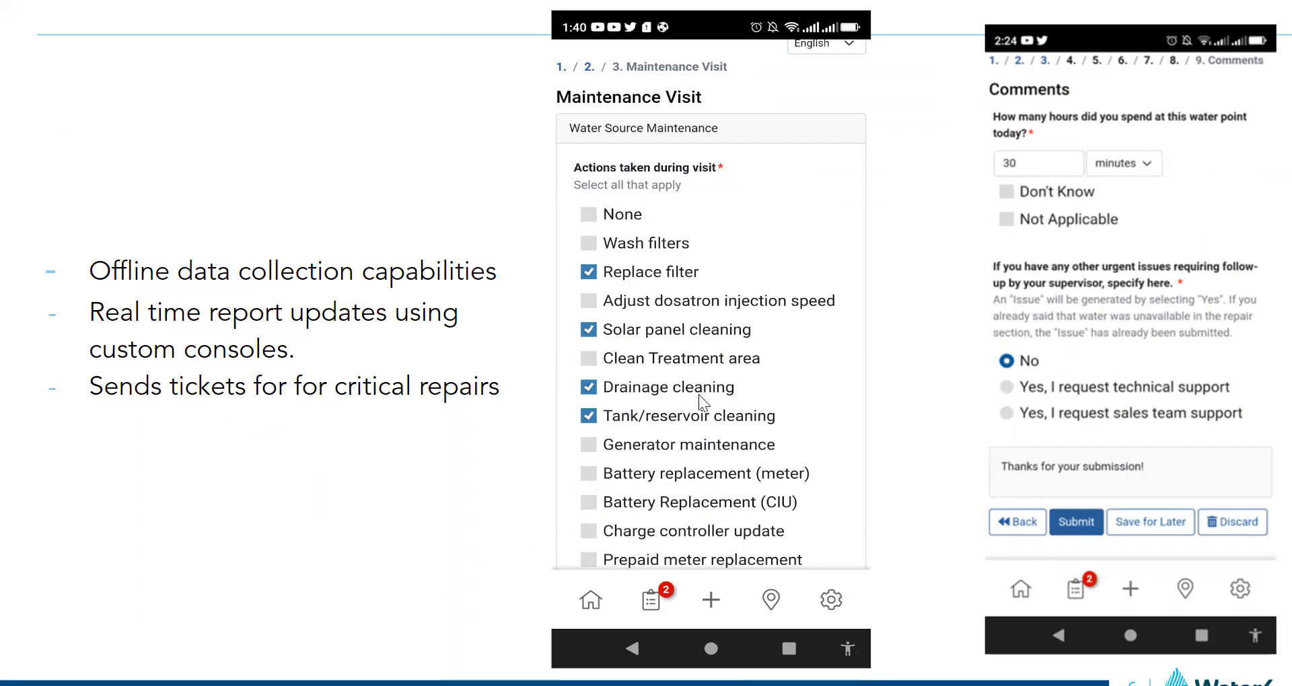
mouse_move(700, 329)
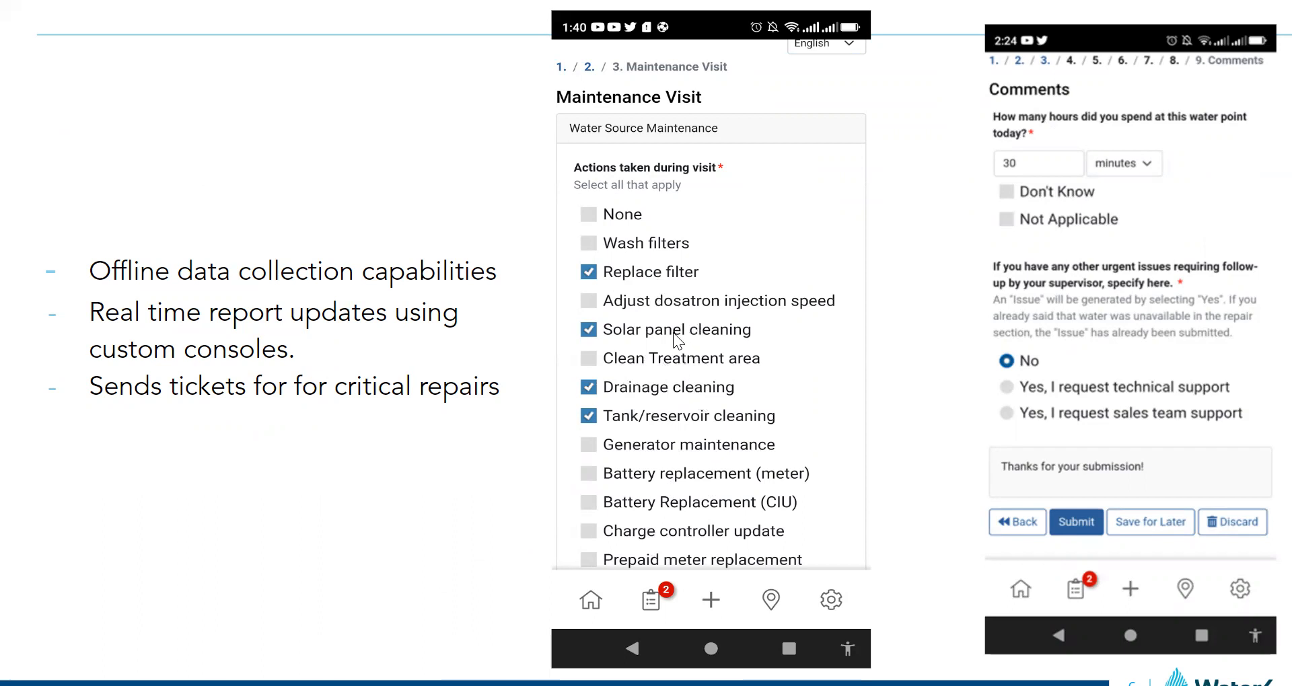
mouse_move(666, 347)
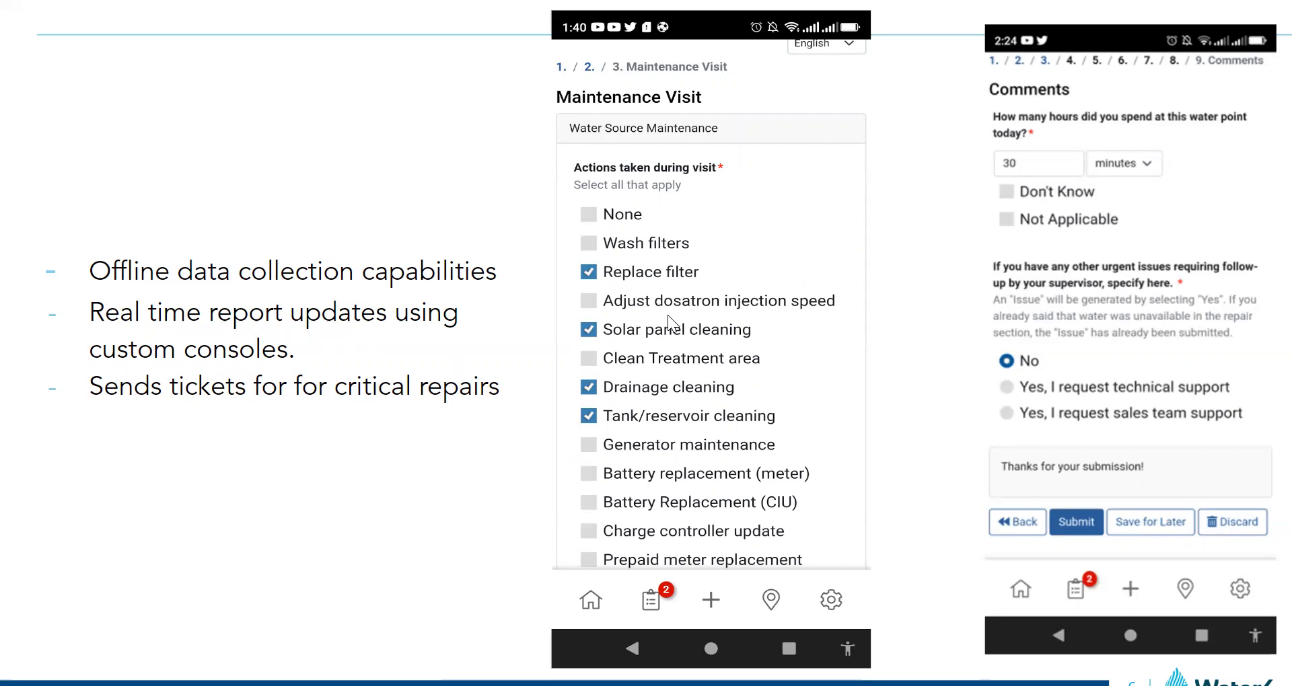
mouse_move(662, 343)
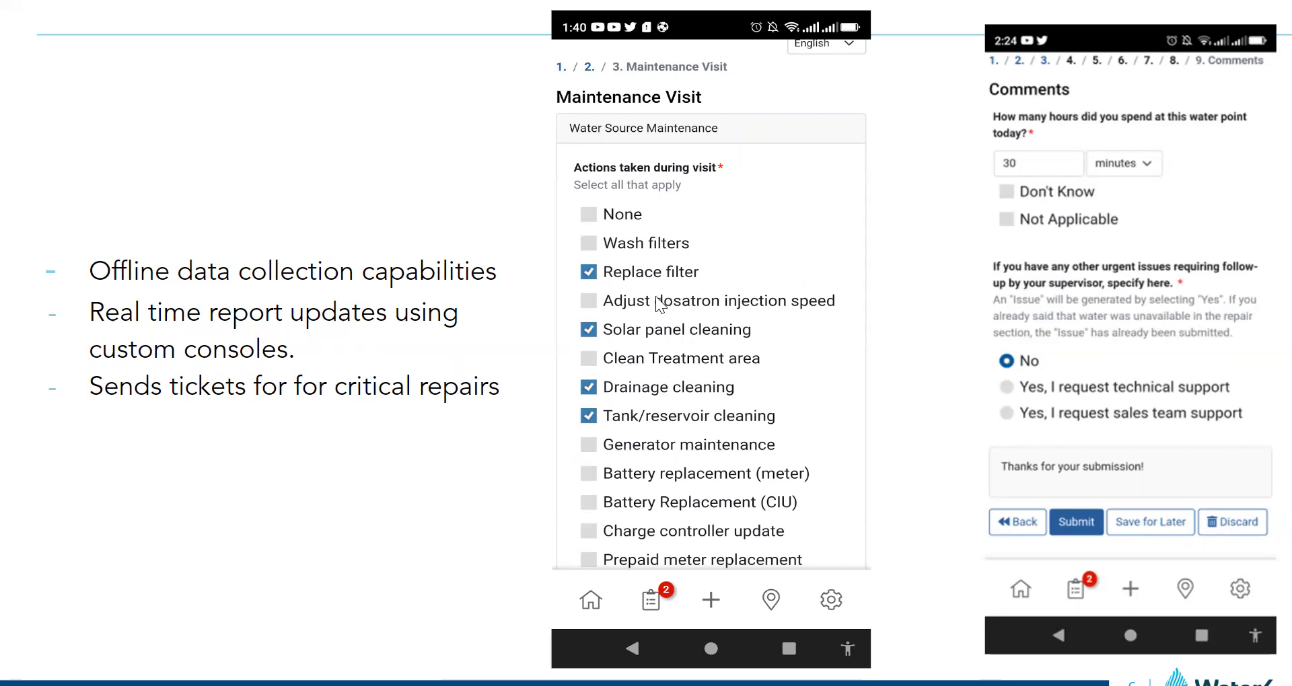
mouse_move(663, 311)
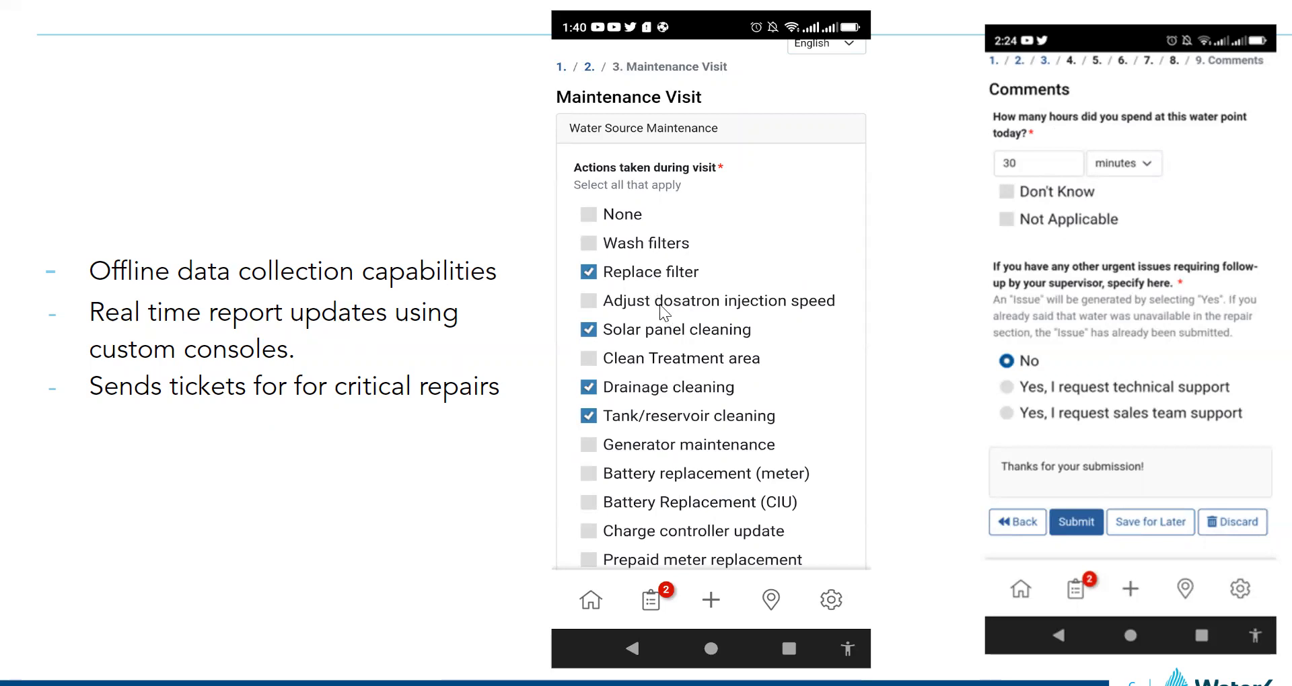
mouse_move(441, 288)
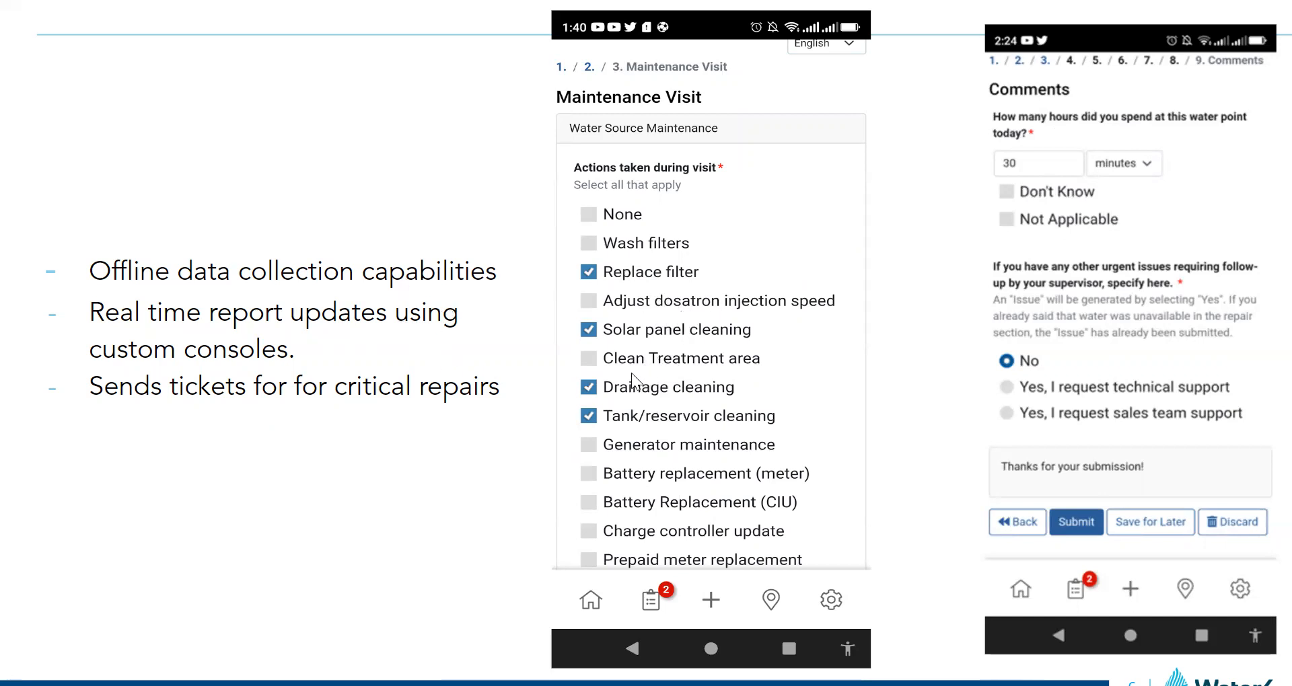
mouse_move(676, 366)
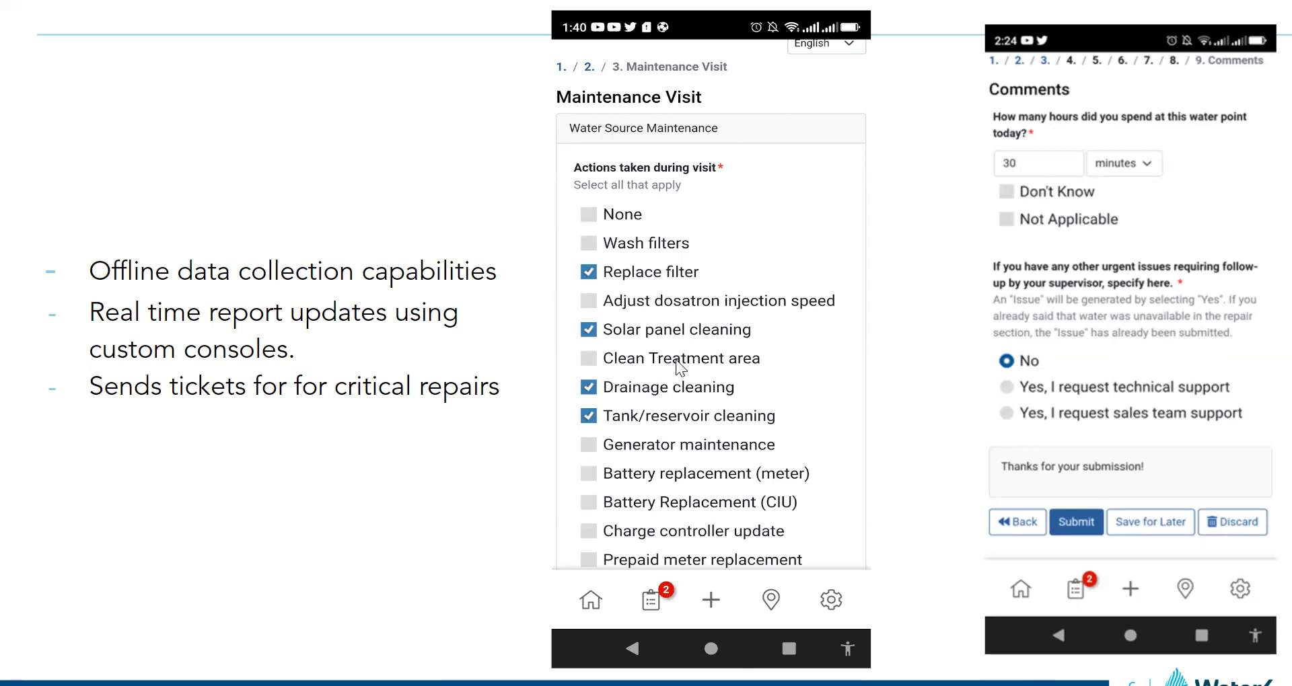
mouse_move(652, 375)
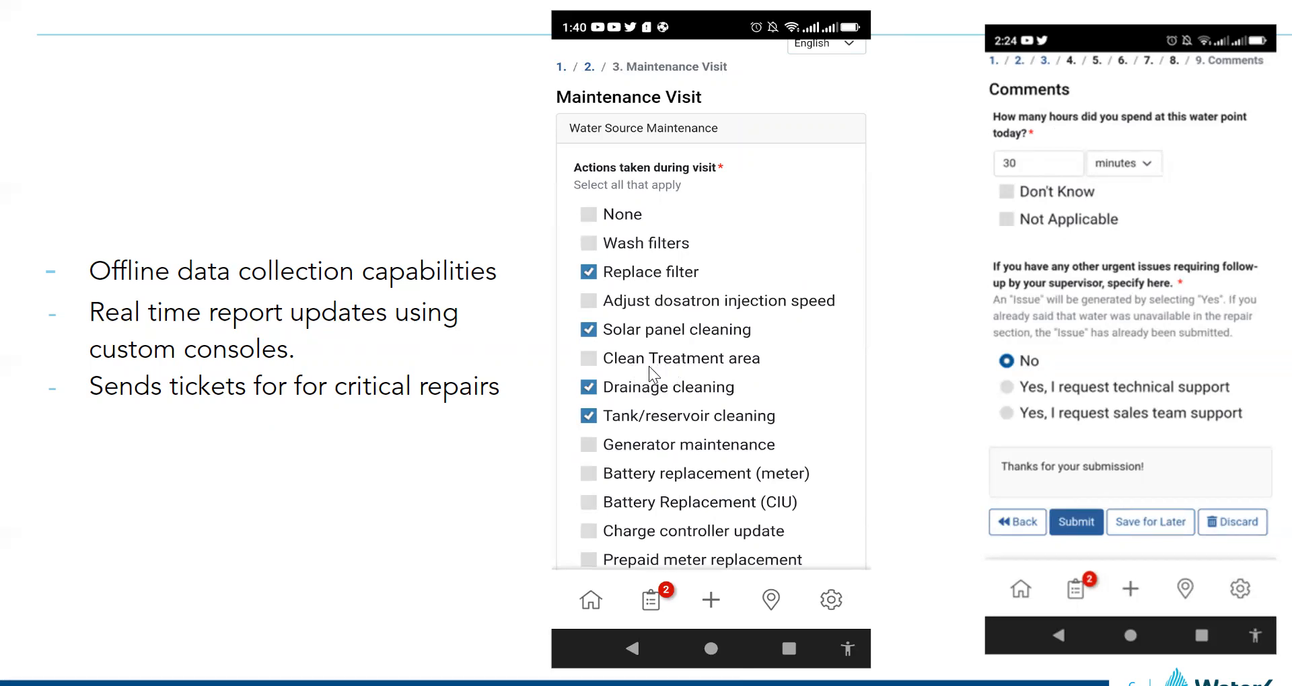
mouse_move(654, 356)
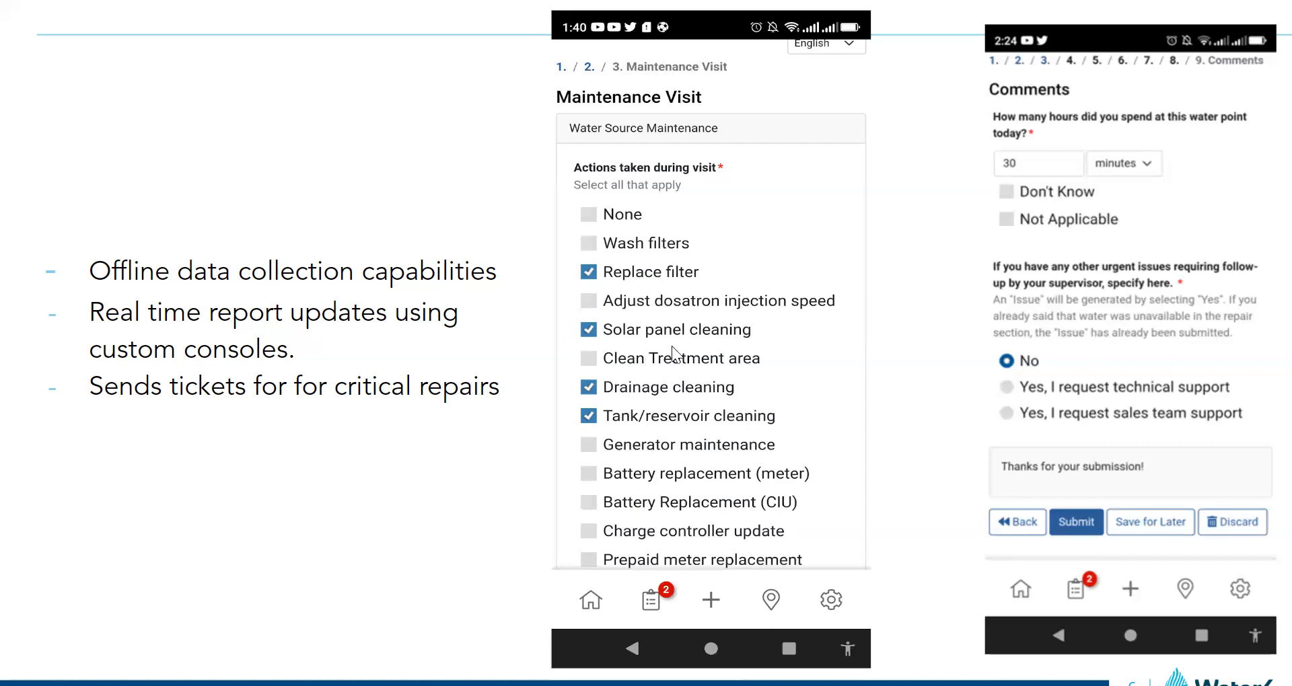
mouse_move(667, 345)
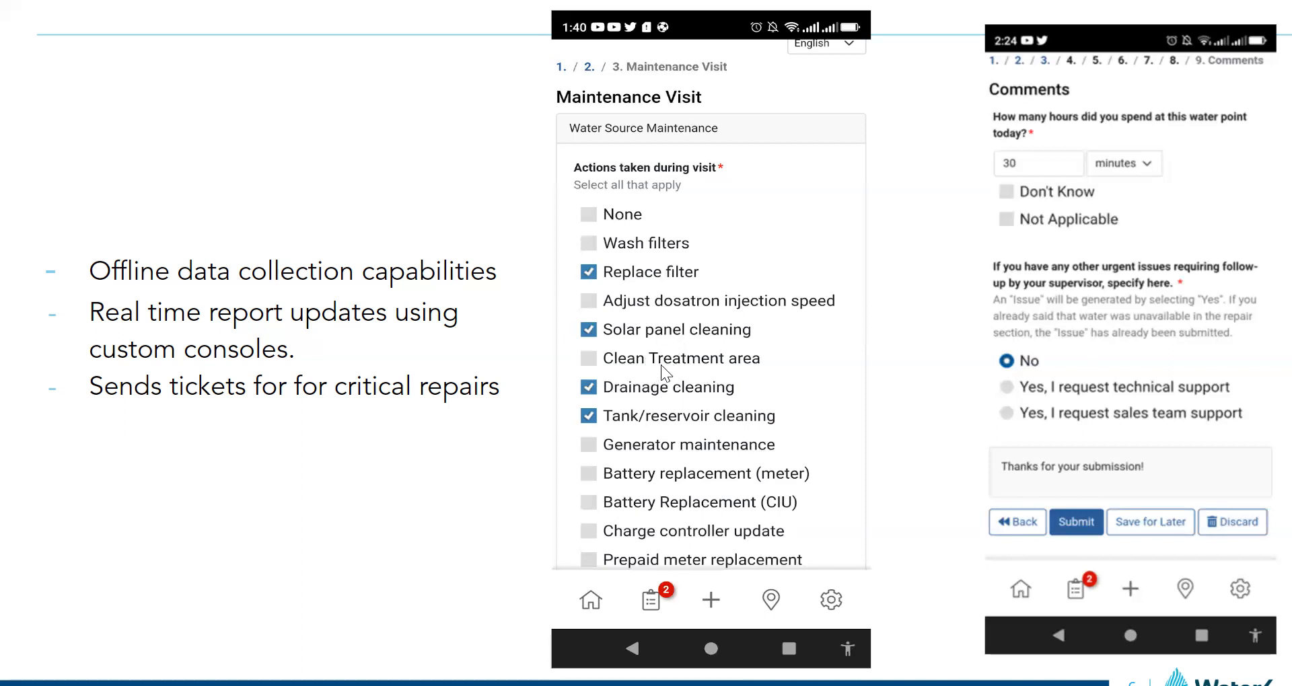
mouse_move(689, 390)
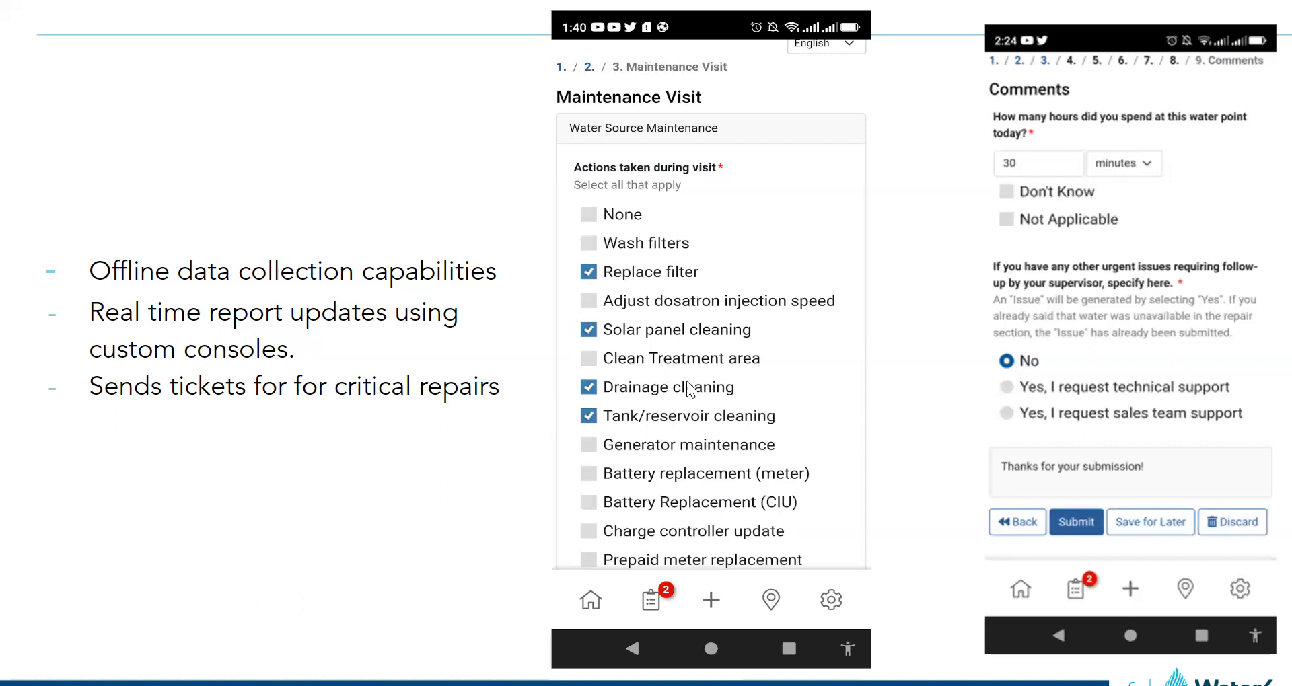
mouse_move(672, 381)
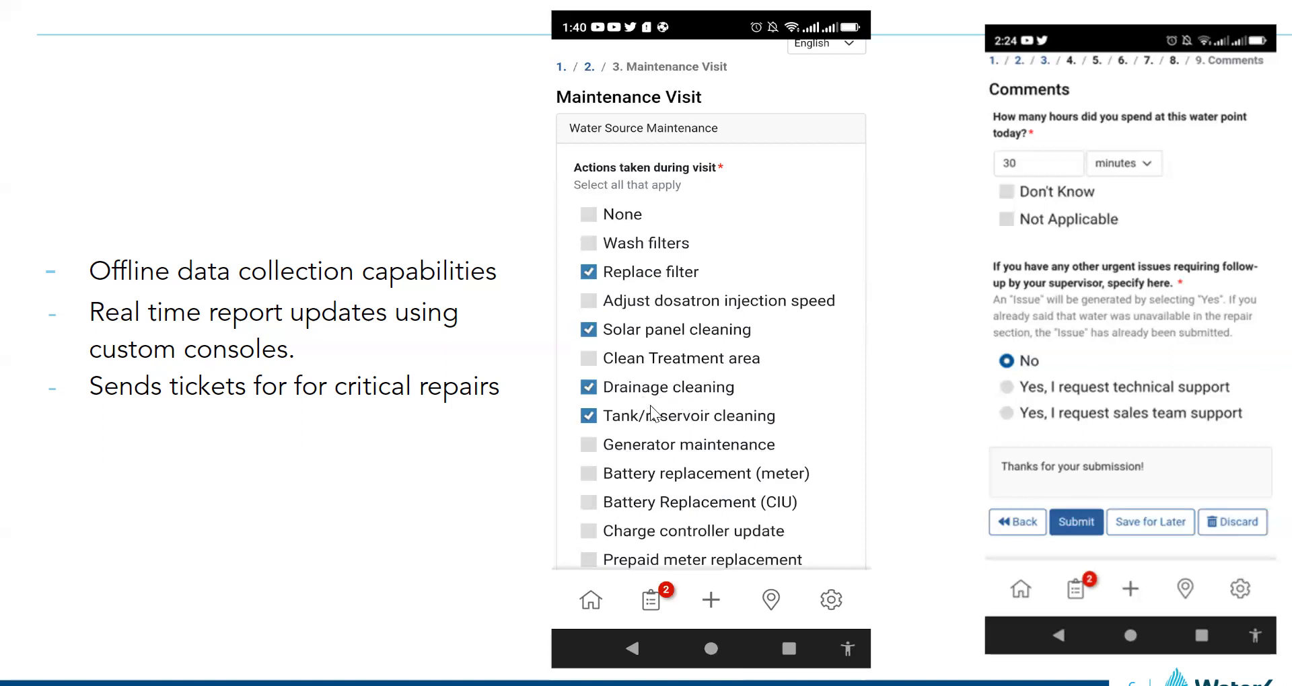
mouse_move(674, 440)
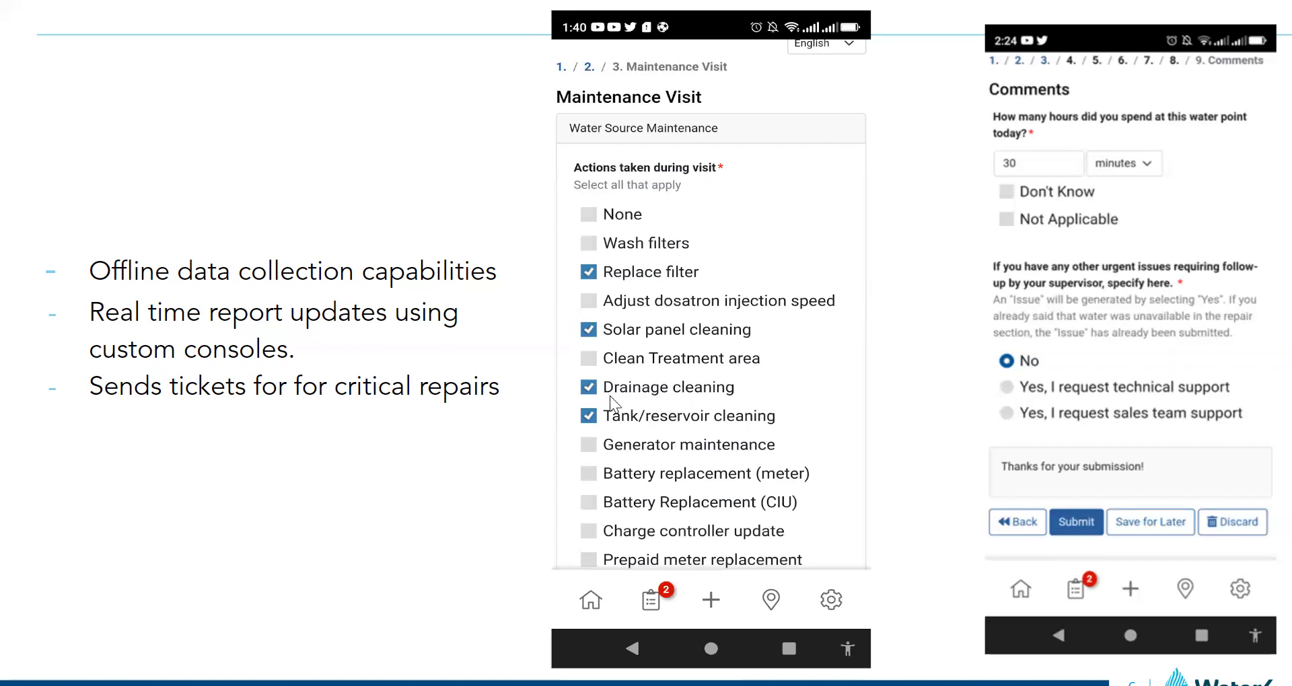
mouse_move(669, 439)
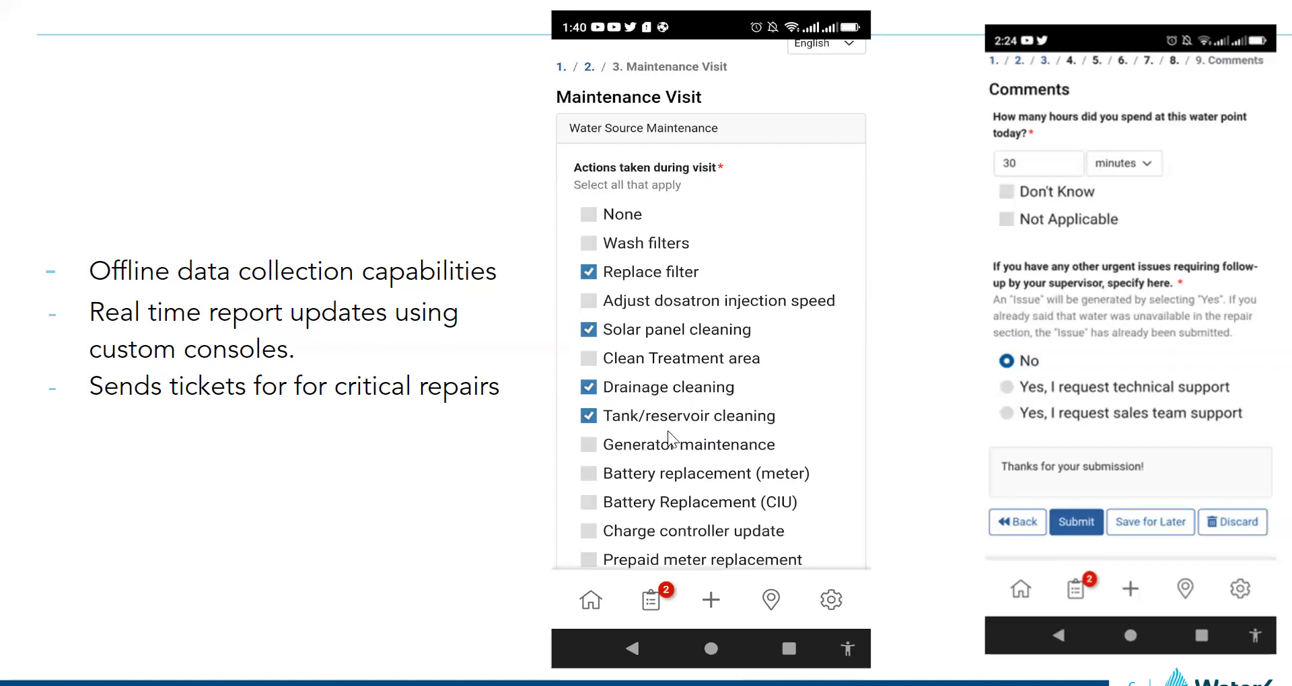
mouse_move(687, 445)
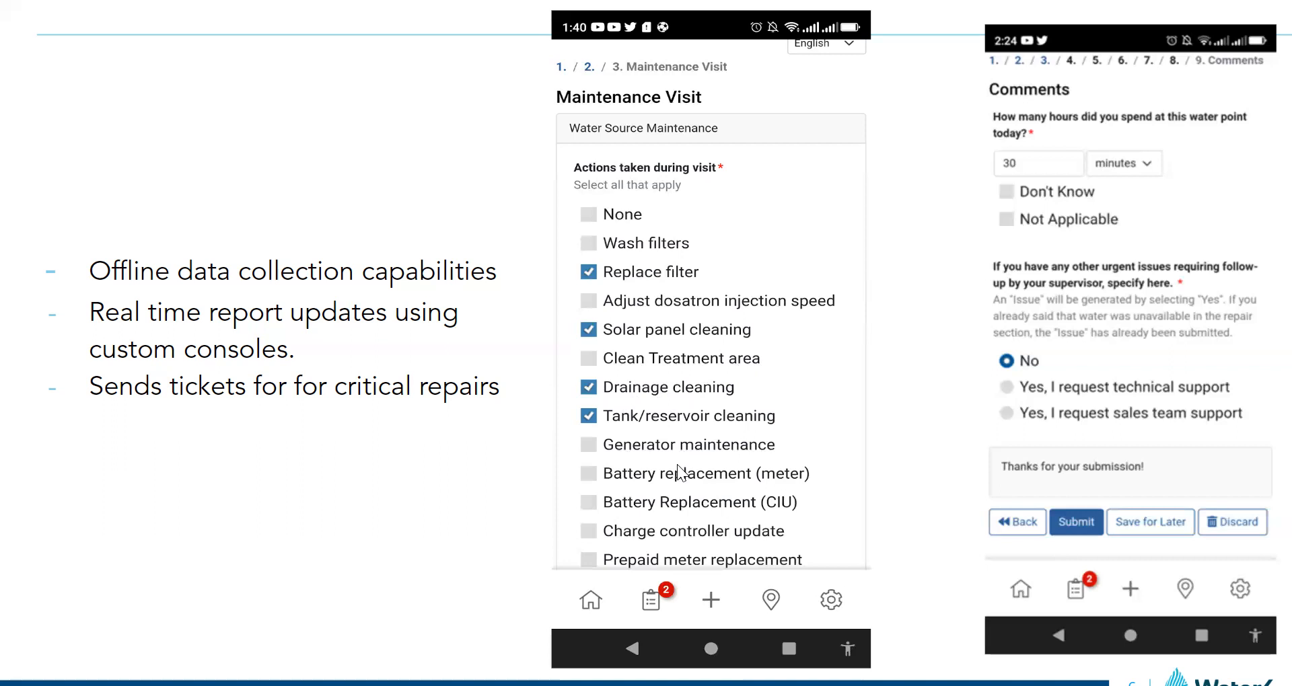
mouse_move(755, 340)
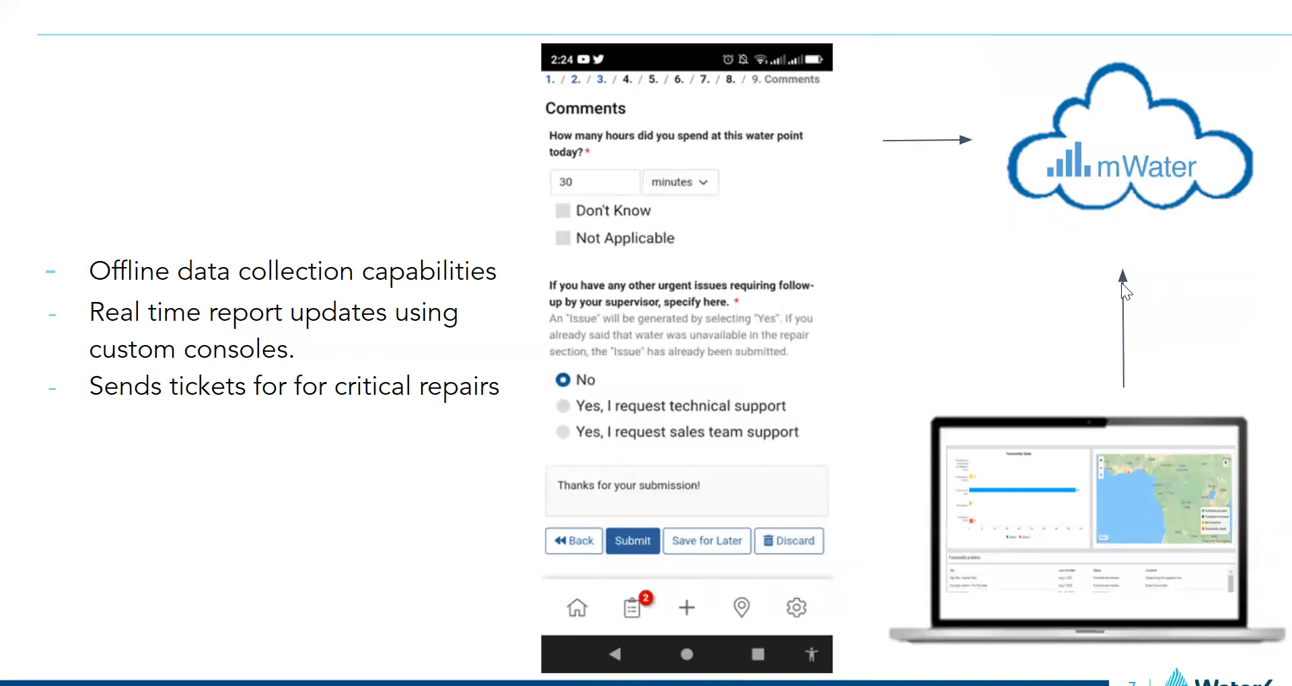
mouse_move(1047, 252)
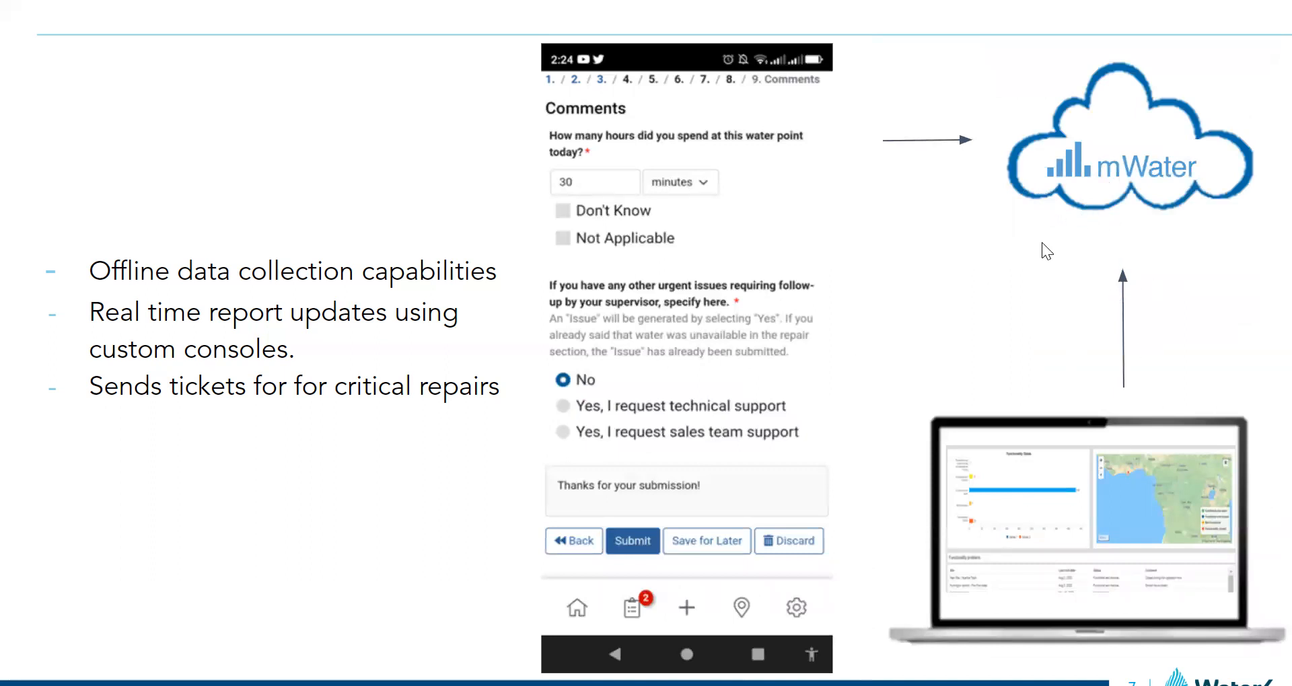
mouse_move(1091, 400)
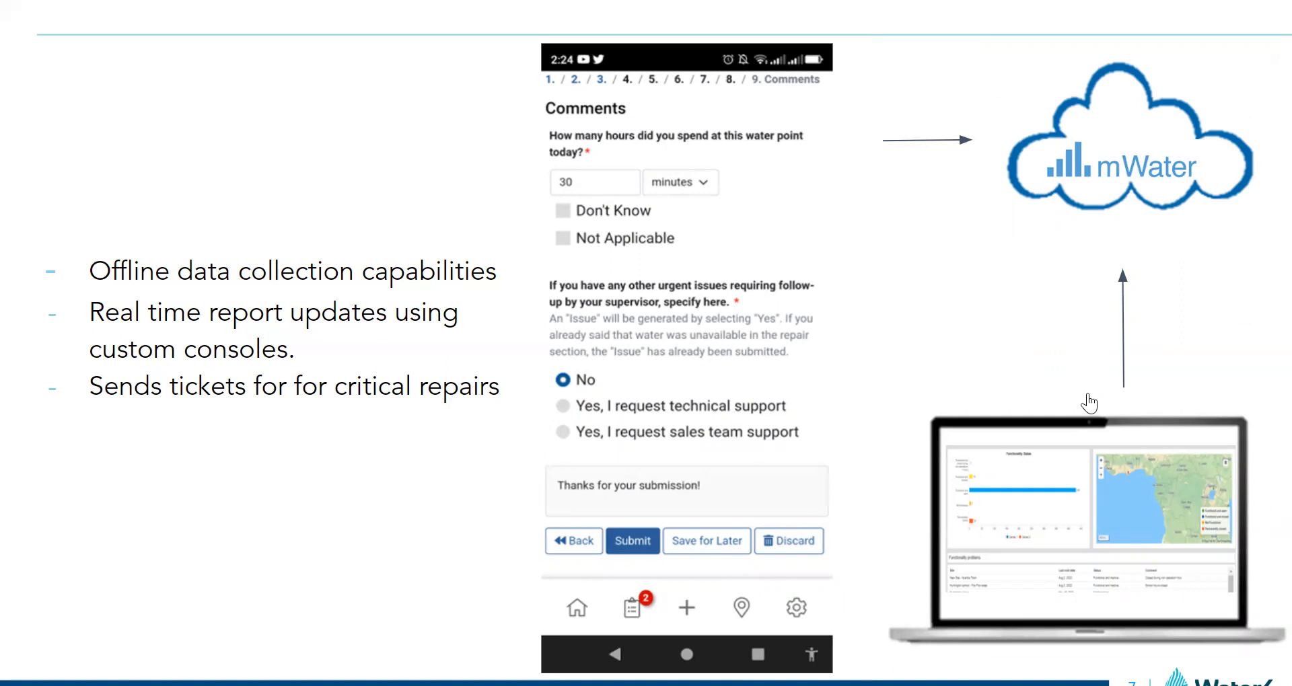
mouse_move(1092, 331)
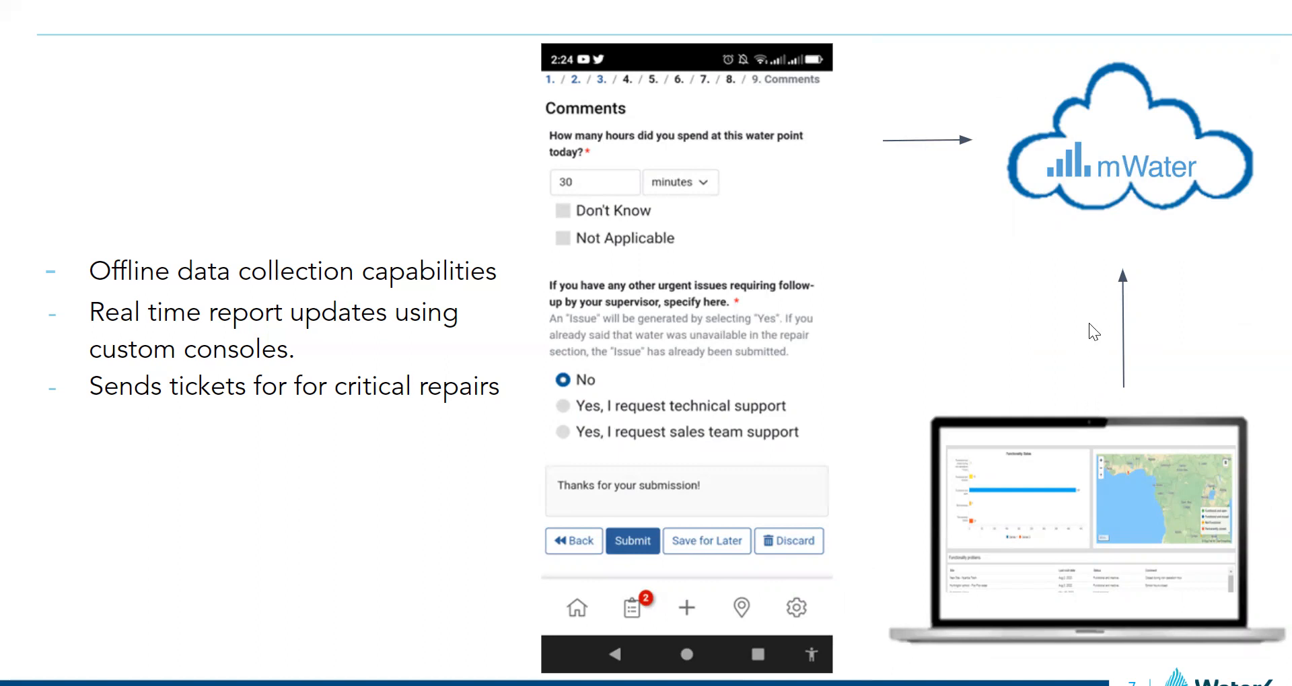
mouse_move(1088, 286)
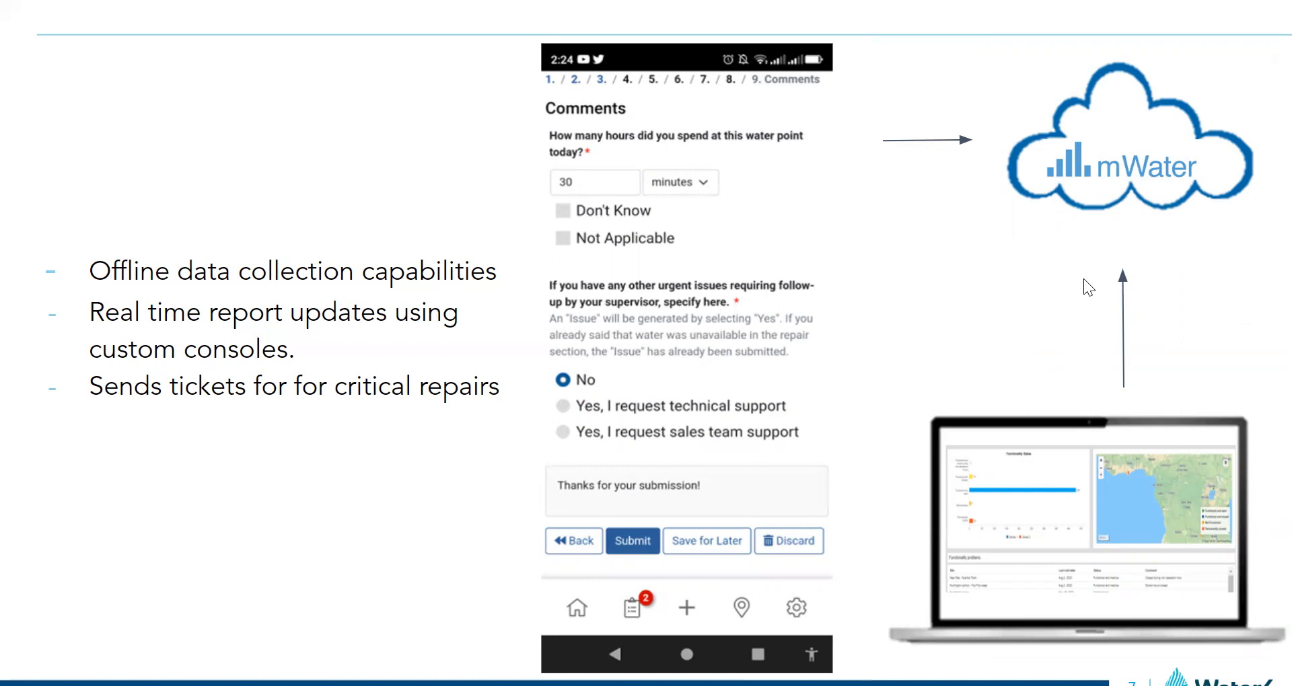
mouse_move(1108, 181)
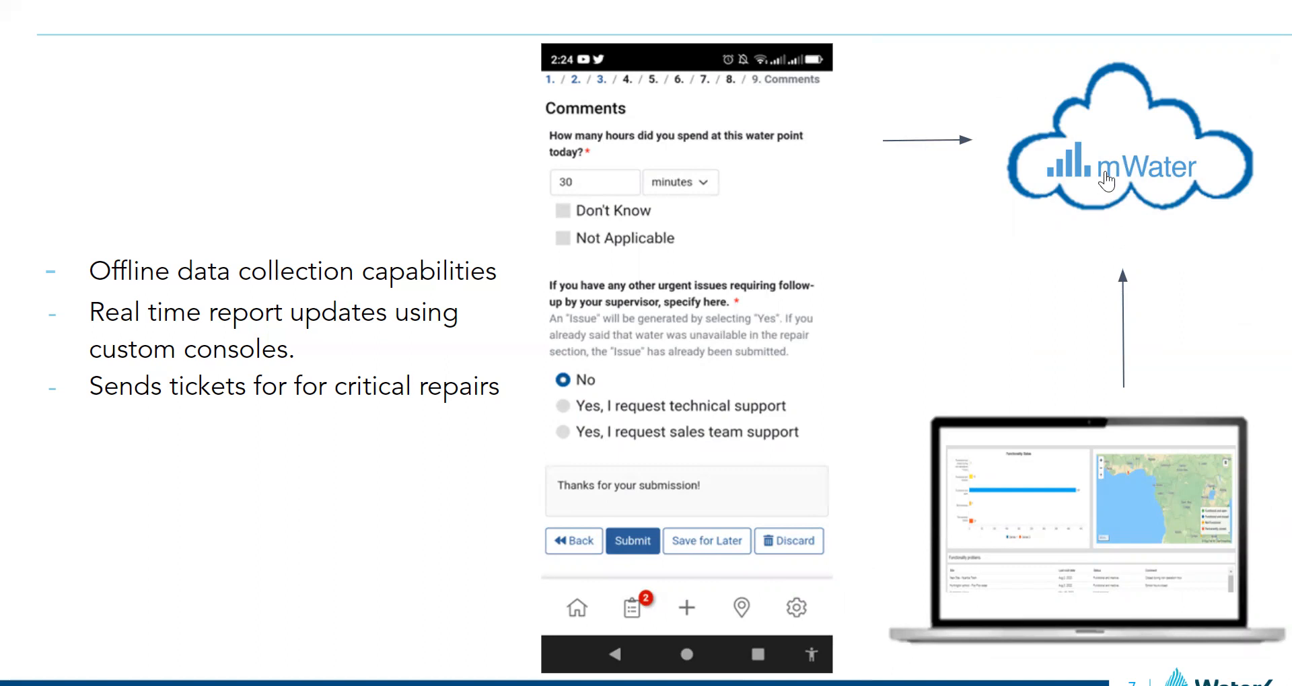
mouse_move(1106, 178)
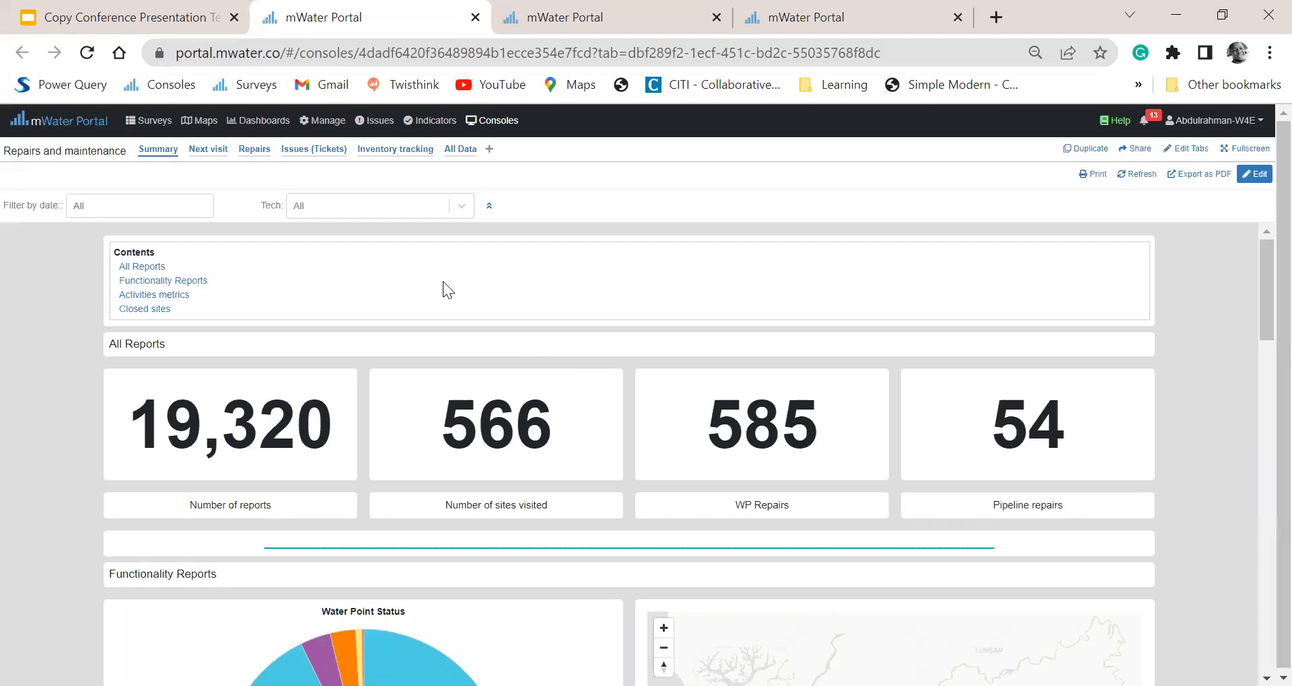
mouse_move(178, 230)
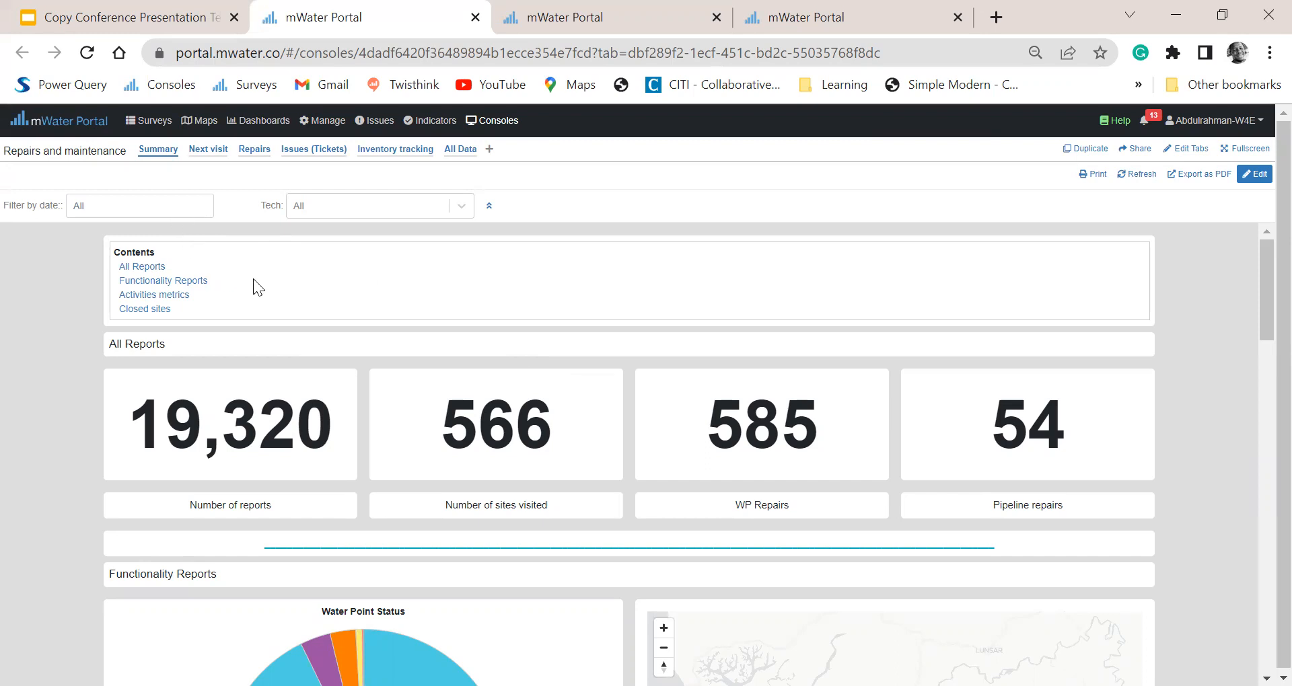
mouse_move(209, 259)
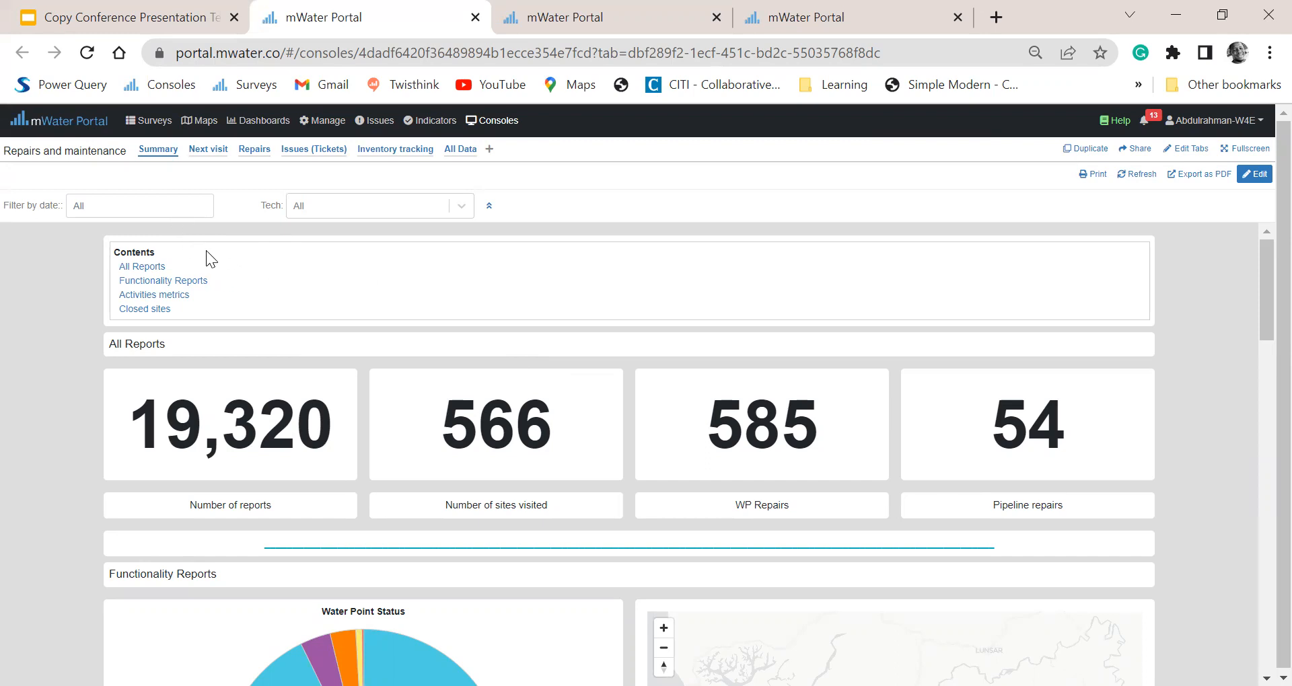
Step: Show the date filter choices (This Year, Last Month, custom ranges) on the Summary tab
click(139, 205)
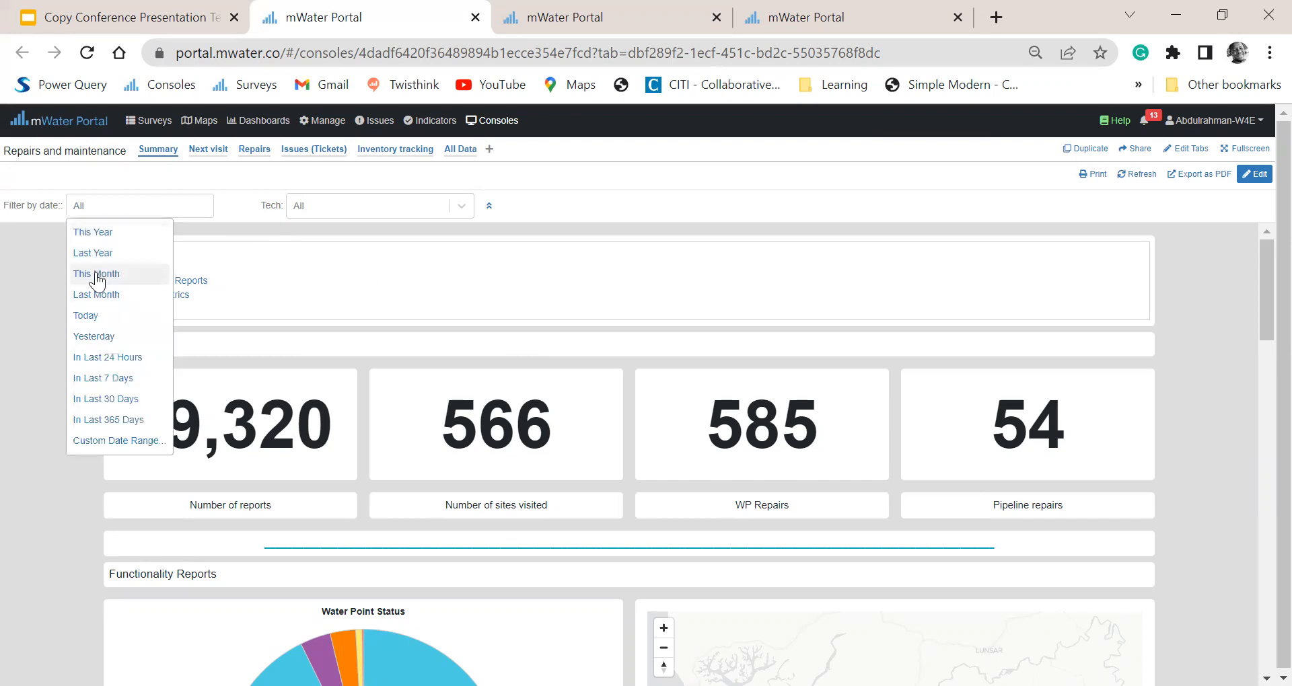
Step: Filter the summary to This Month: 461 reports, 297 sites visited, 37 WP repairs
click(97, 273)
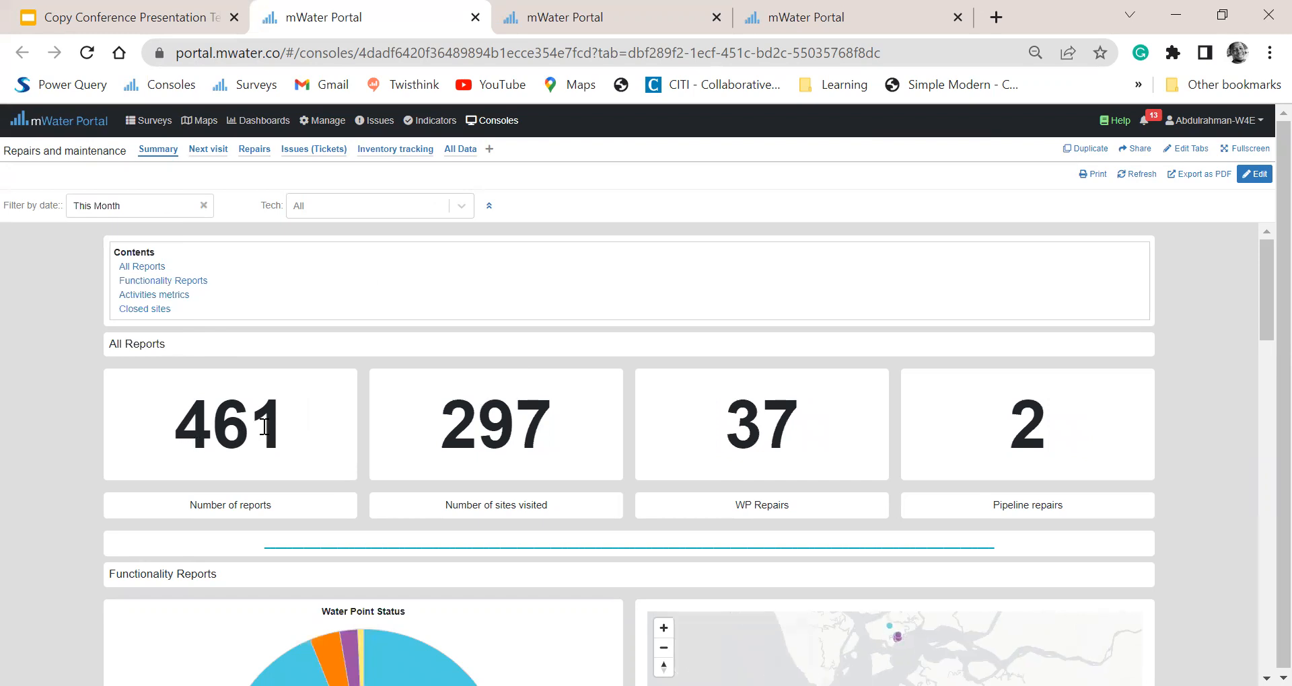
mouse_move(596, 452)
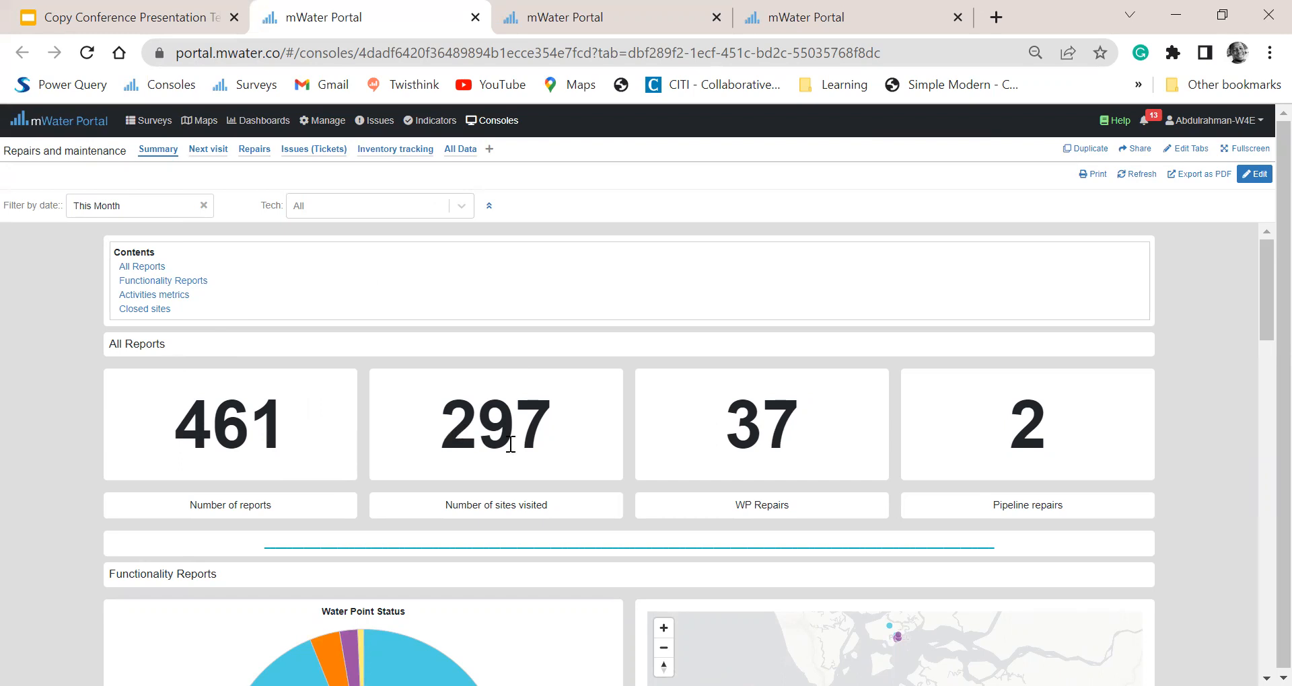
mouse_move(725, 430)
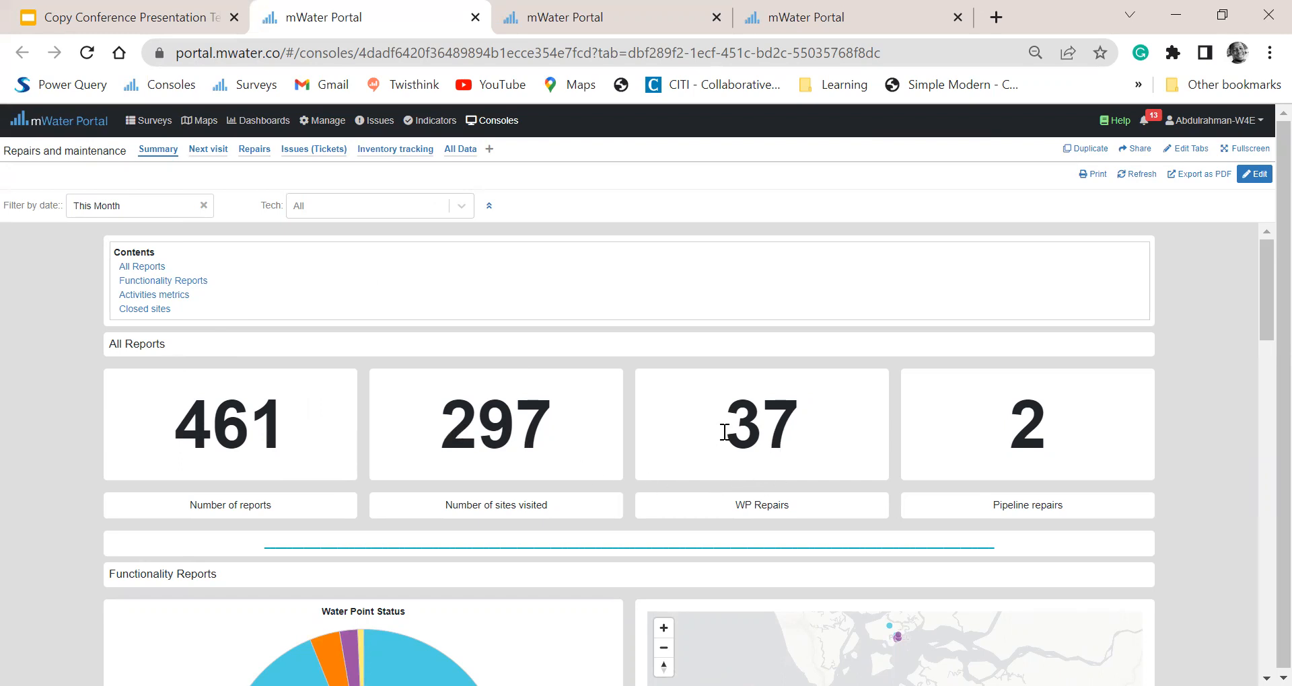
mouse_move(743, 443)
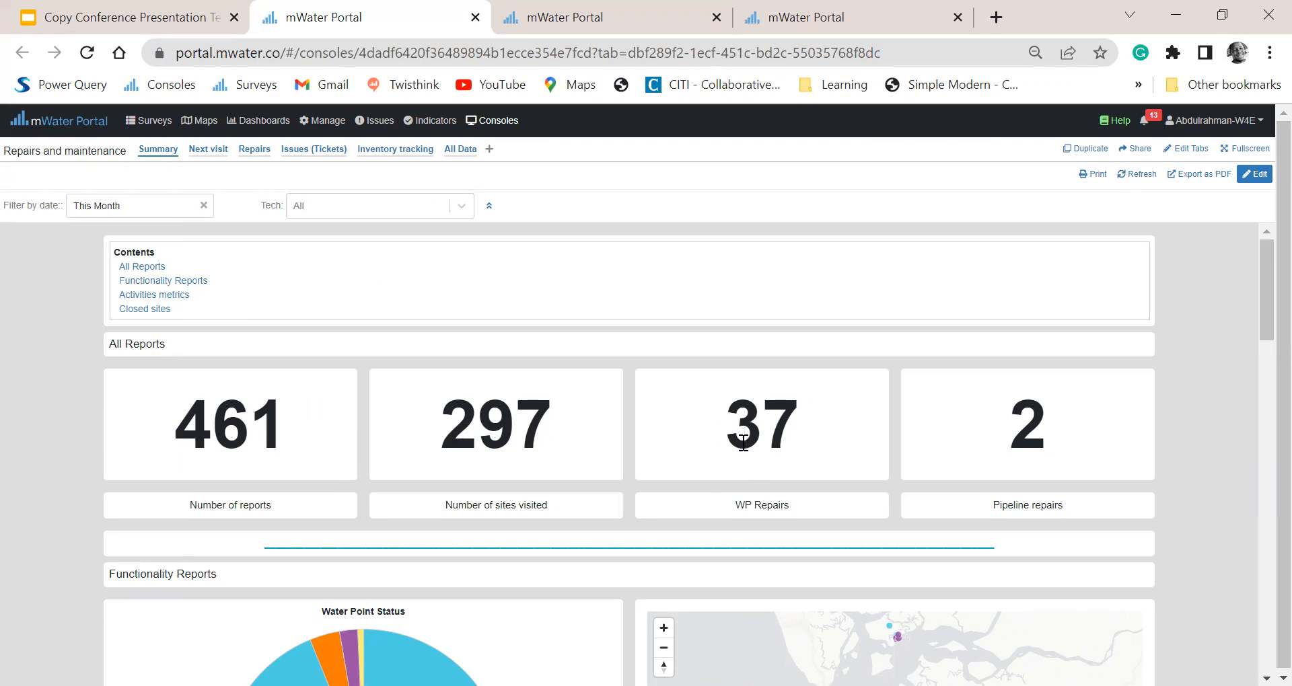
Step: Scroll down to the Functionality Reports status chart (93.9% functional) and service-report map
scroll(down, 3)
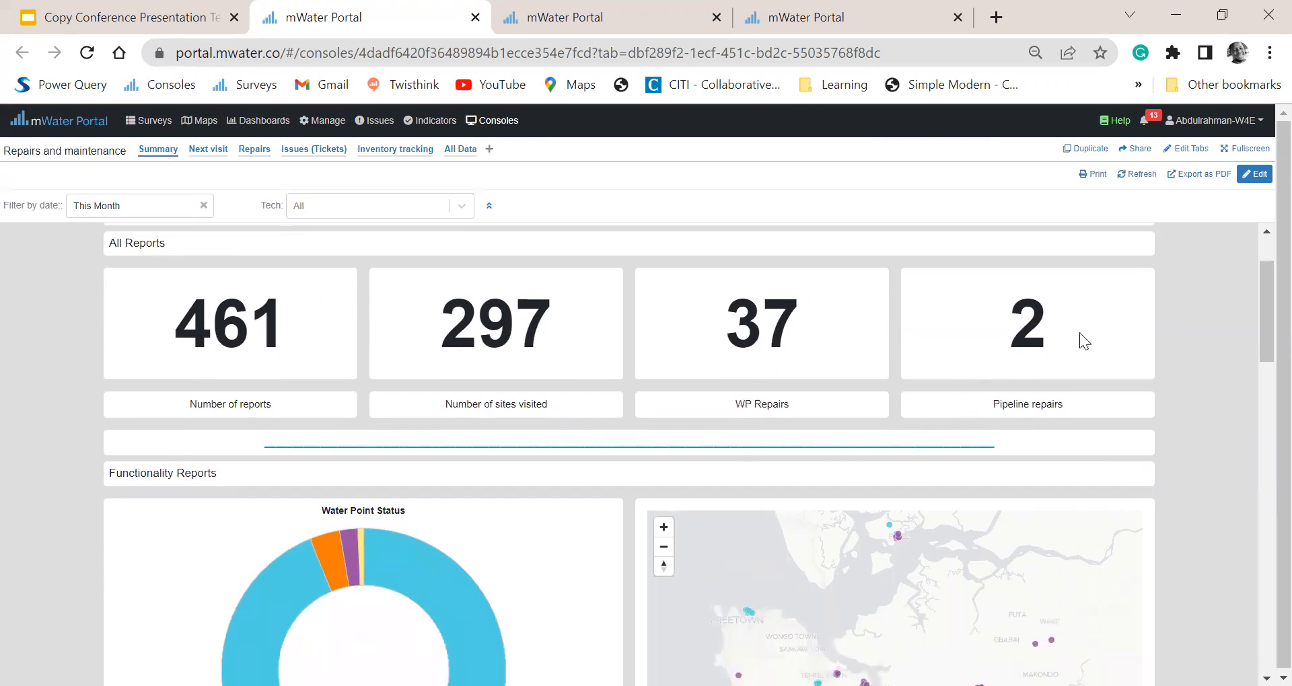
mouse_move(1020, 377)
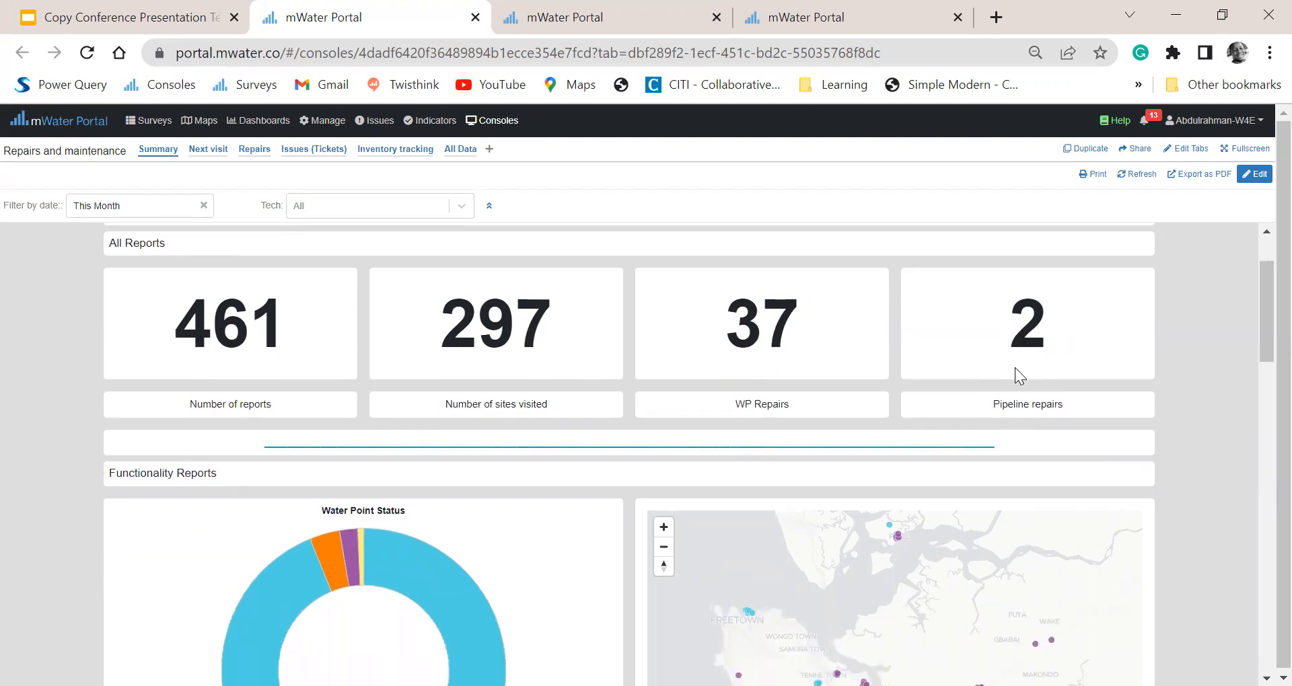
scroll(down, 3)
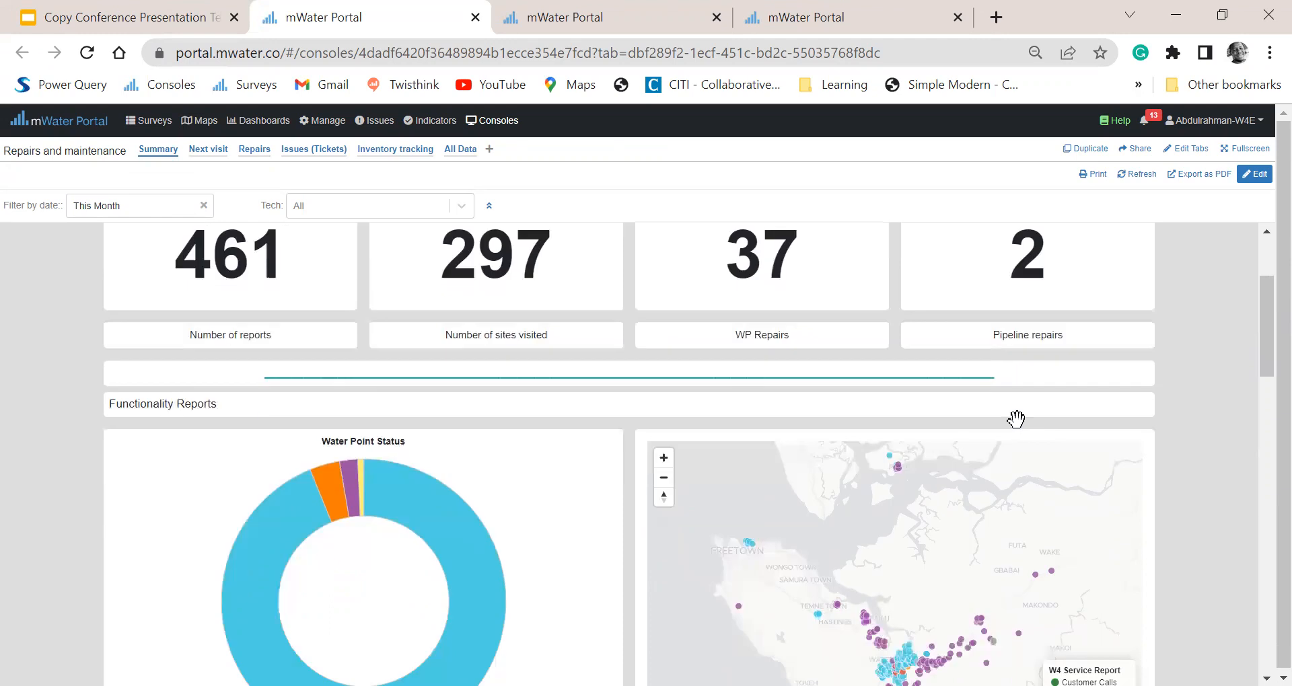
scroll(down, 3)
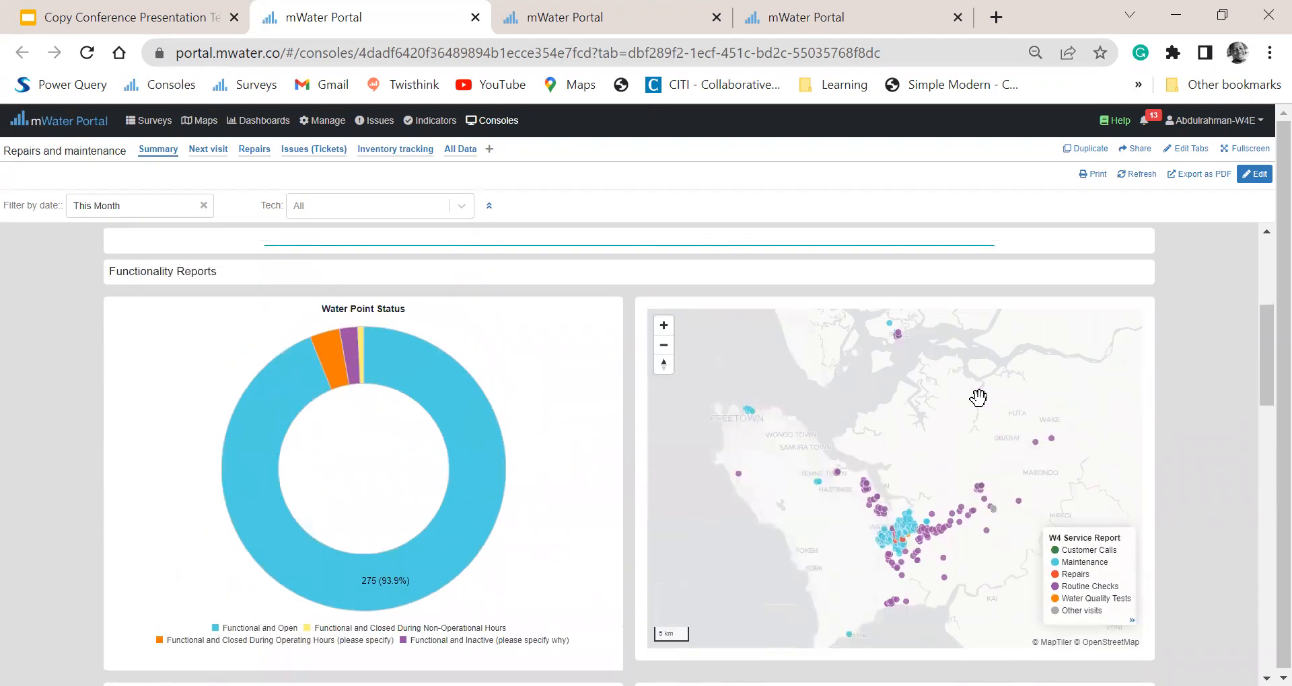
mouse_move(924, 428)
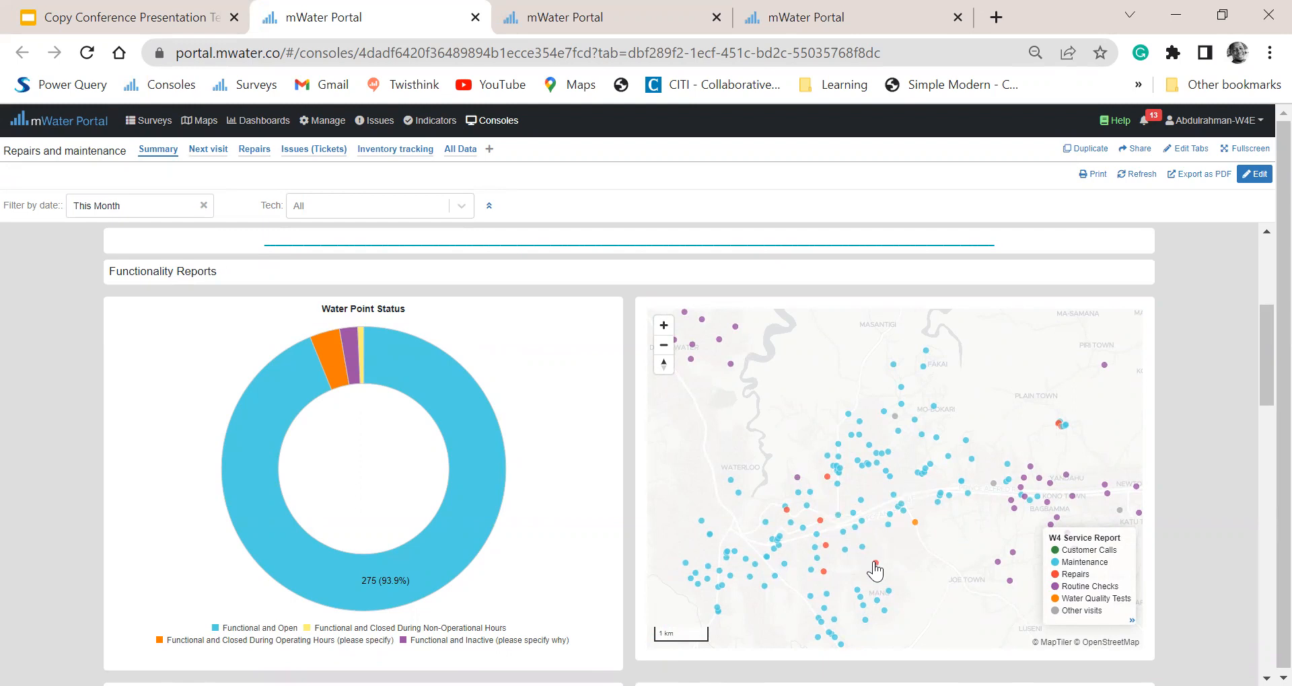
Step: View the Shimera Street kiosk repair response from the map: pump replaced, 3 hours spent
click(877, 568)
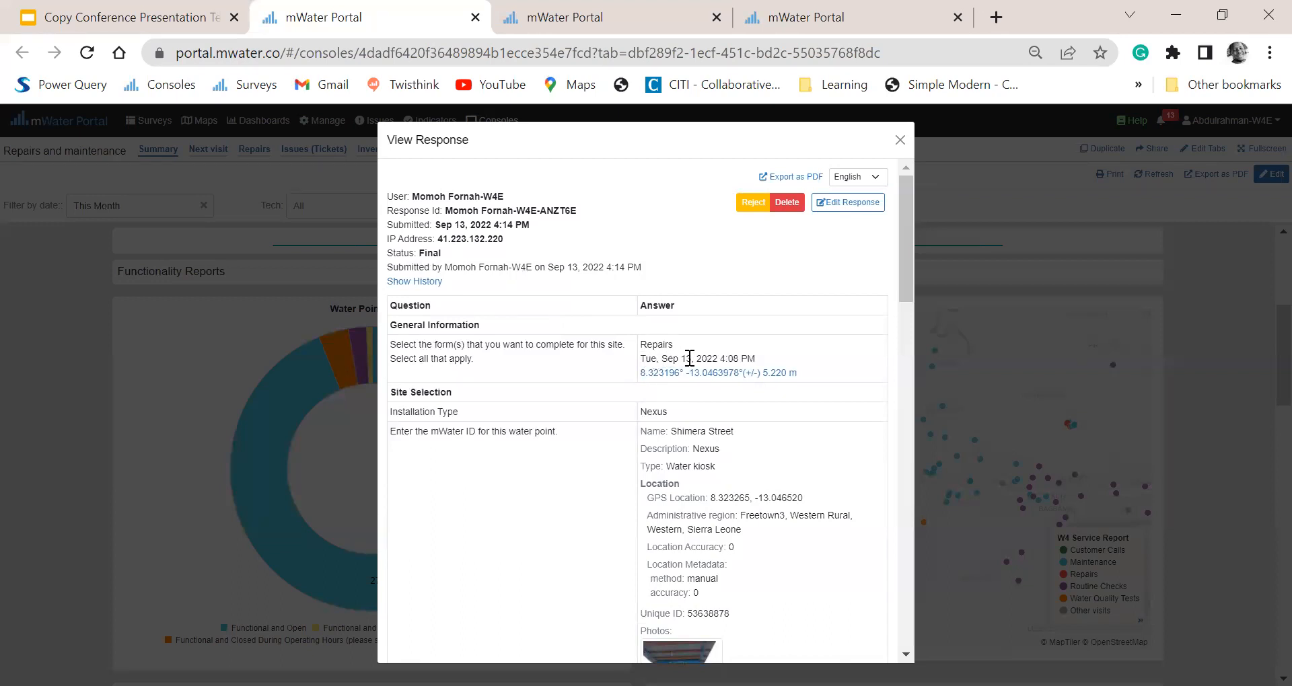
mouse_move(668, 388)
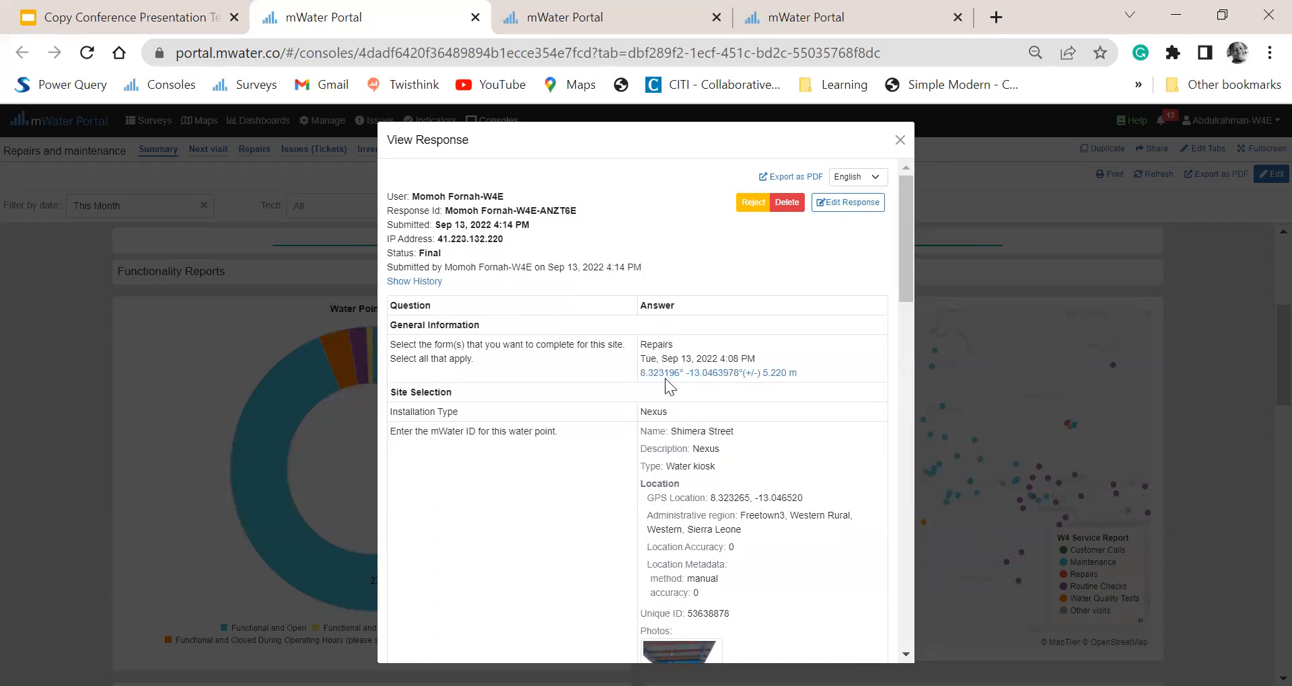
scroll(down, 3)
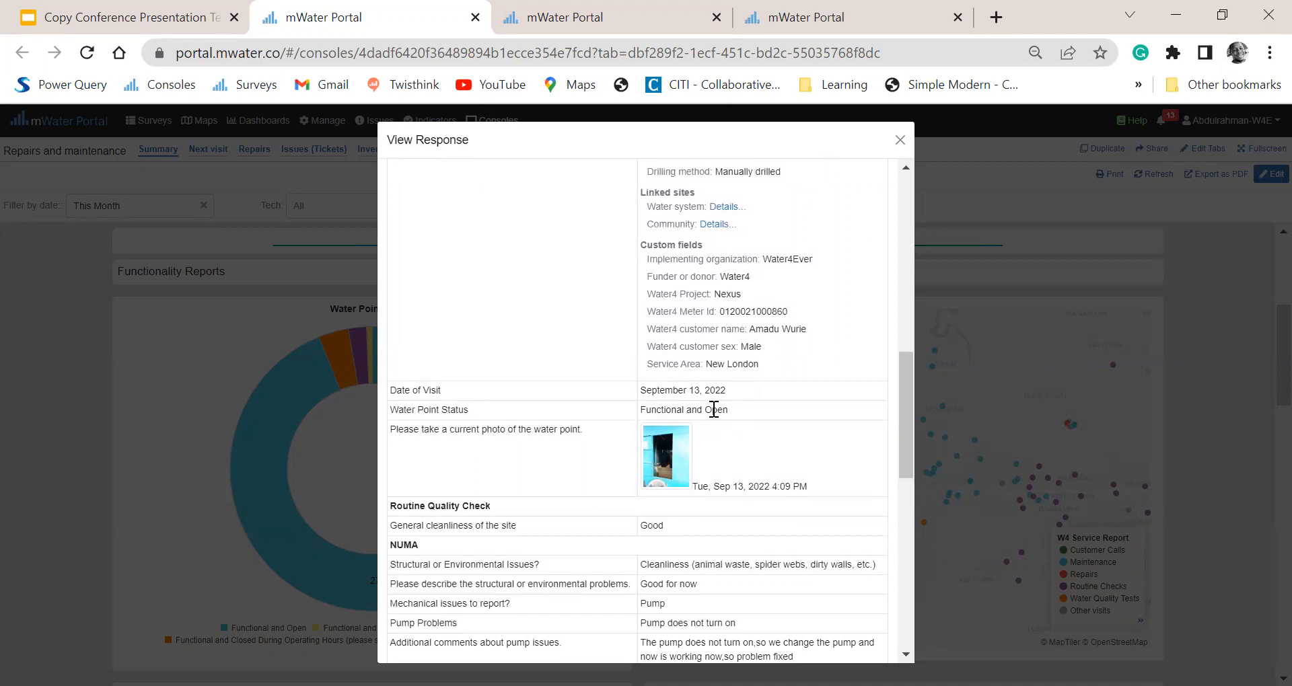
scroll(down, 3)
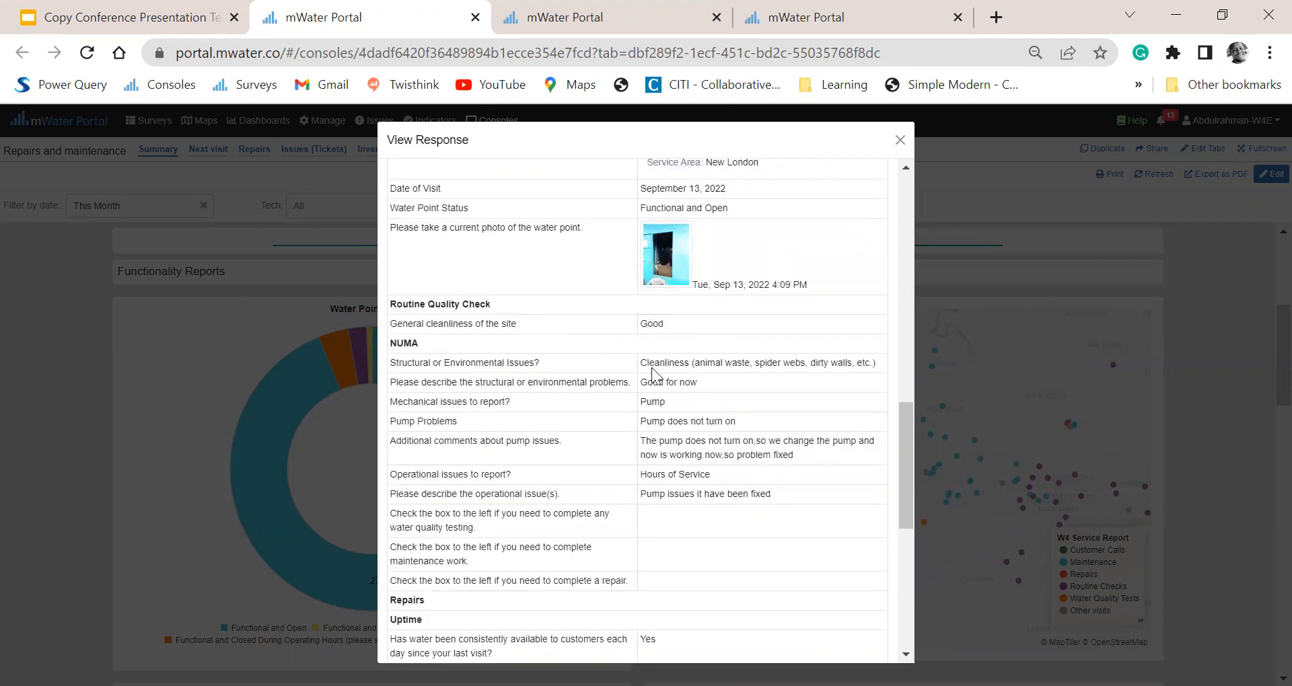
mouse_move(683, 365)
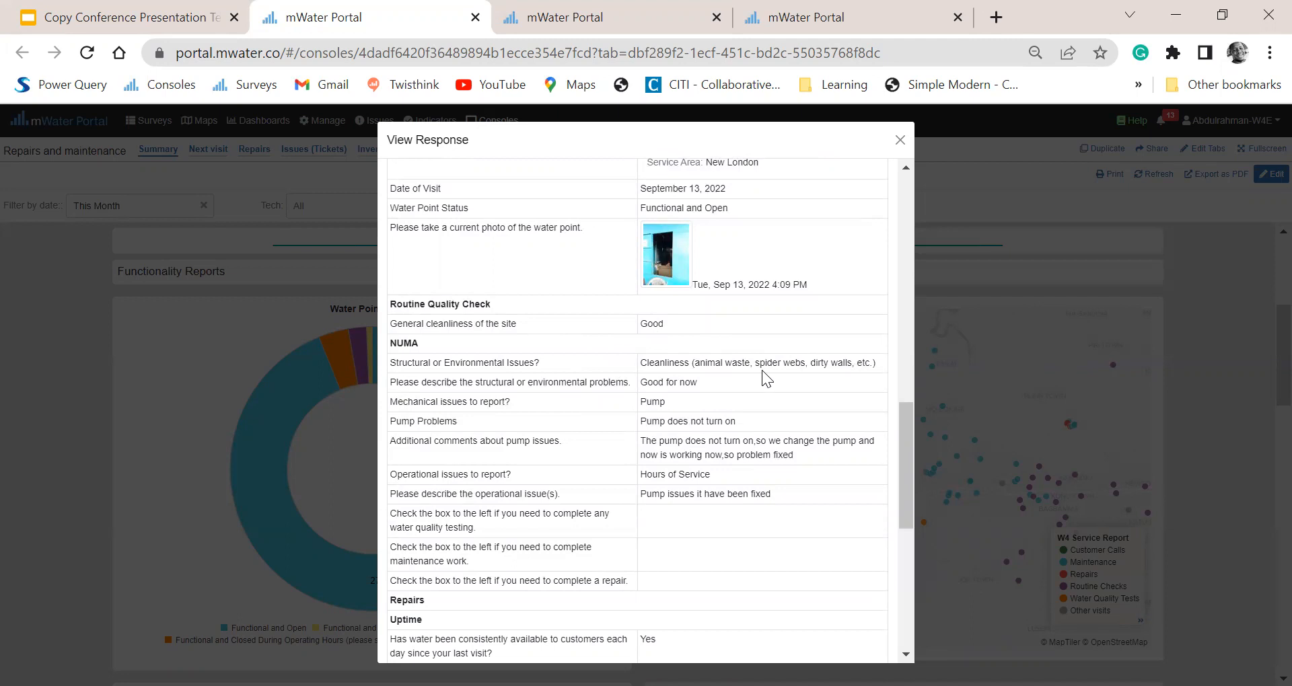
scroll(down, 3)
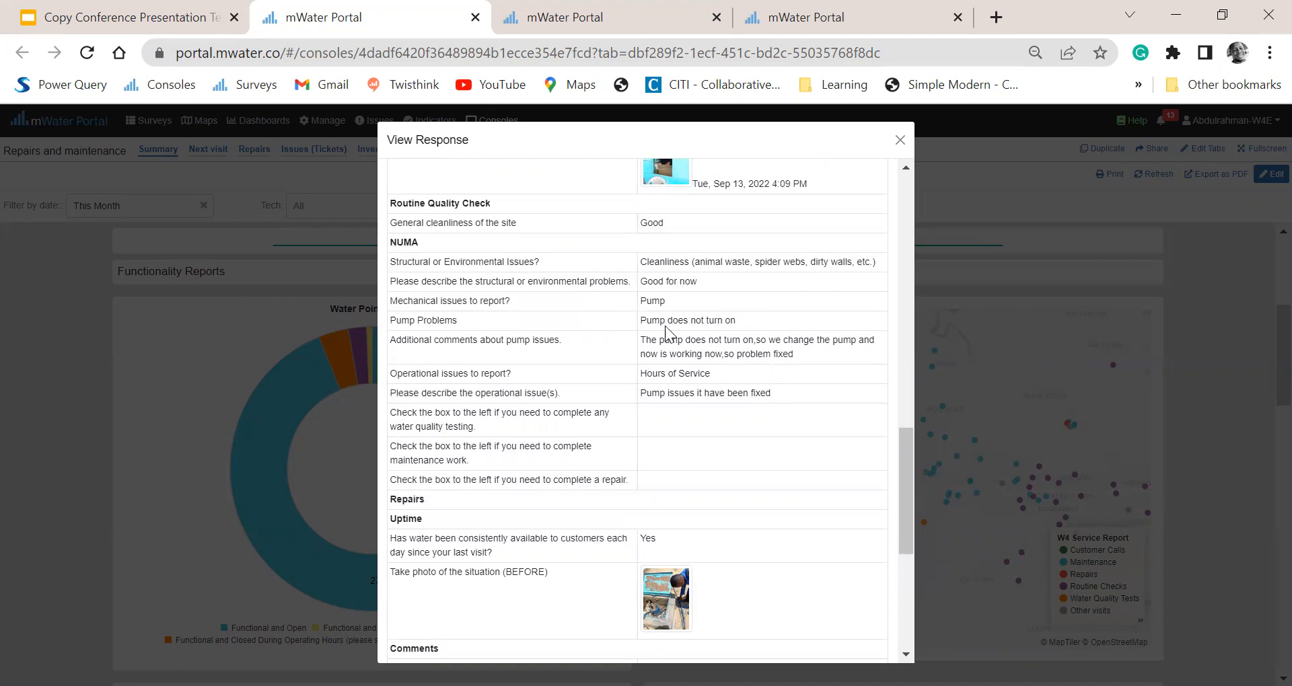
mouse_move(706, 505)
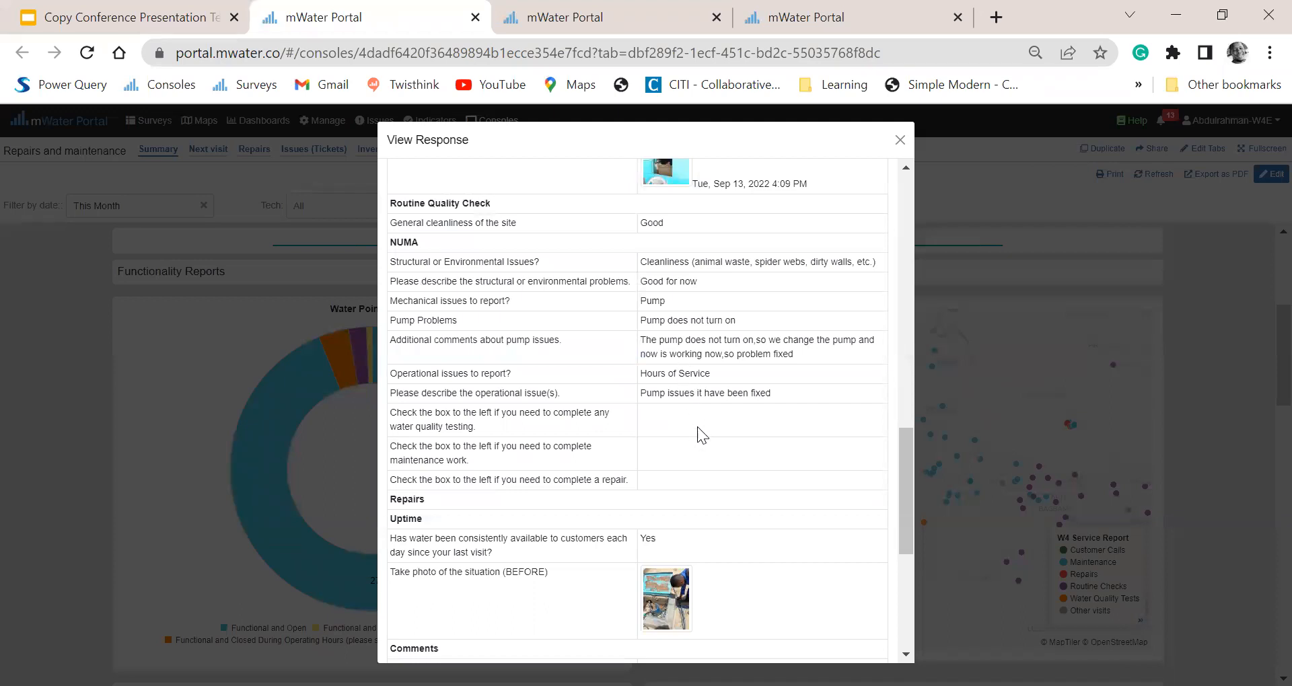
scroll(down, 3)
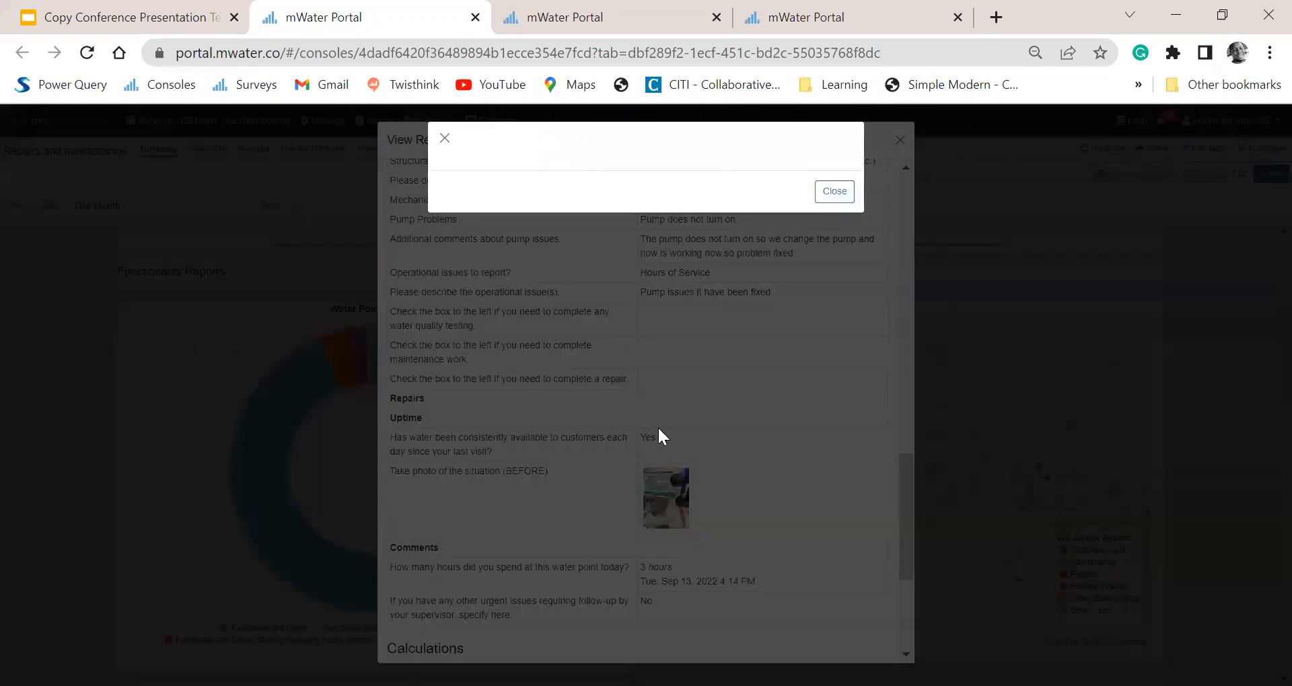
click(665, 498)
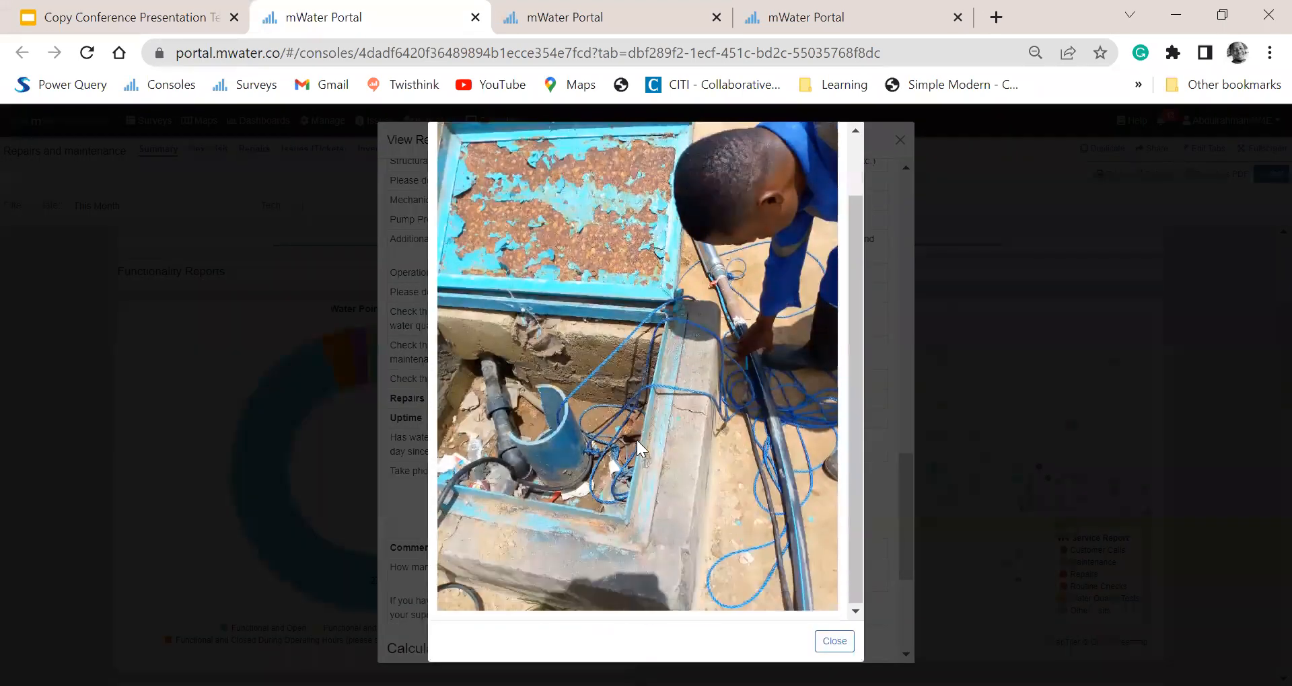
mouse_move(592, 353)
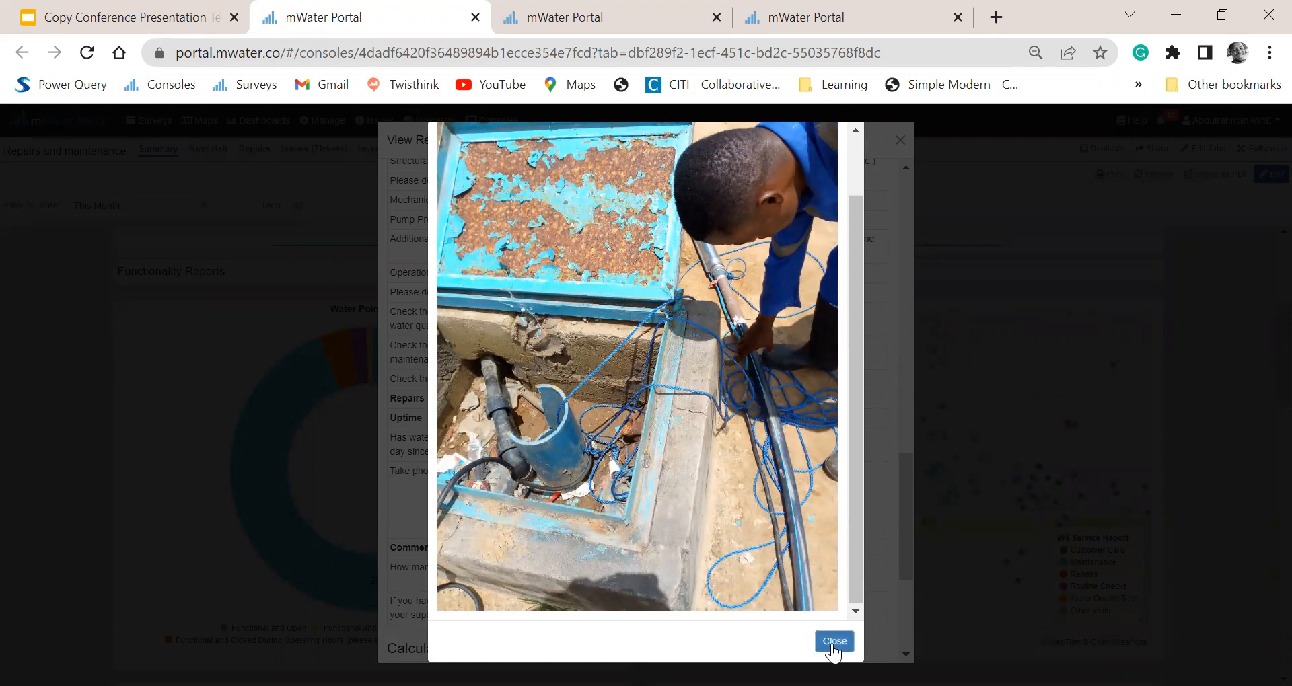
click(833, 642)
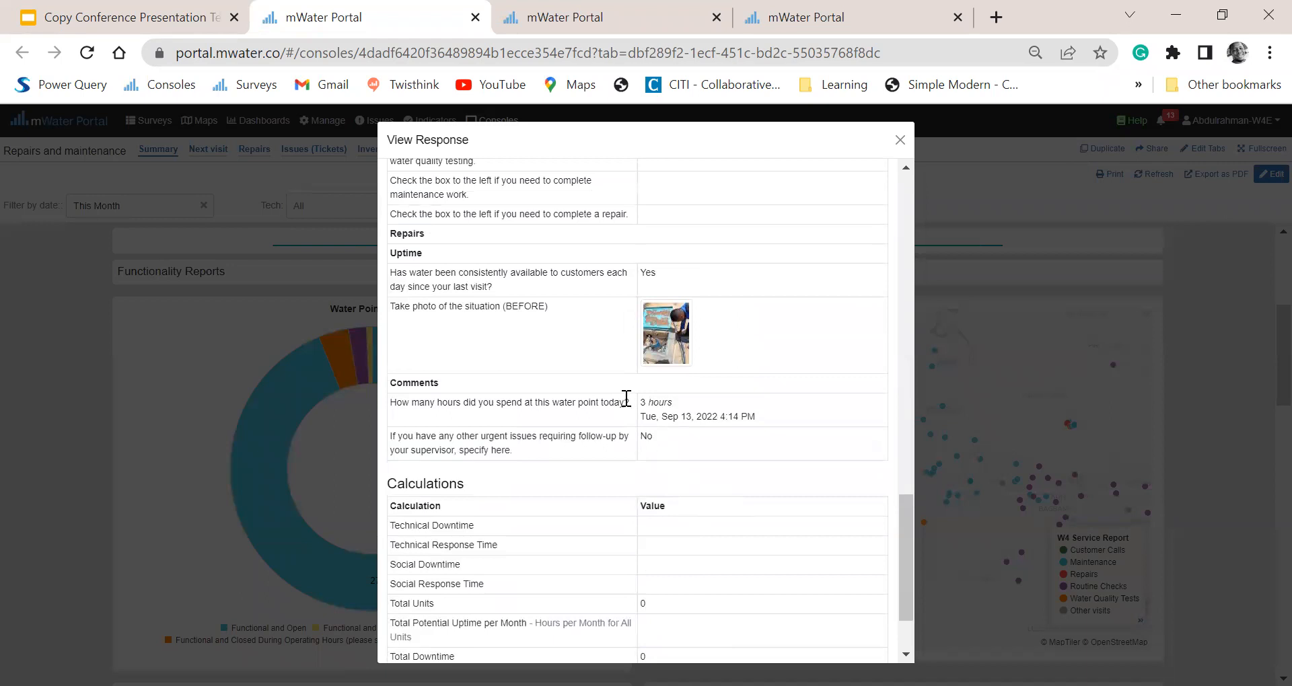
Step: Finish reading the response's Calculations and close it back to the Functionality Reports view
scroll(down, 3)
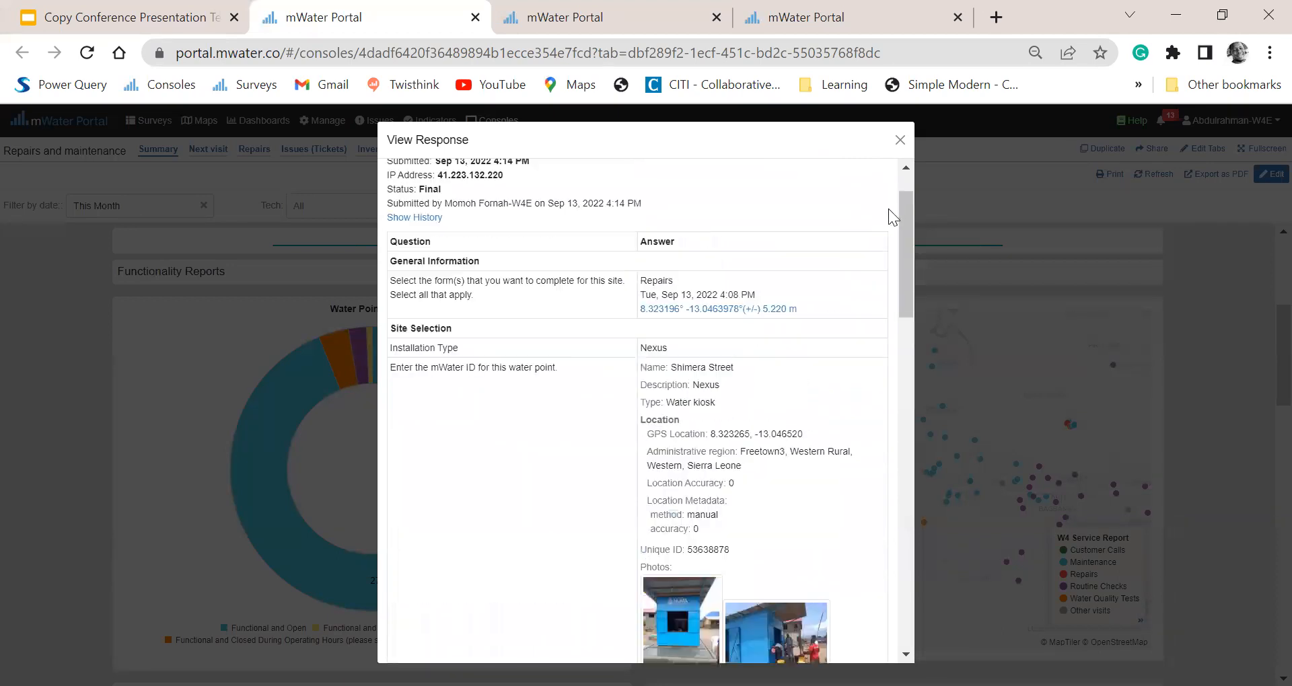
click(900, 140)
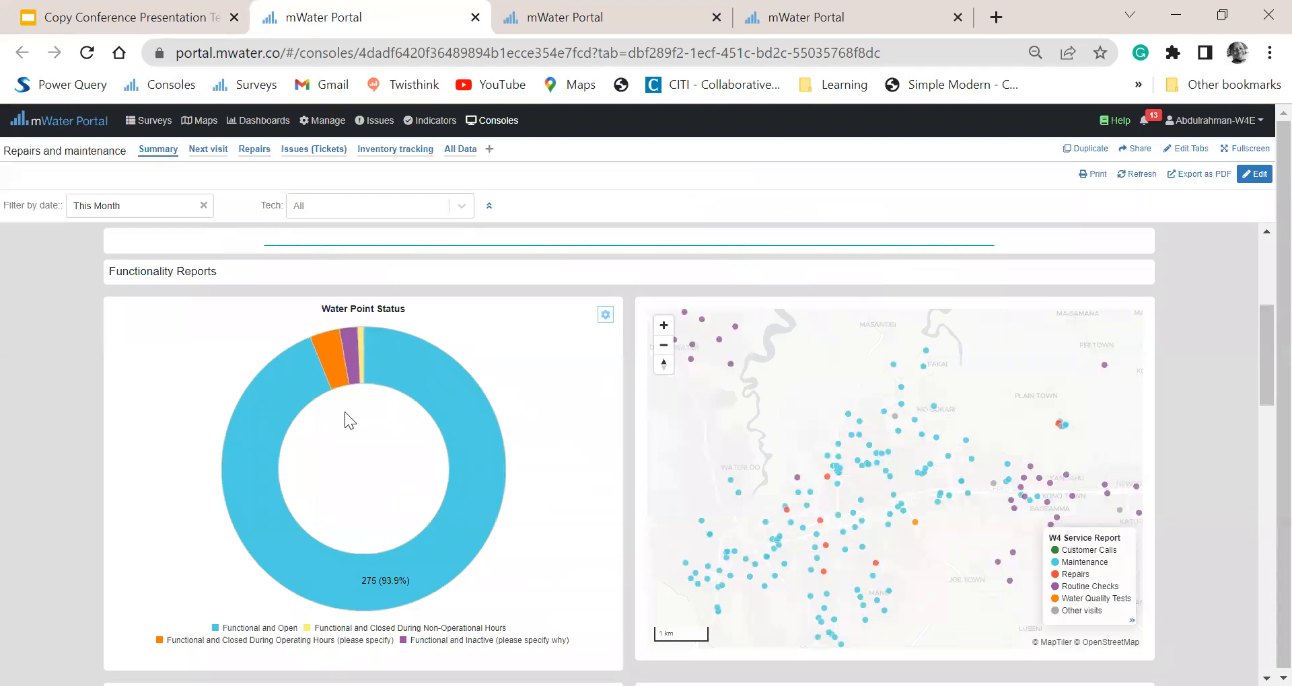
mouse_move(456, 399)
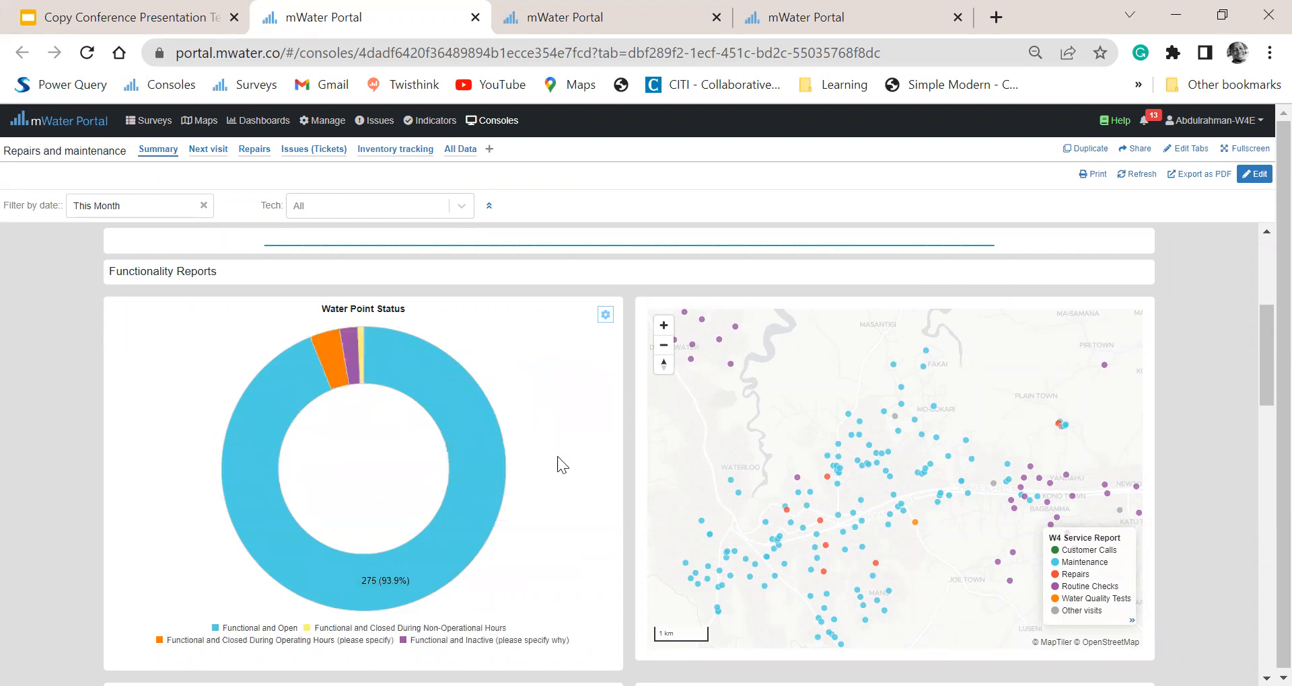
mouse_move(629, 511)
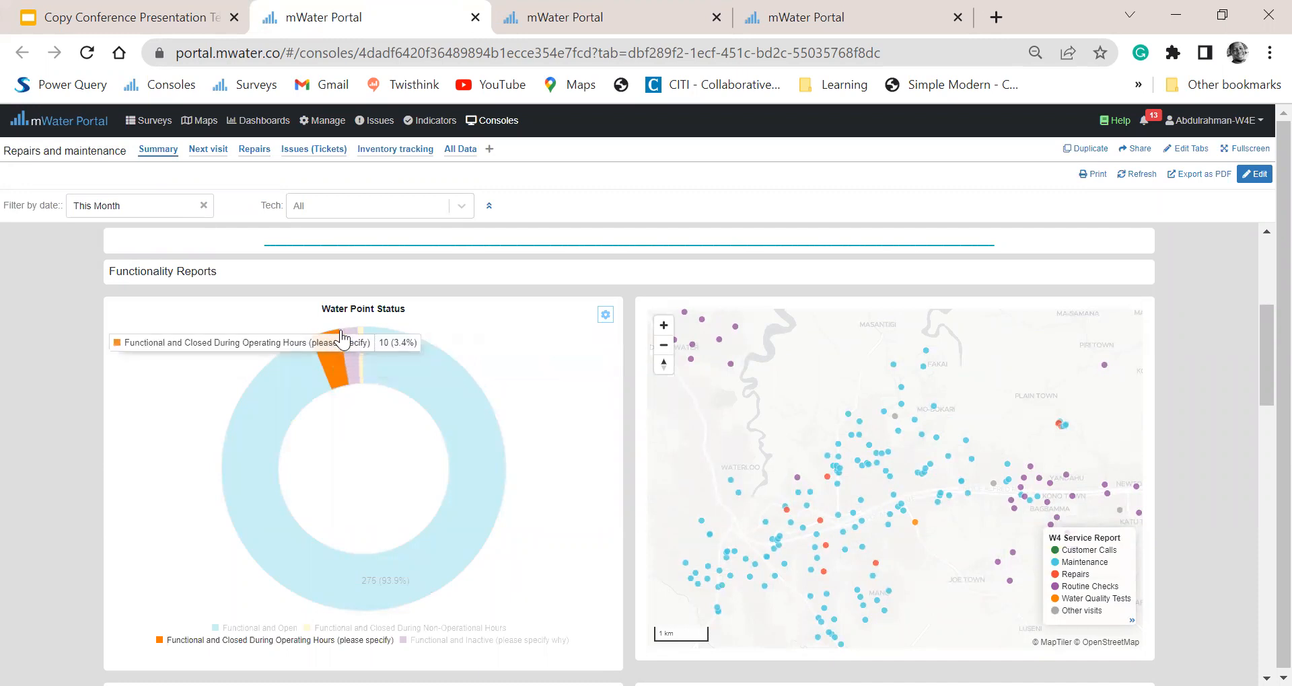
mouse_move(355, 346)
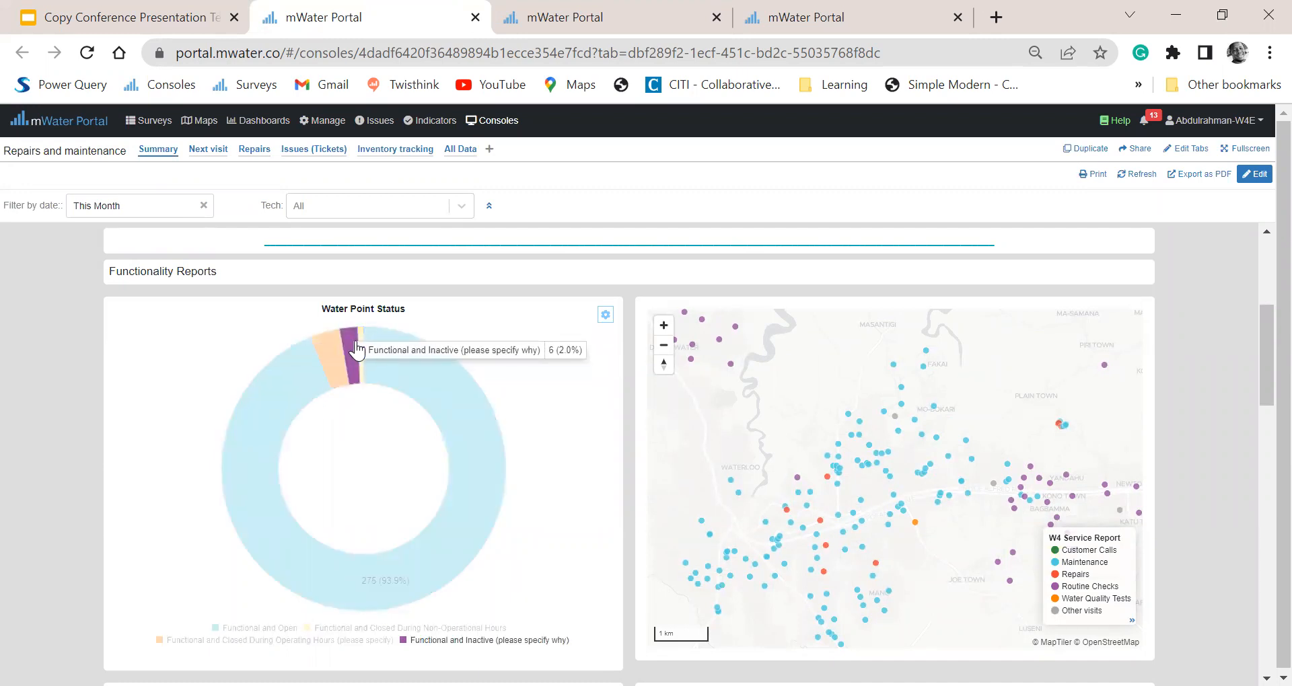
mouse_move(540, 360)
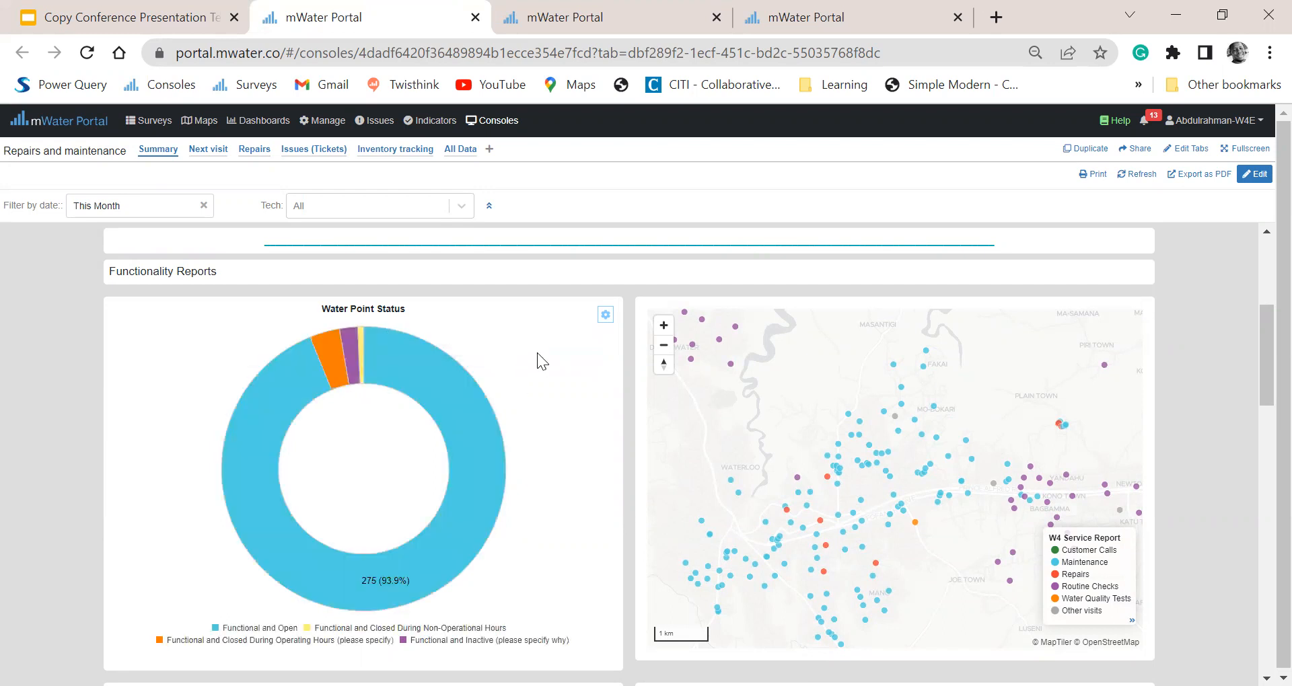
scroll(down, 3)
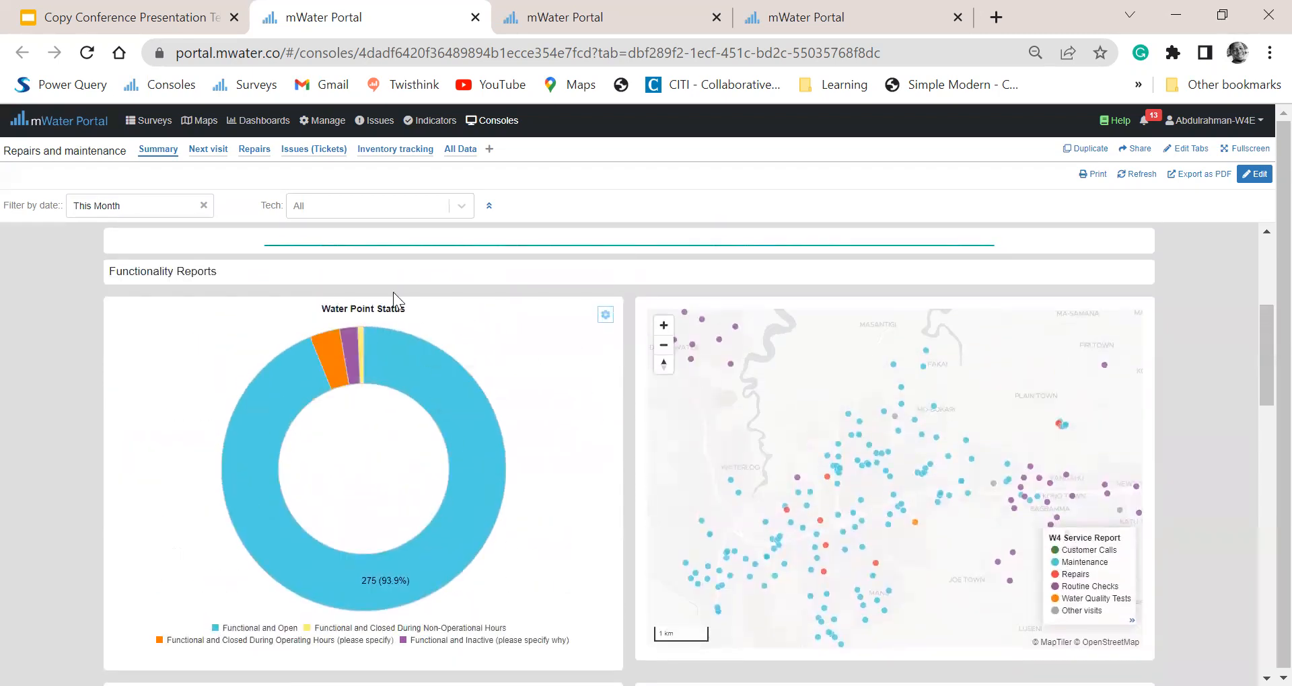
Step: Scroll to the Summary of functionality table and the Activities metrics enumerator chart
scroll(down, 3)
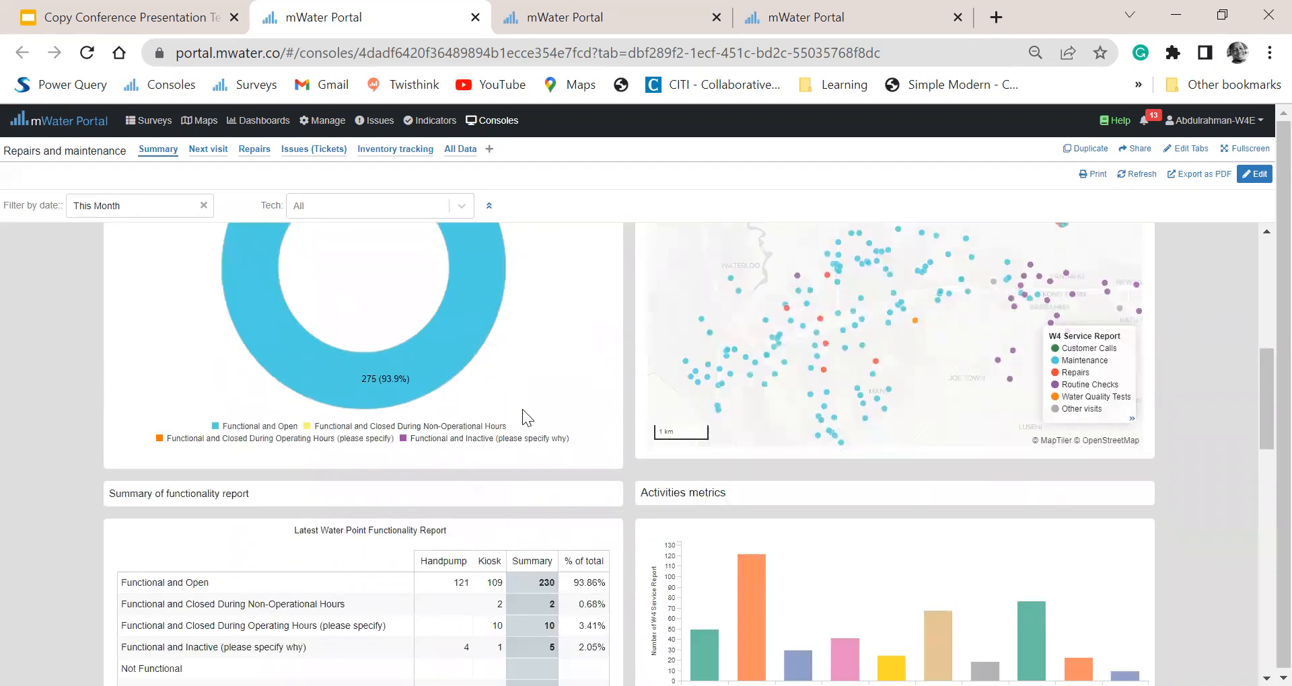
scroll(down, 3)
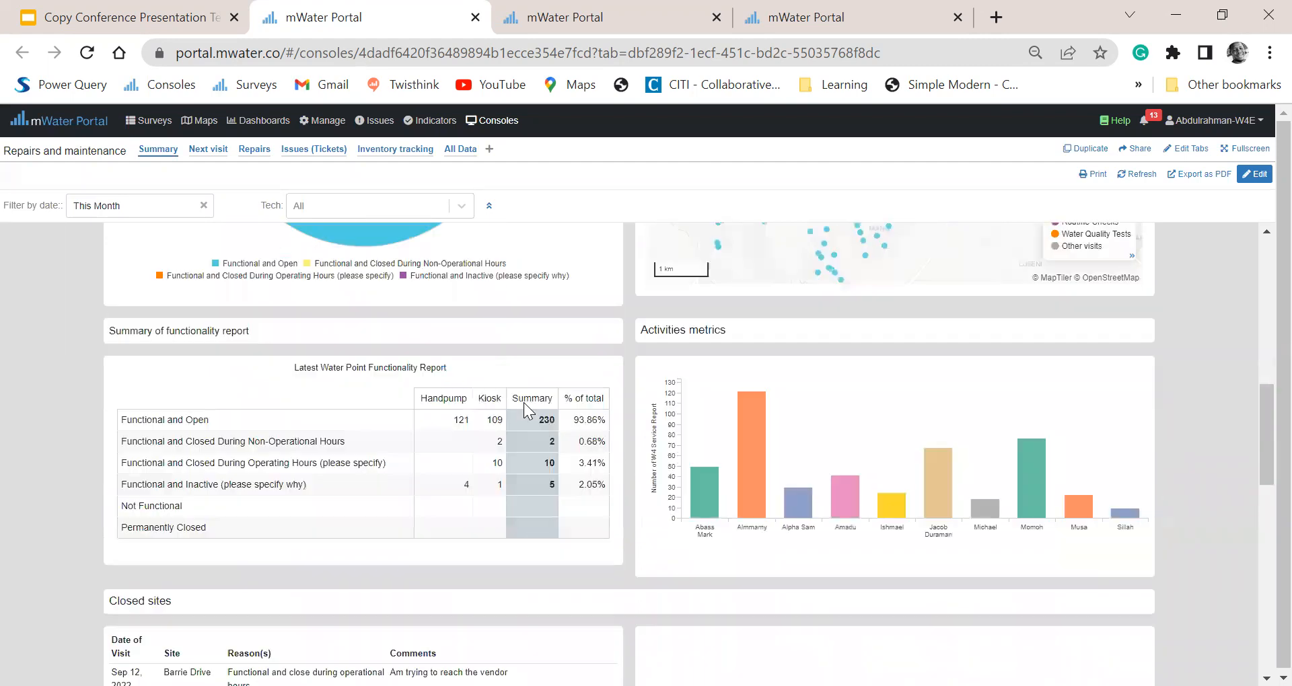
scroll(down, 3)
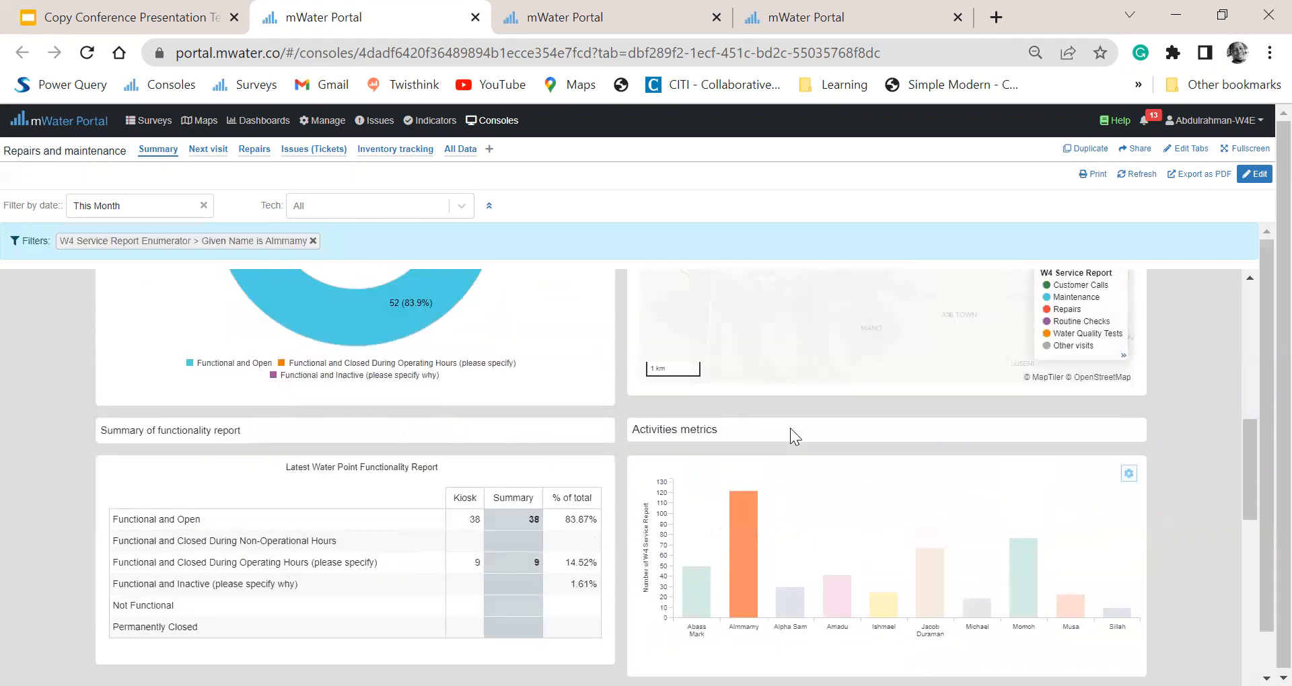
Step: Follow Almmamy's filtered visit points on the map and continue down the dashboard
scroll(down, 3)
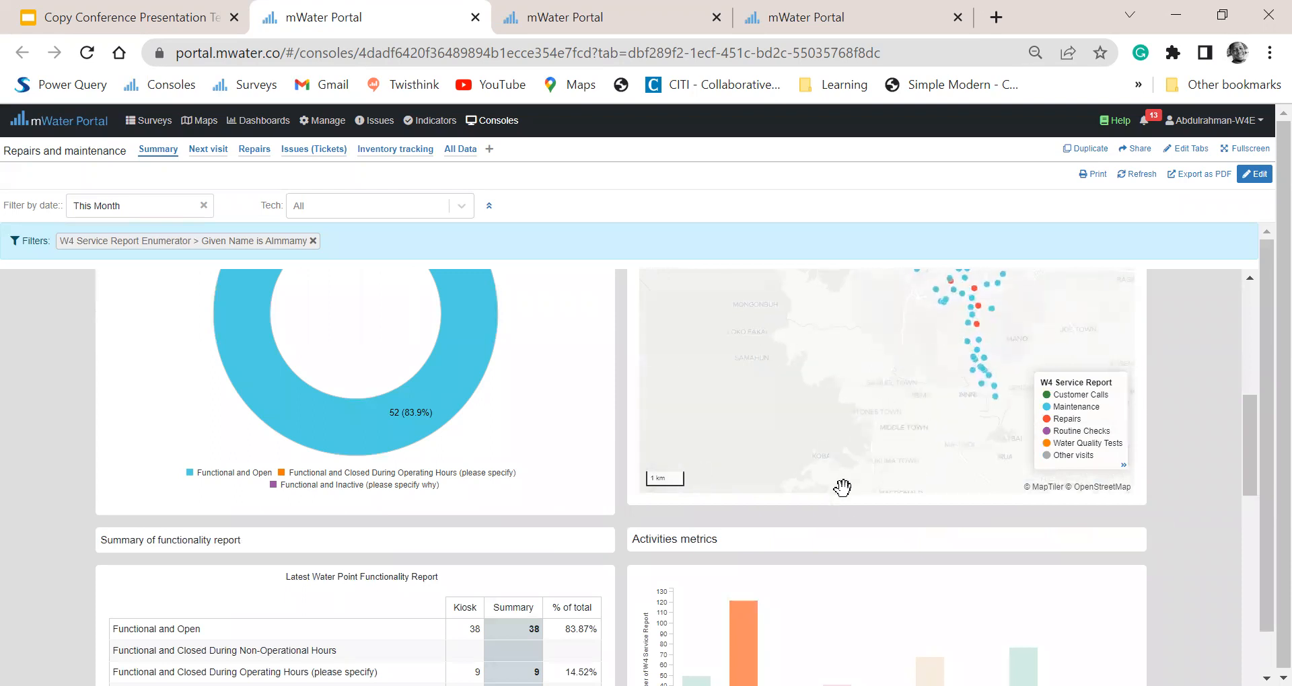
scroll(down, 3)
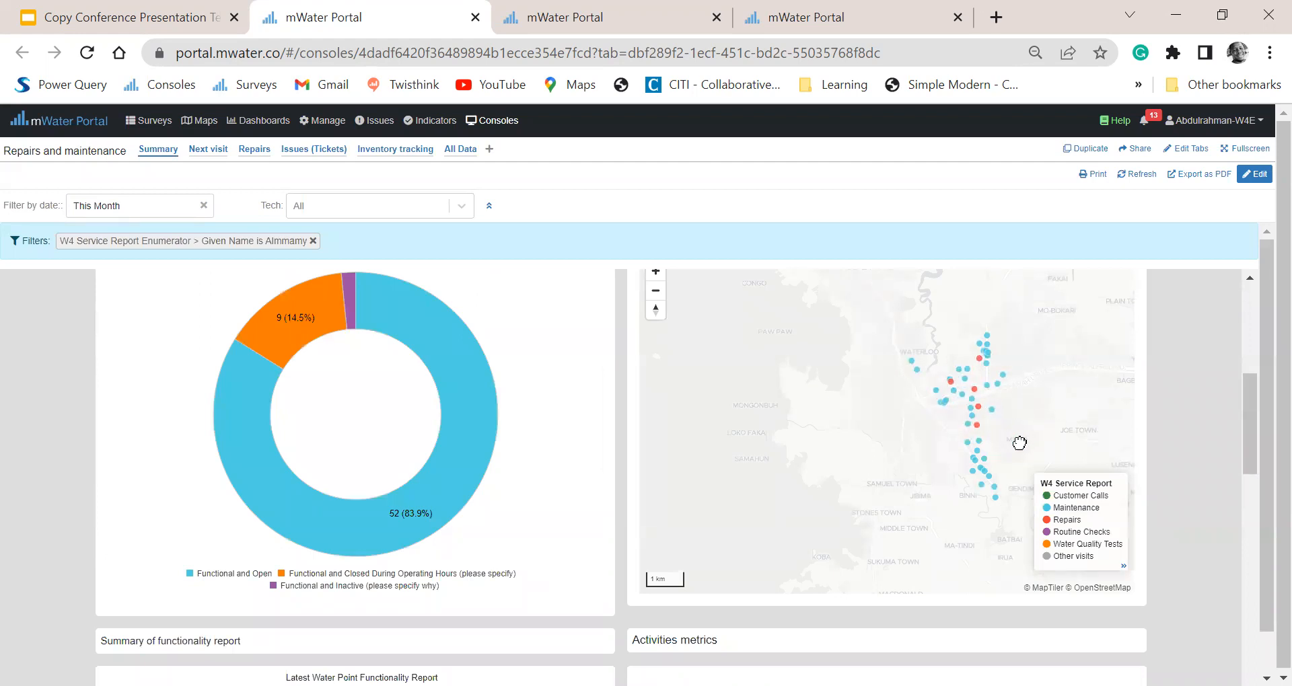
drag(1019, 443, 906, 376)
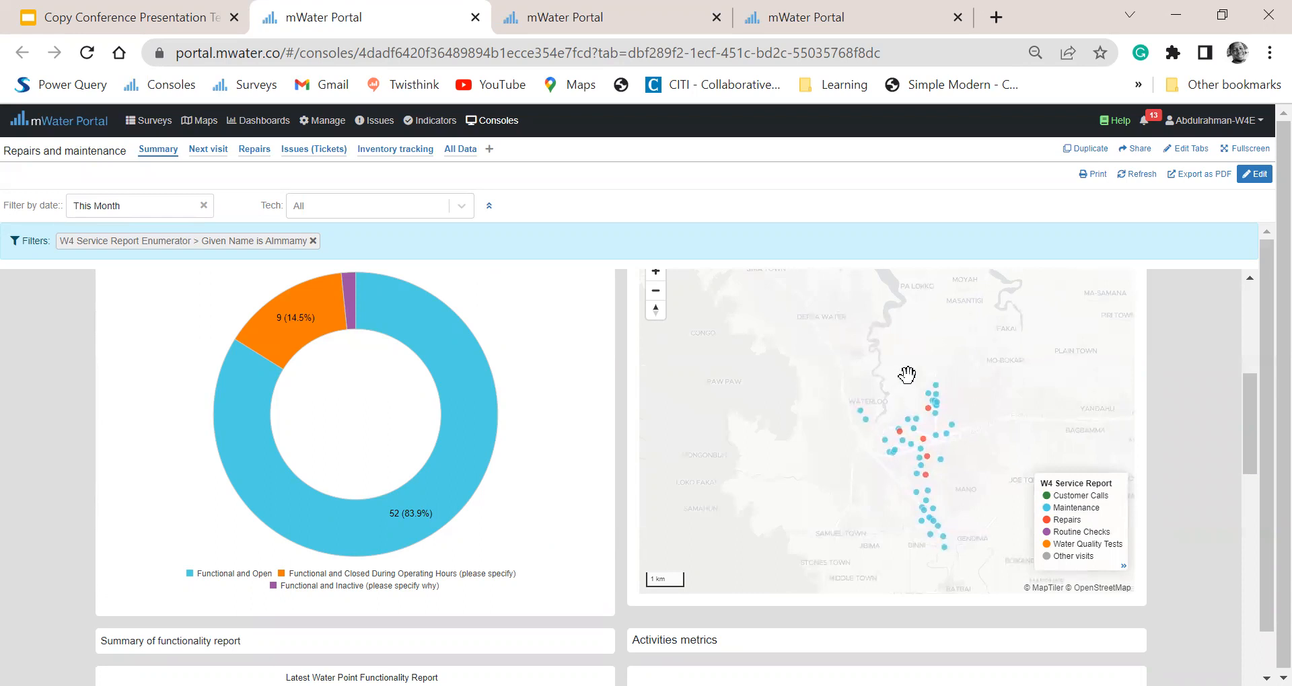
scroll(down, 3)
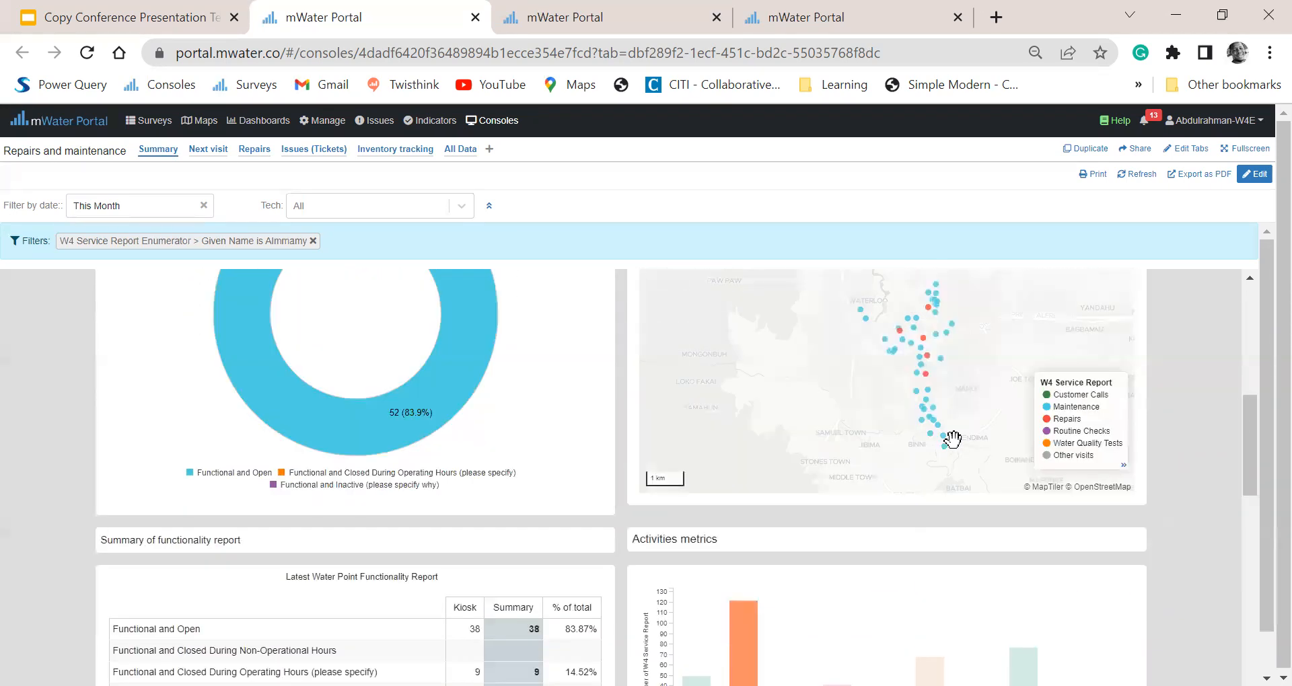
scroll(down, 3)
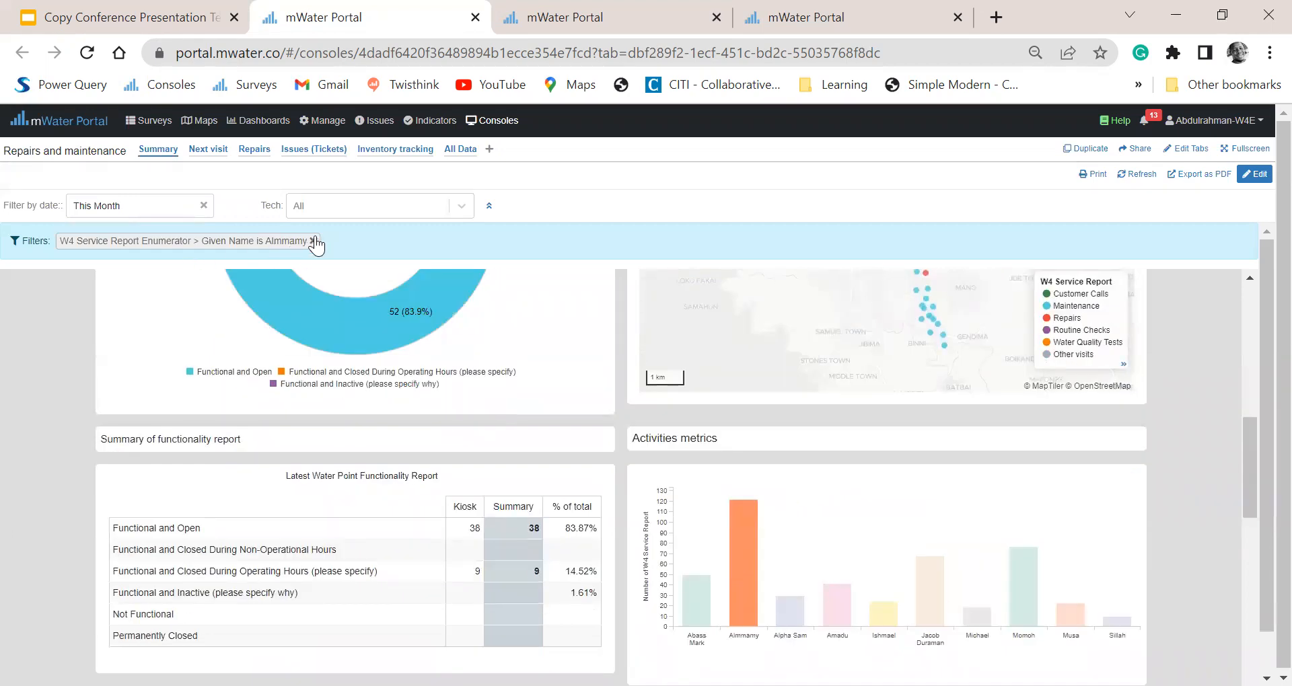
scroll(down, 3)
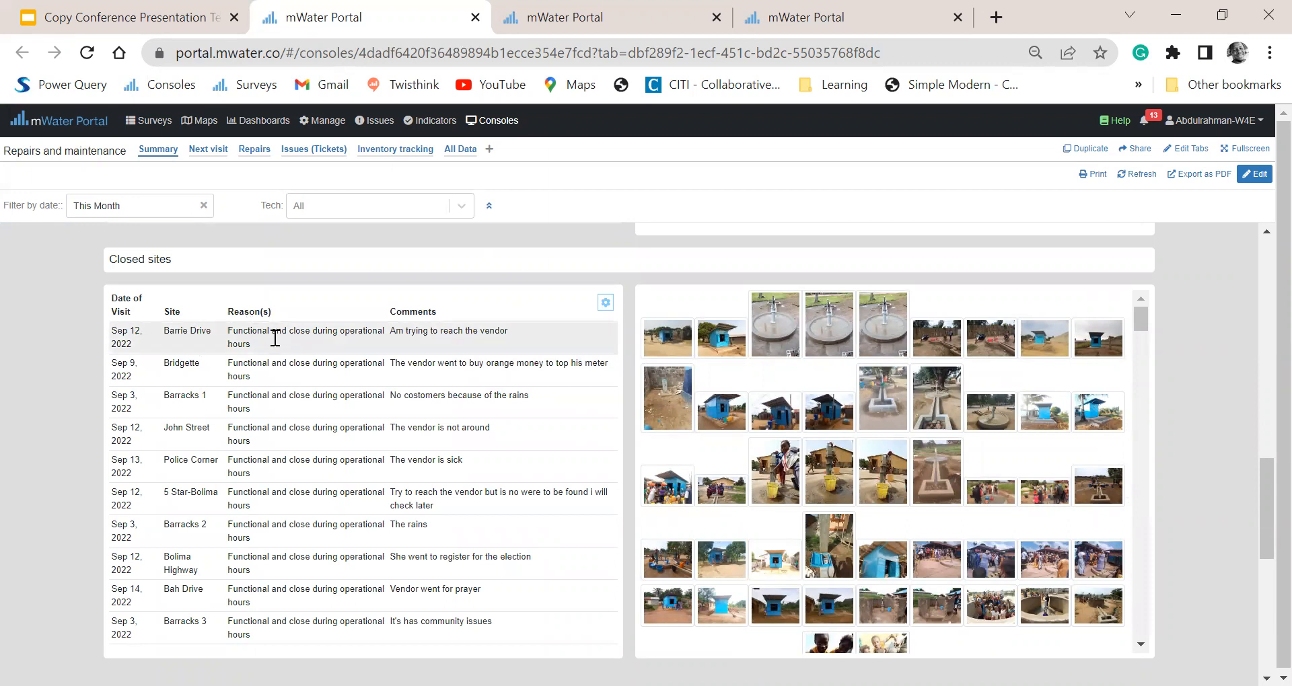
mouse_move(415, 347)
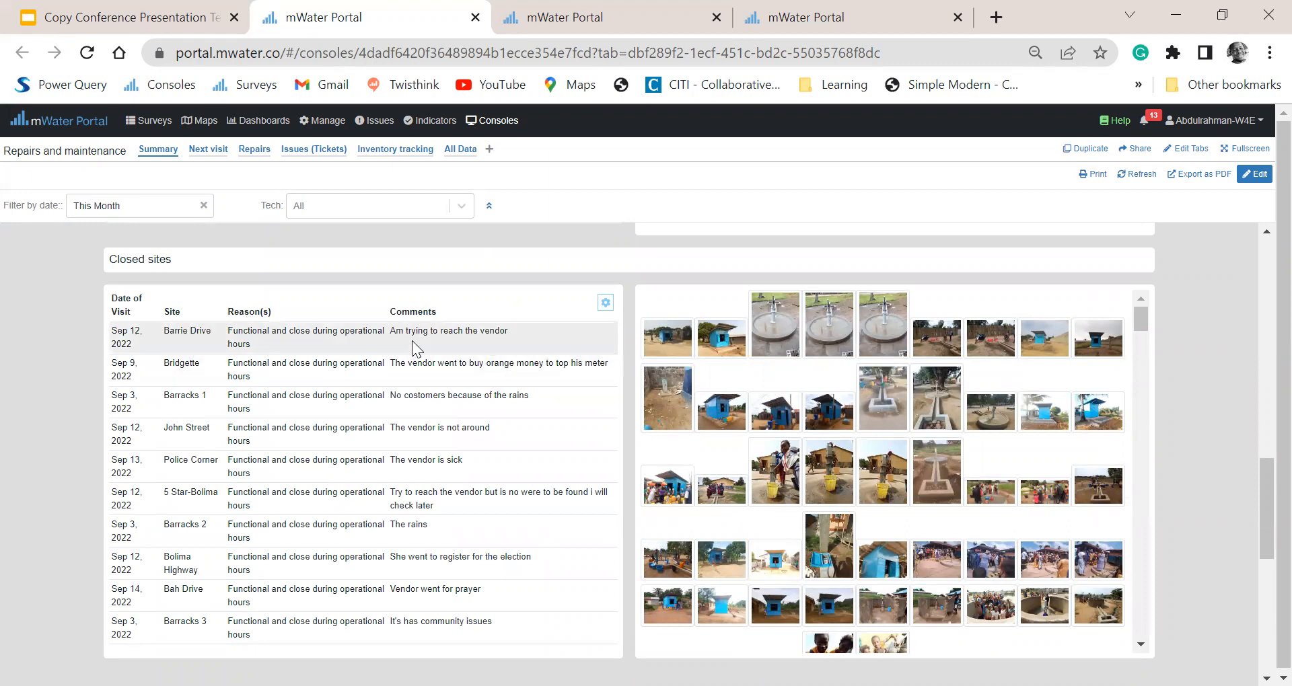
mouse_move(400, 377)
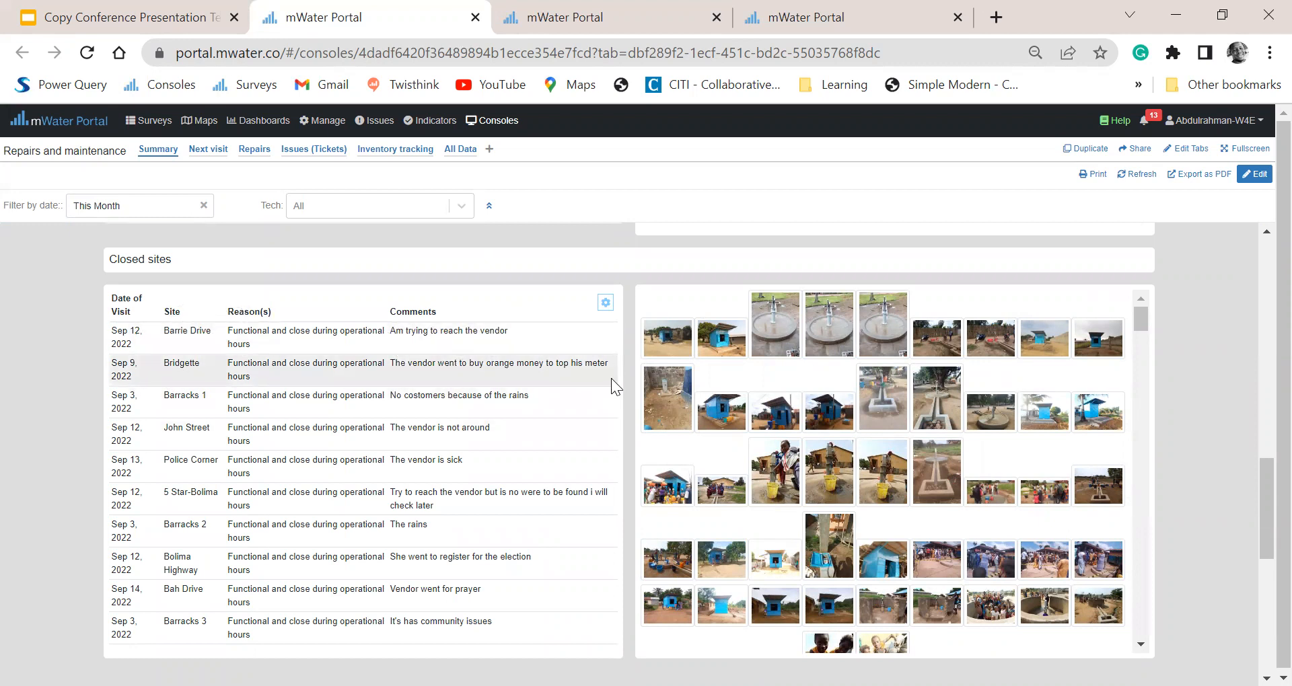
Step: Review the Closed sites list, then move on to the Next visit page
scroll(down, 3)
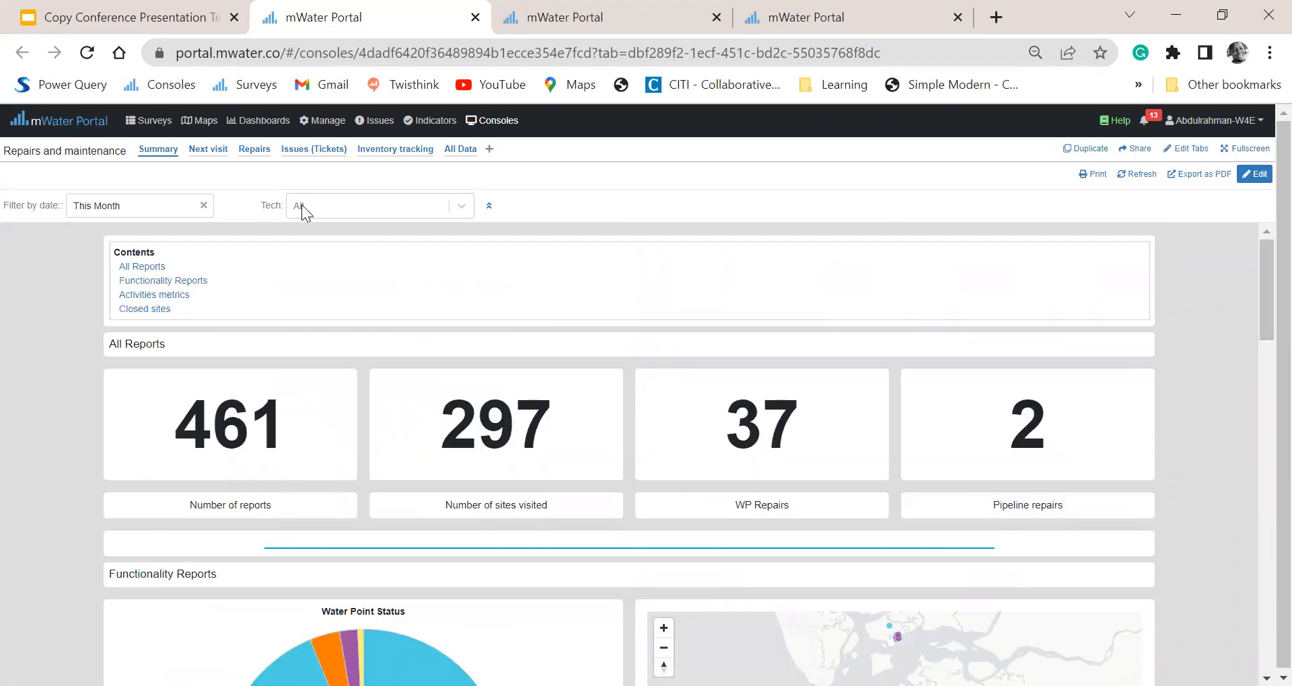
click(207, 150)
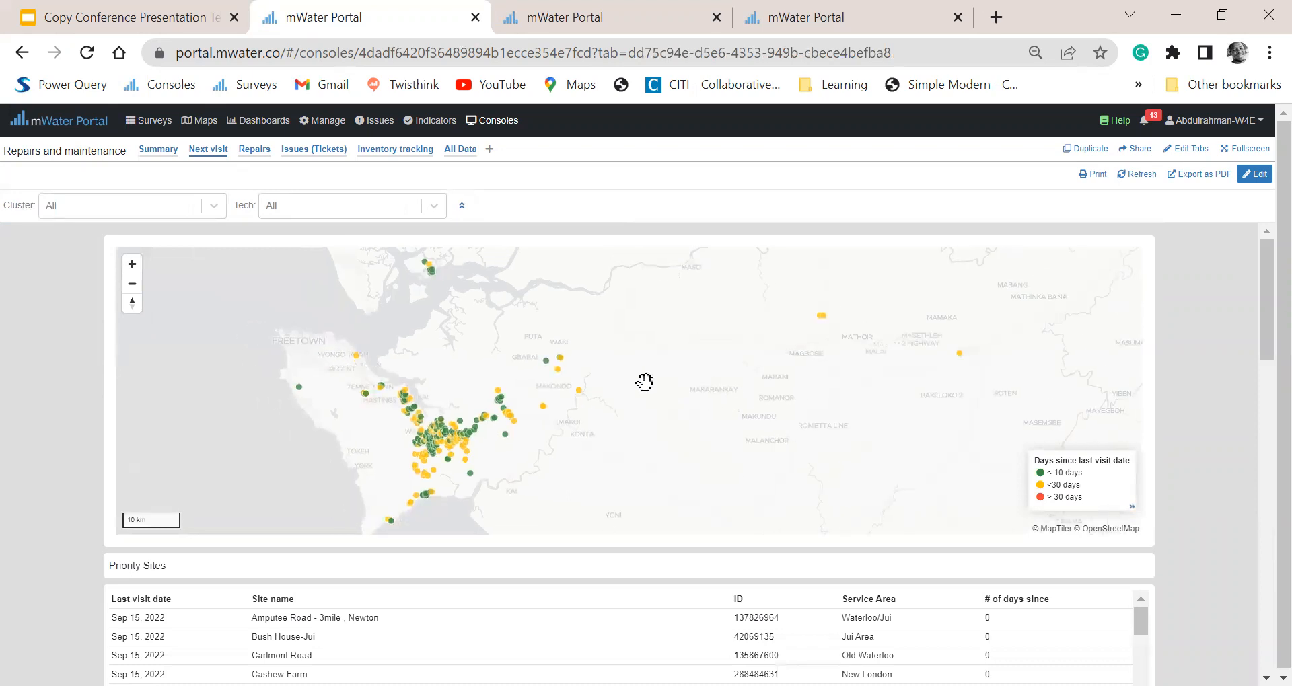
mouse_move(662, 405)
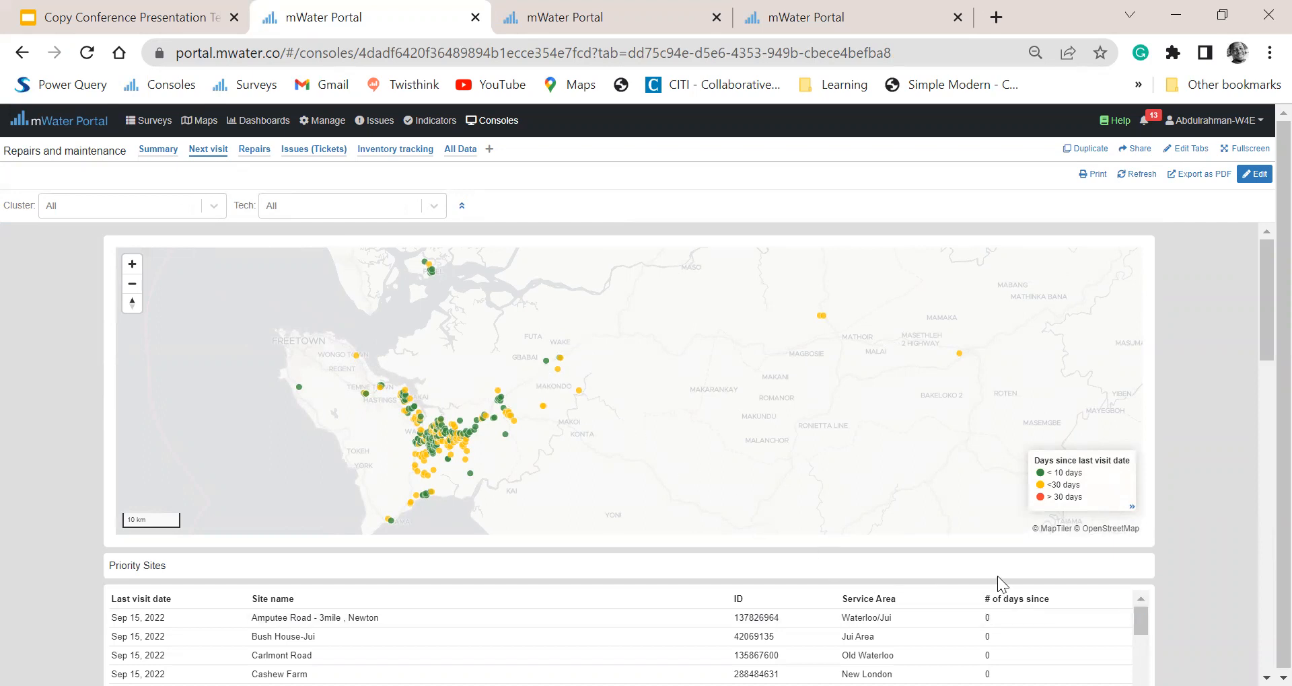
Step: Scroll the Priority Sites list from sites visited two days ago to those last seen Sep 12
scroll(down, 3)
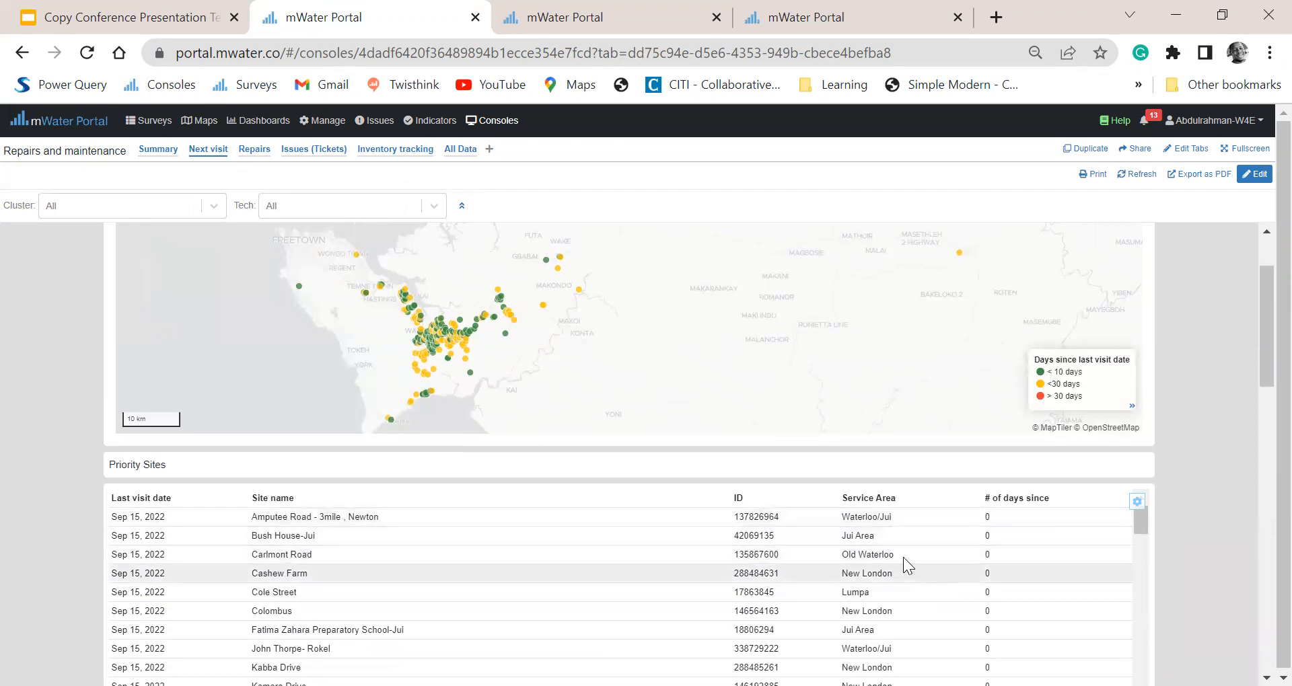
scroll(down, 3)
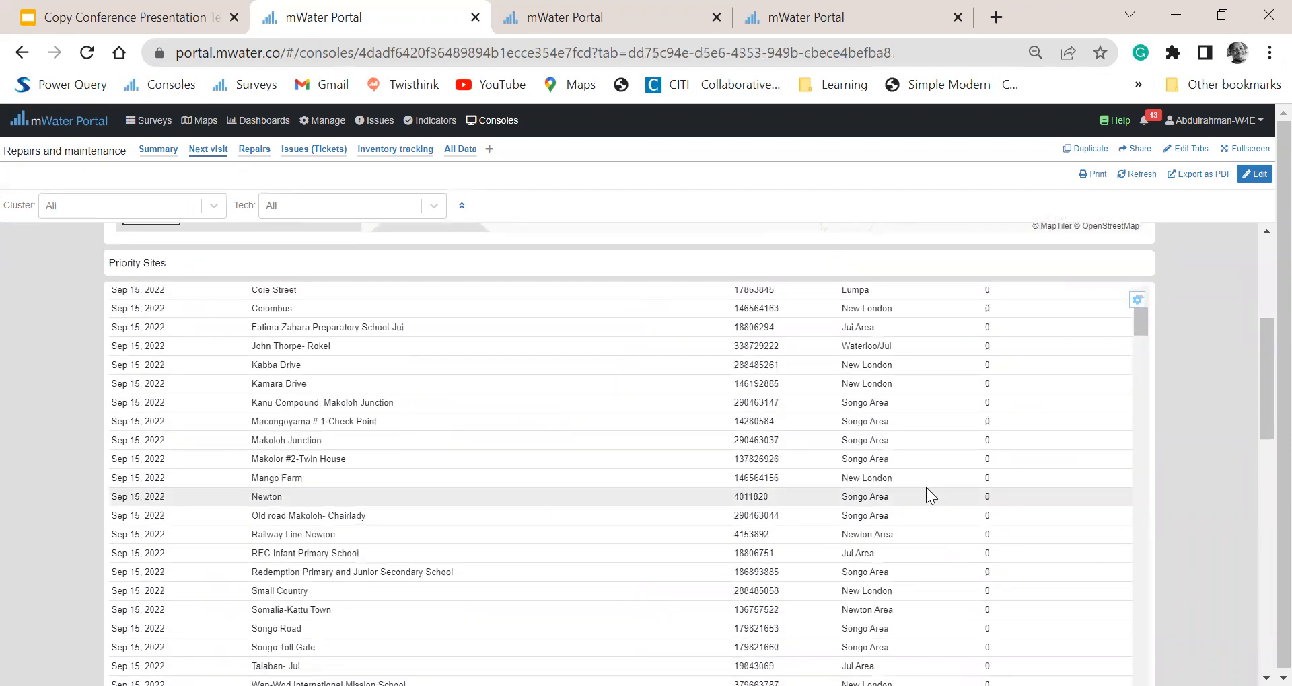
mouse_move(909, 480)
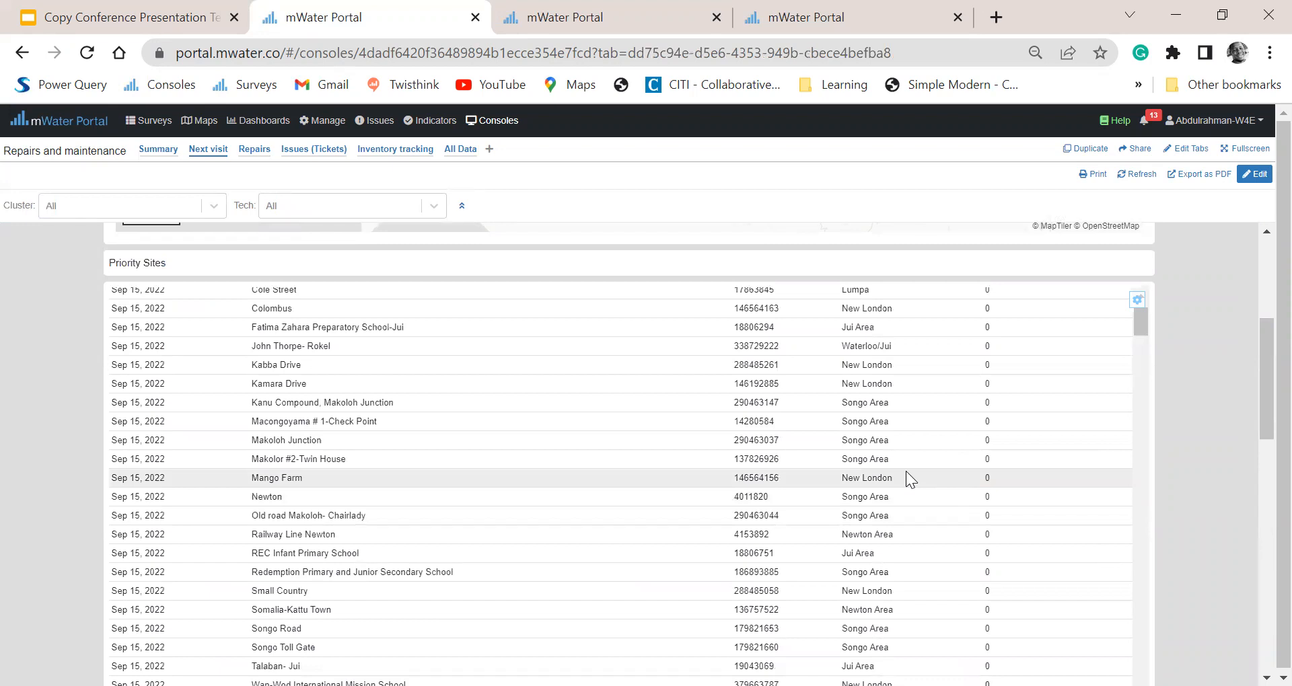
scroll(down, 3)
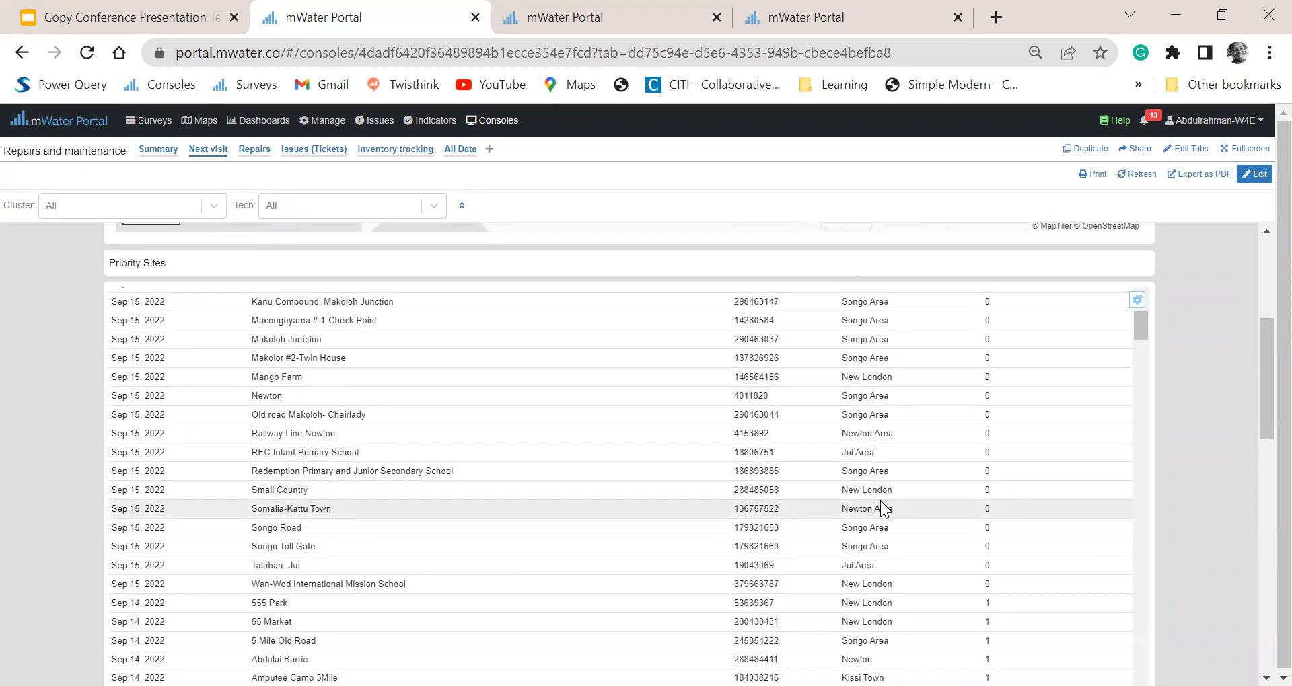
scroll(down, 3)
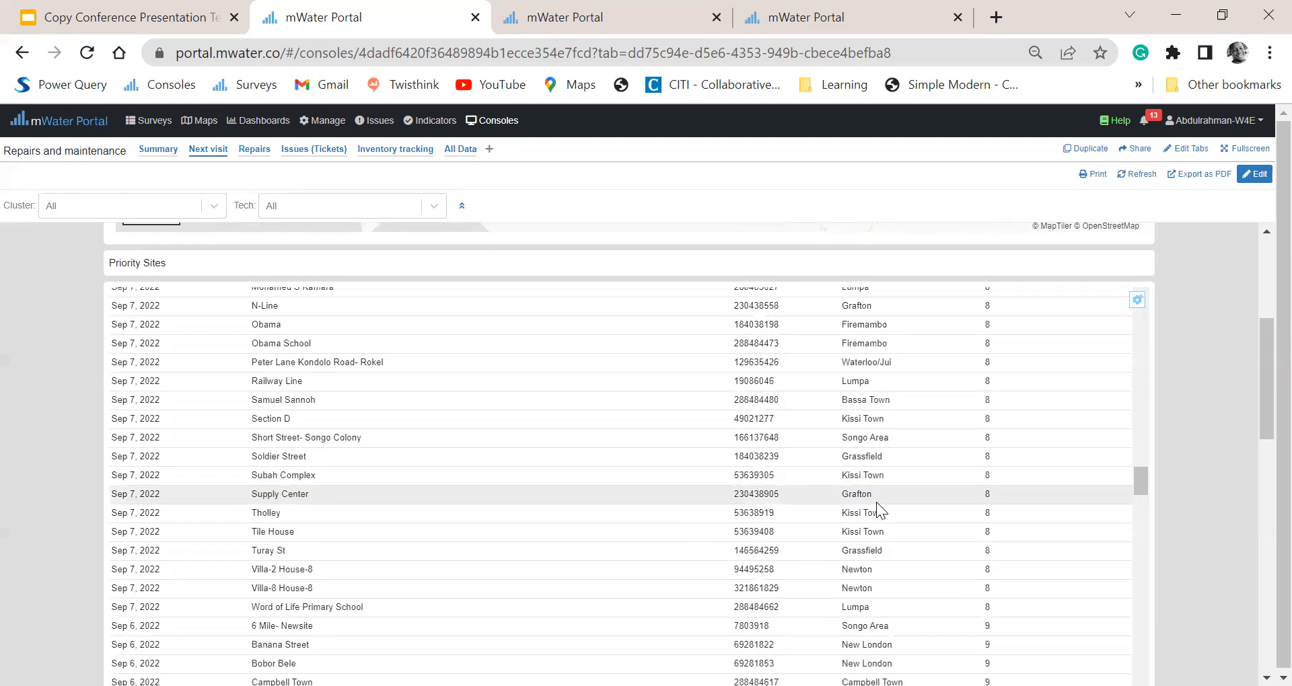
scroll(down, 3)
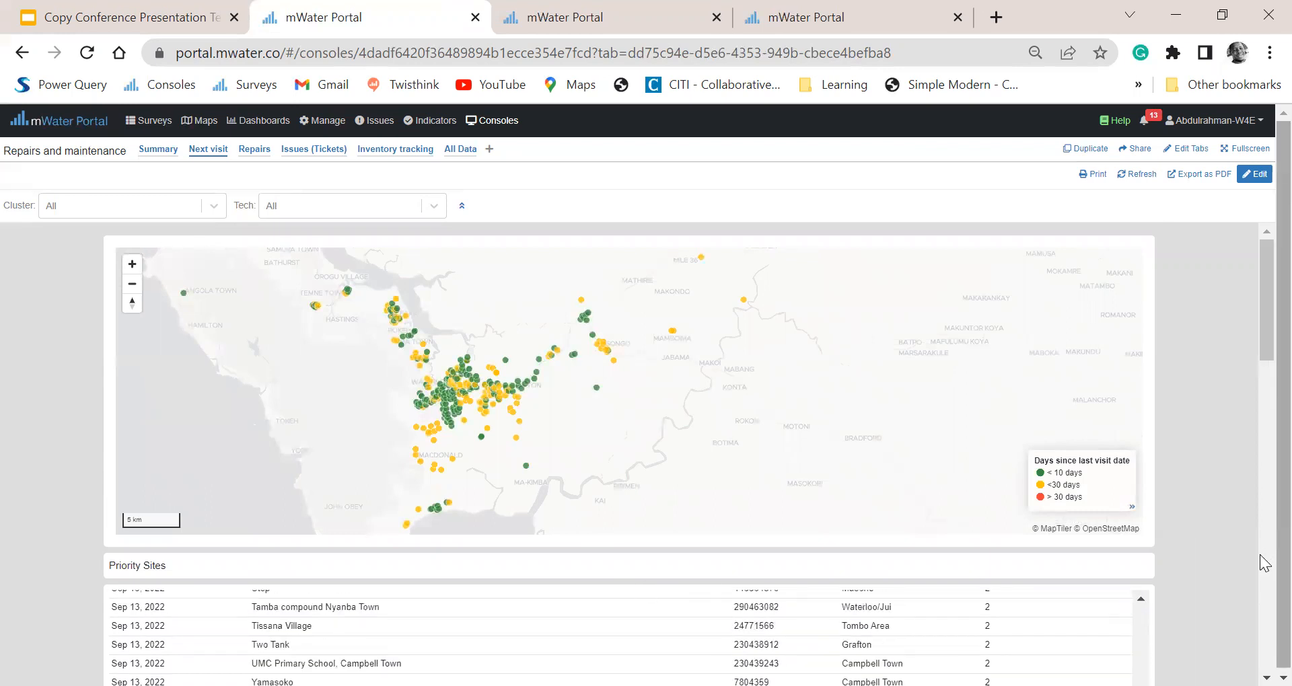
scroll(down, 3)
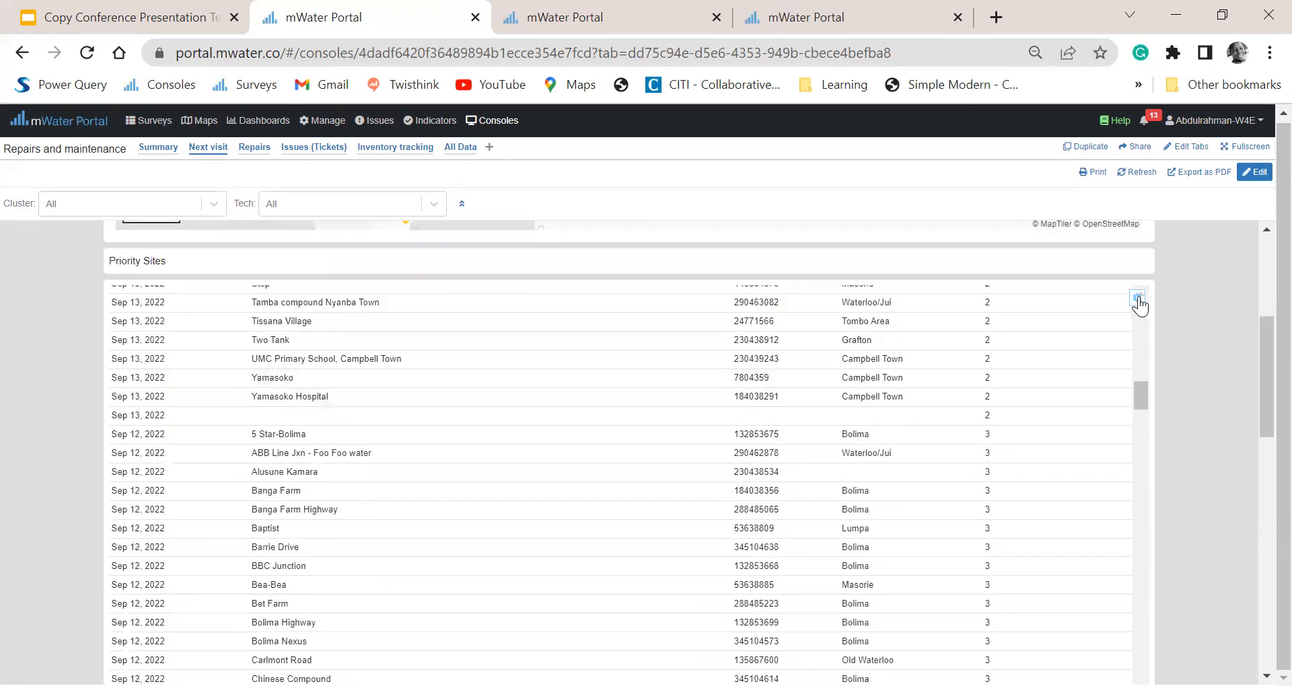
Step: Check the Priority Sites Export Data option without exporting, then go to the Repairs page
click(1137, 297)
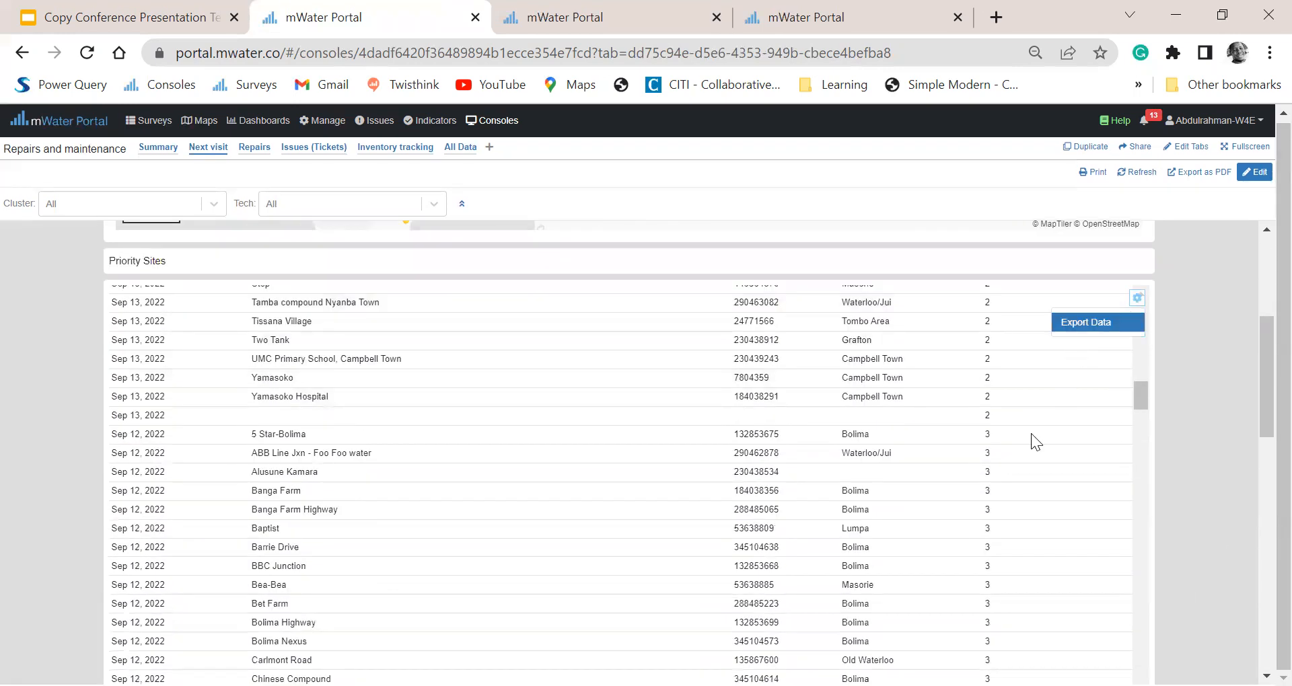
click(1097, 322)
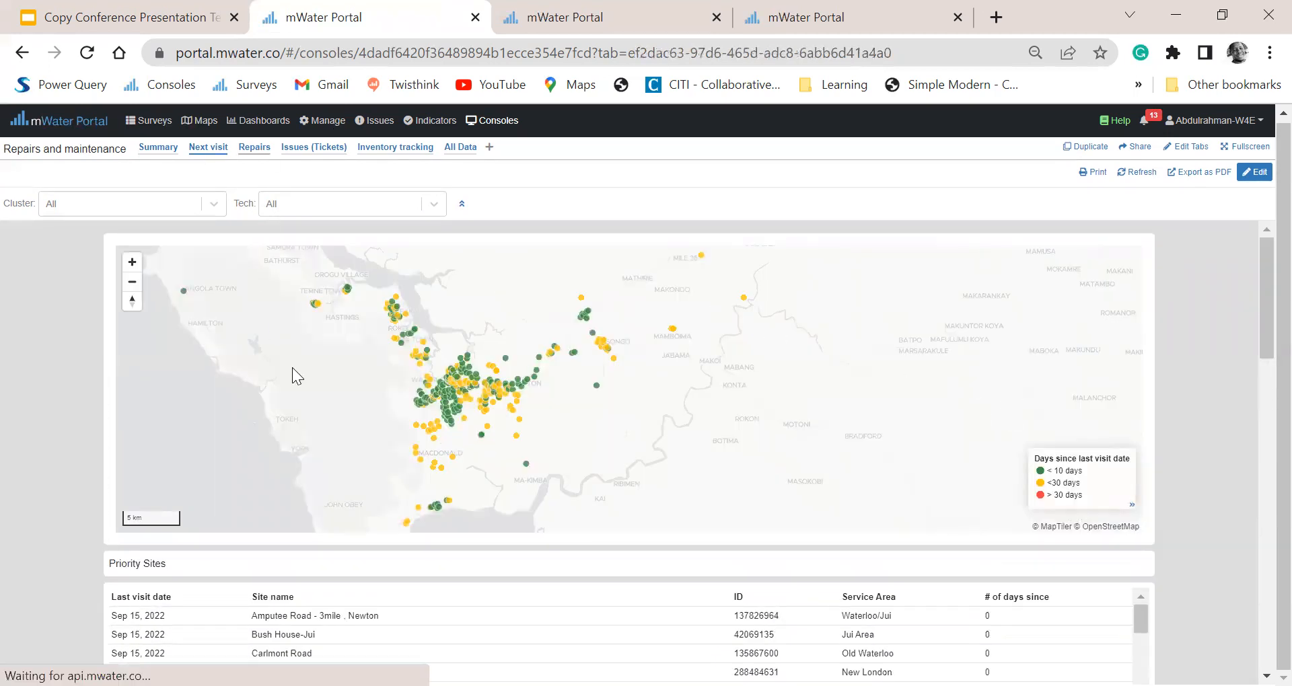
click(255, 147)
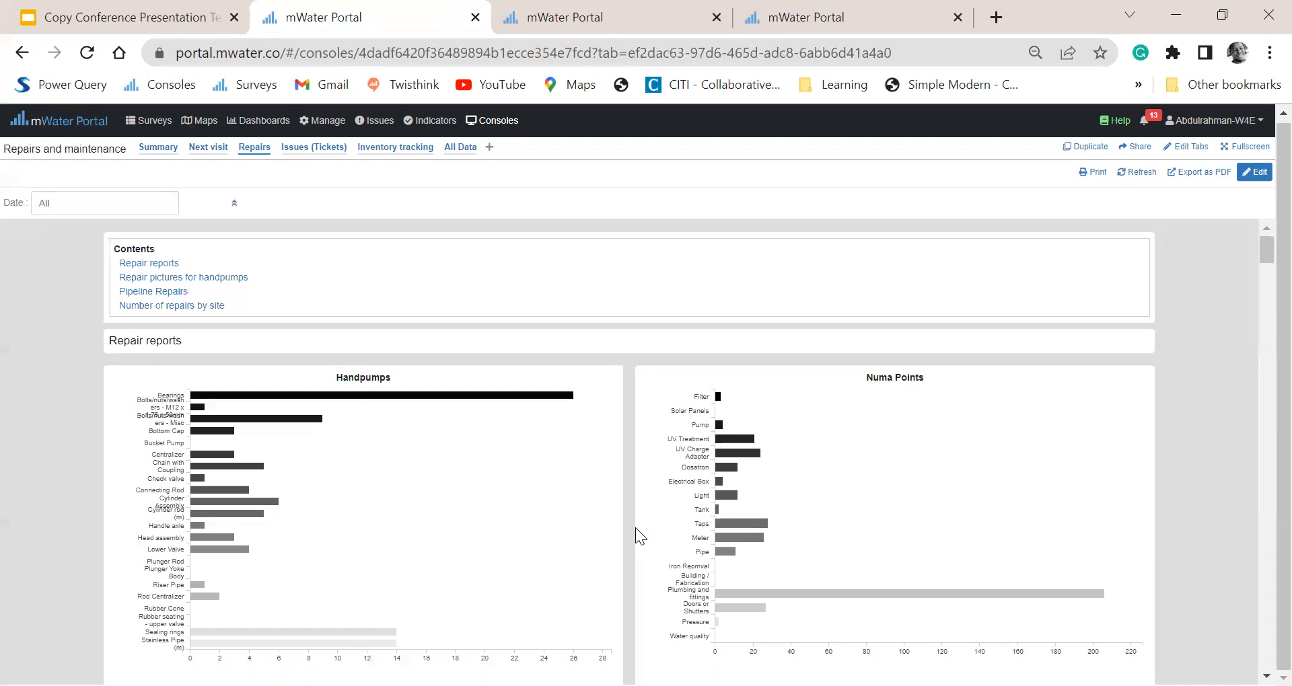
mouse_move(722, 393)
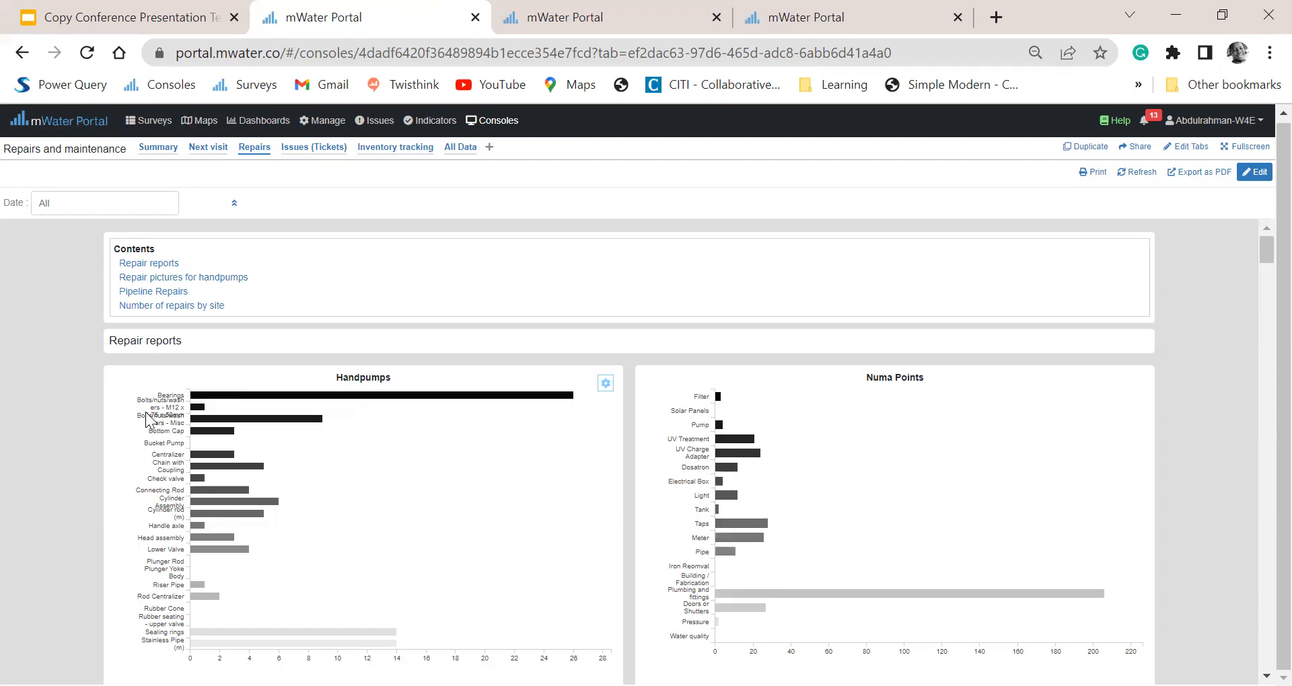
mouse_move(365, 410)
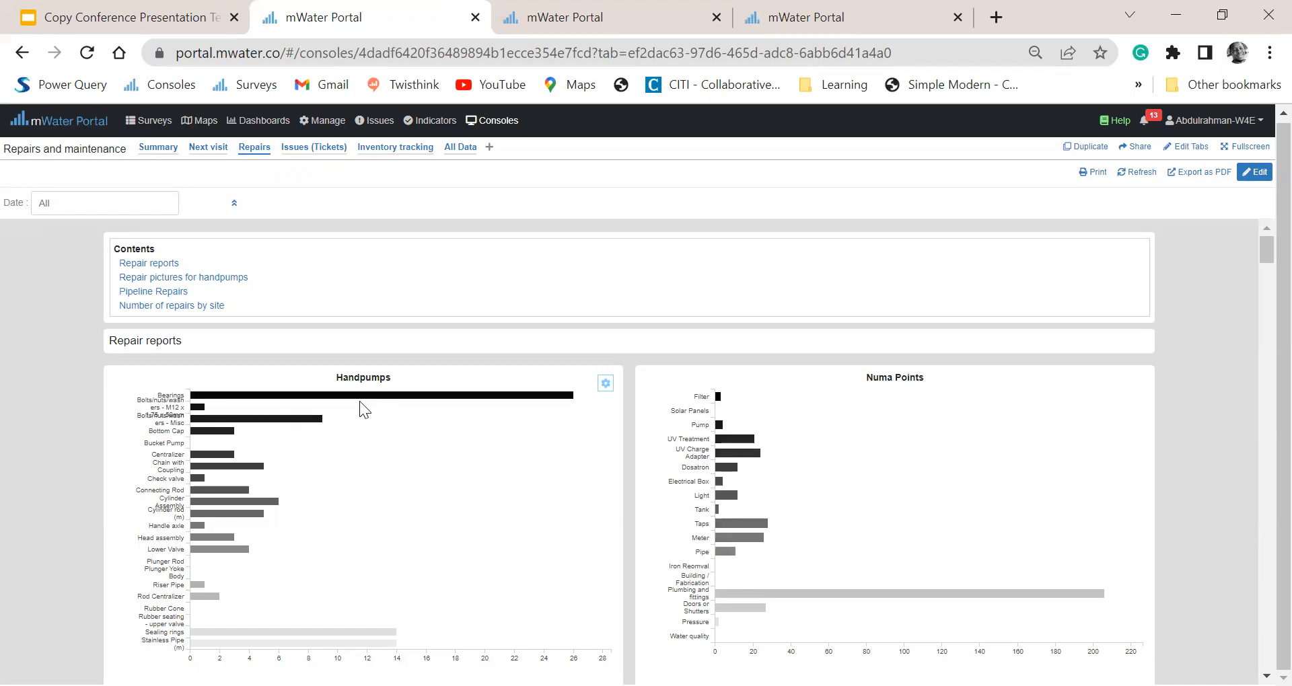
mouse_move(383, 412)
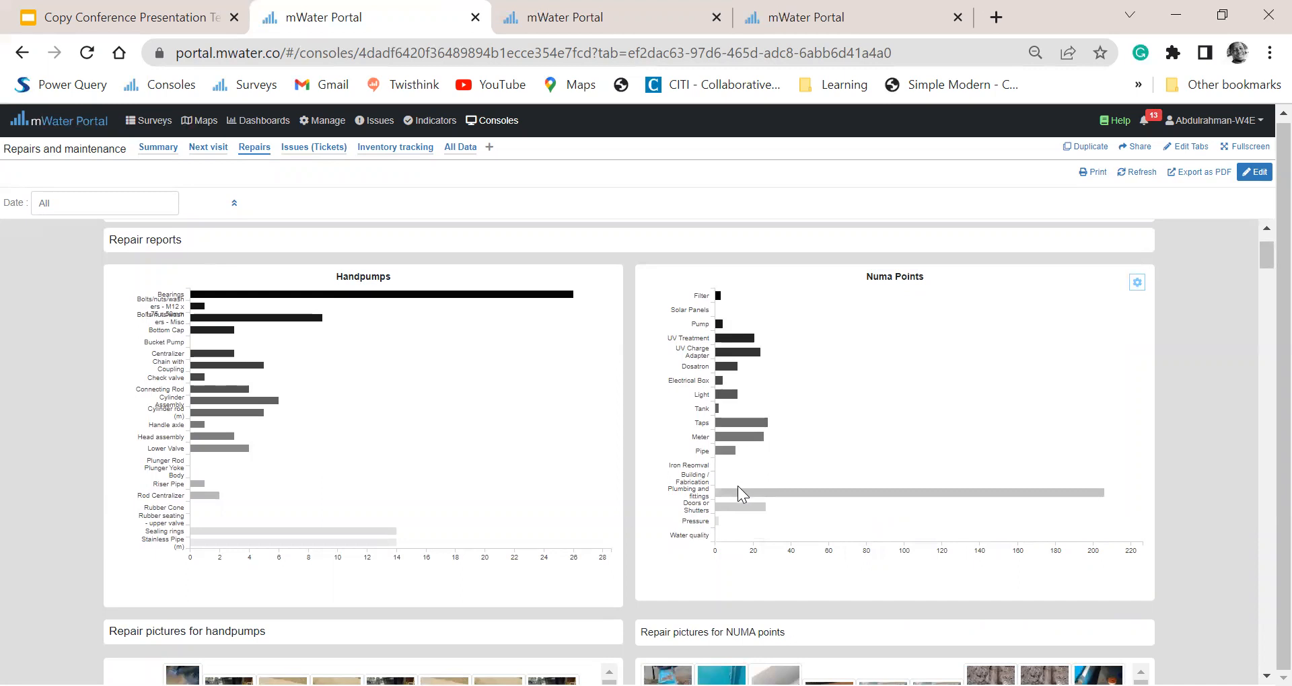
mouse_move(732, 490)
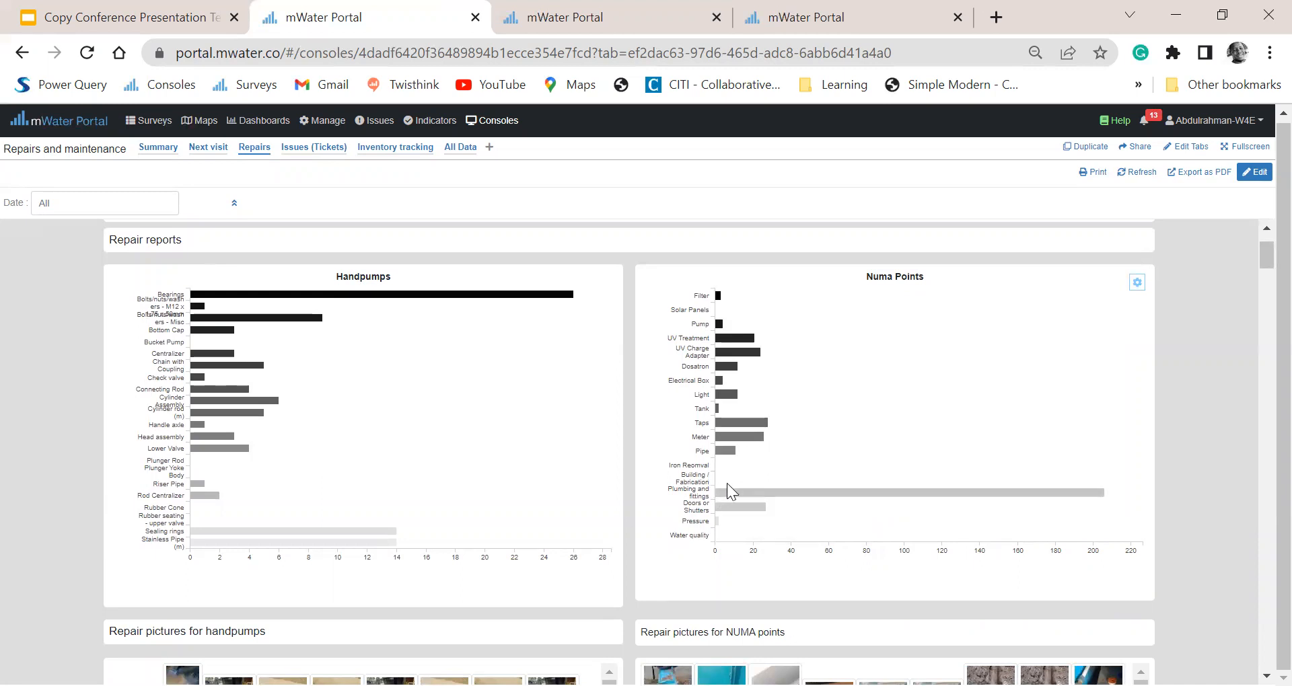
mouse_move(737, 492)
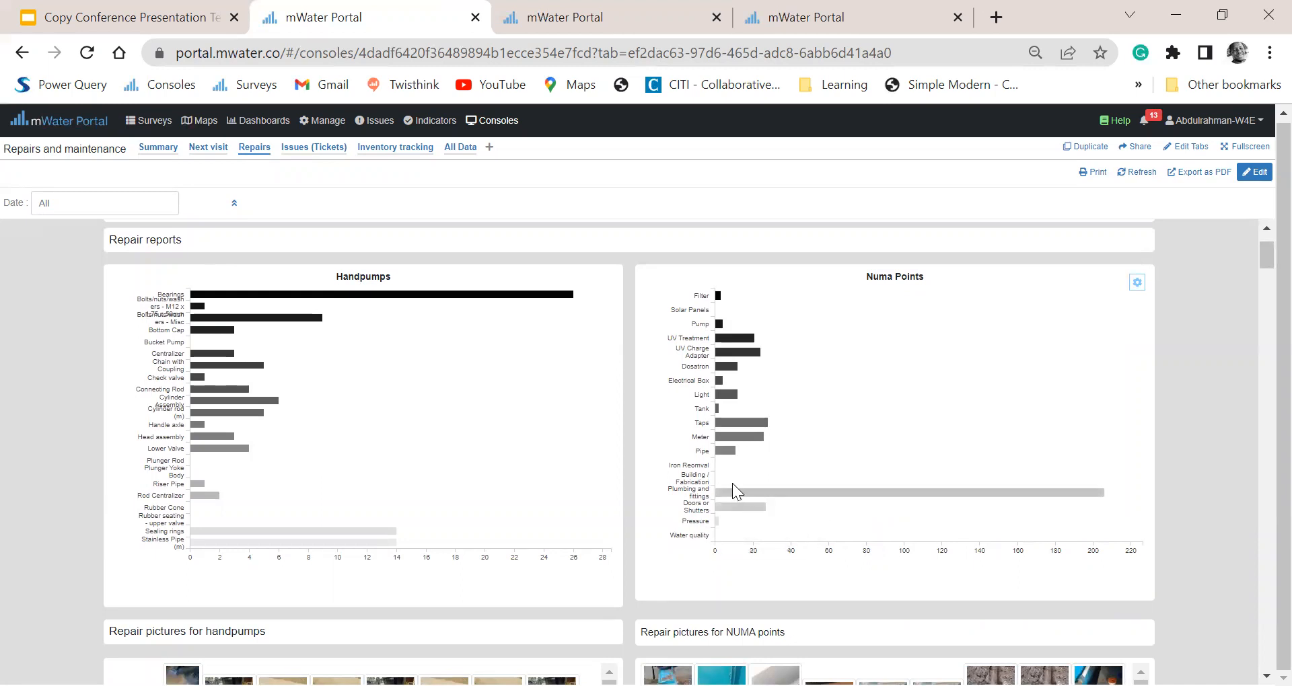
mouse_move(728, 486)
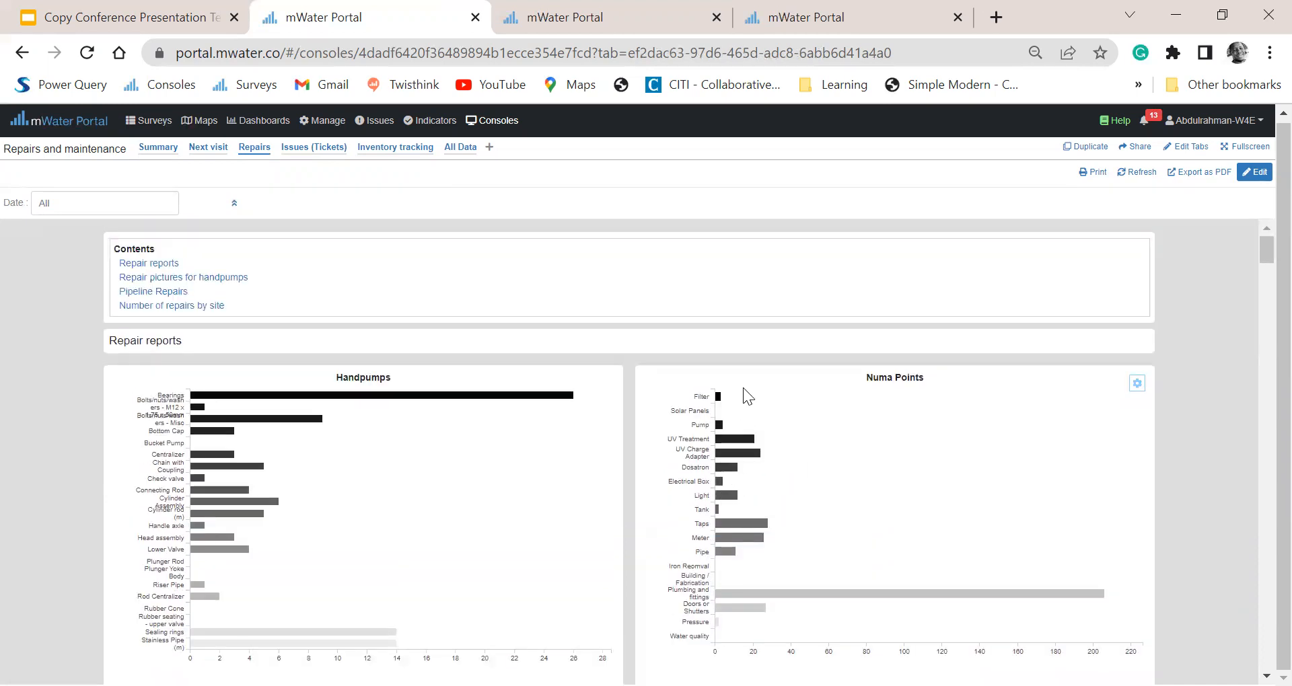
mouse_move(730, 454)
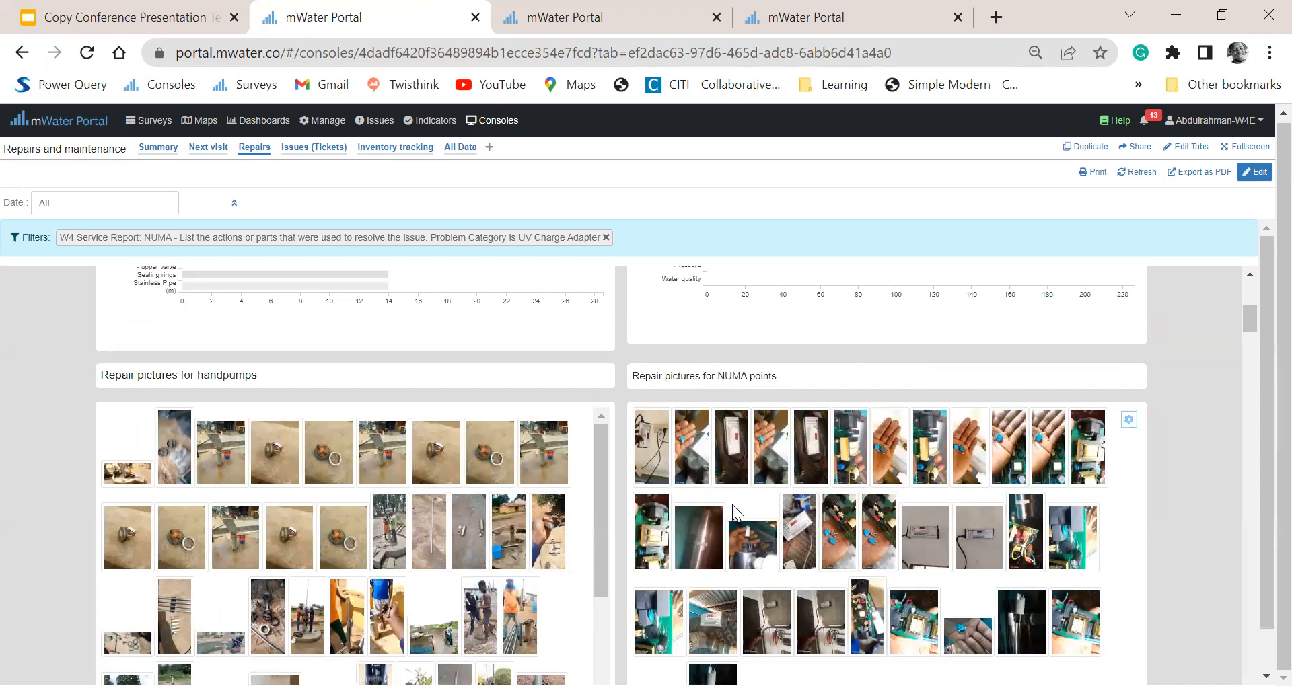
Step: Review the full View Response for a NUMA UV Charge Adapter repair photo, then close it
scroll(down, 3)
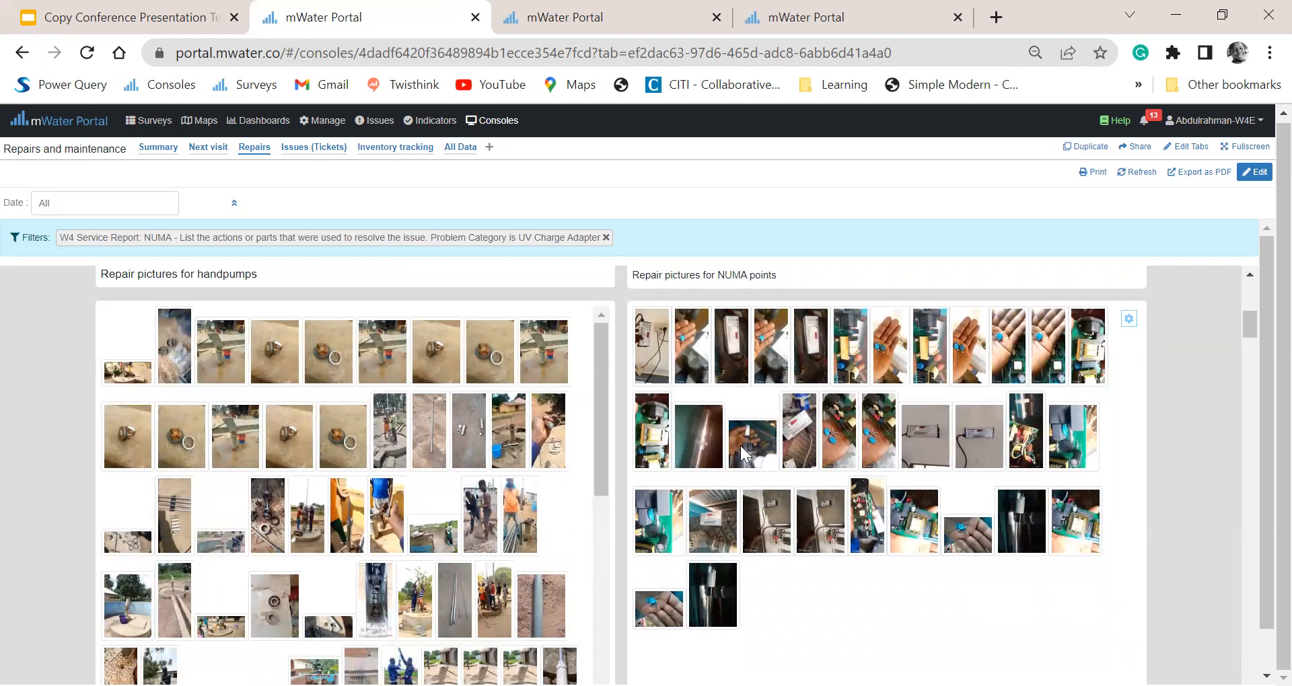
click(751, 431)
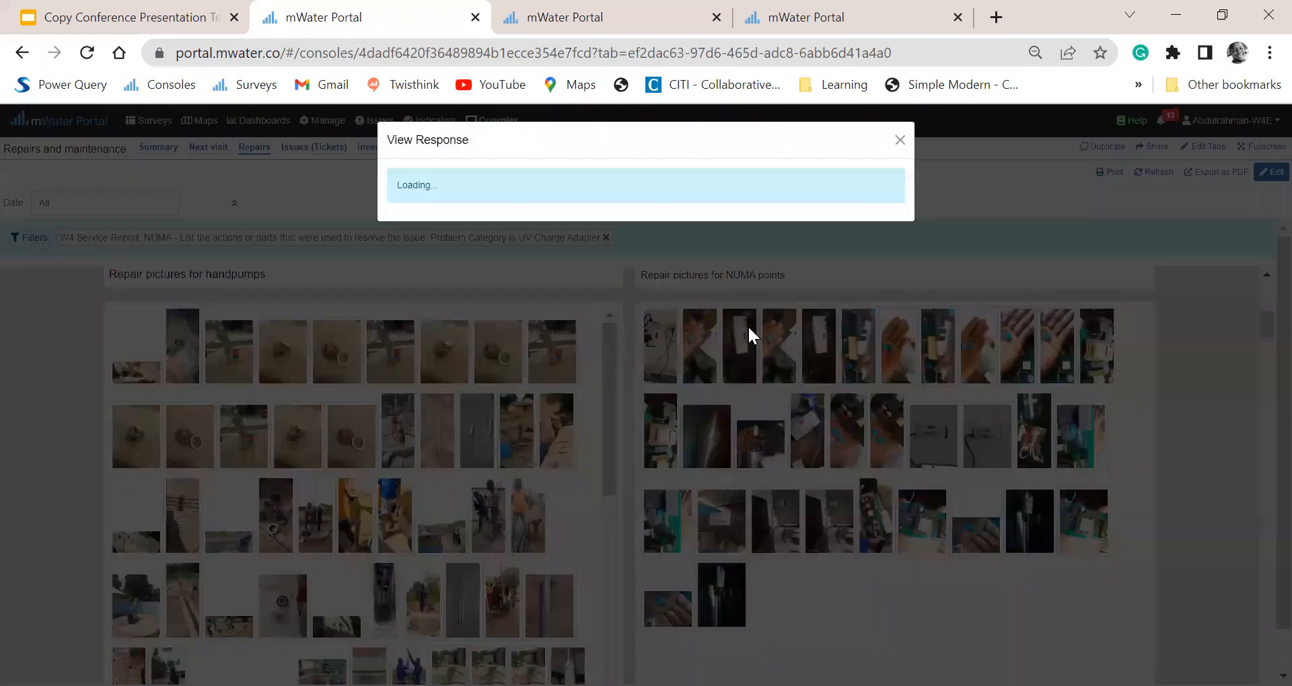
mouse_move(805, 298)
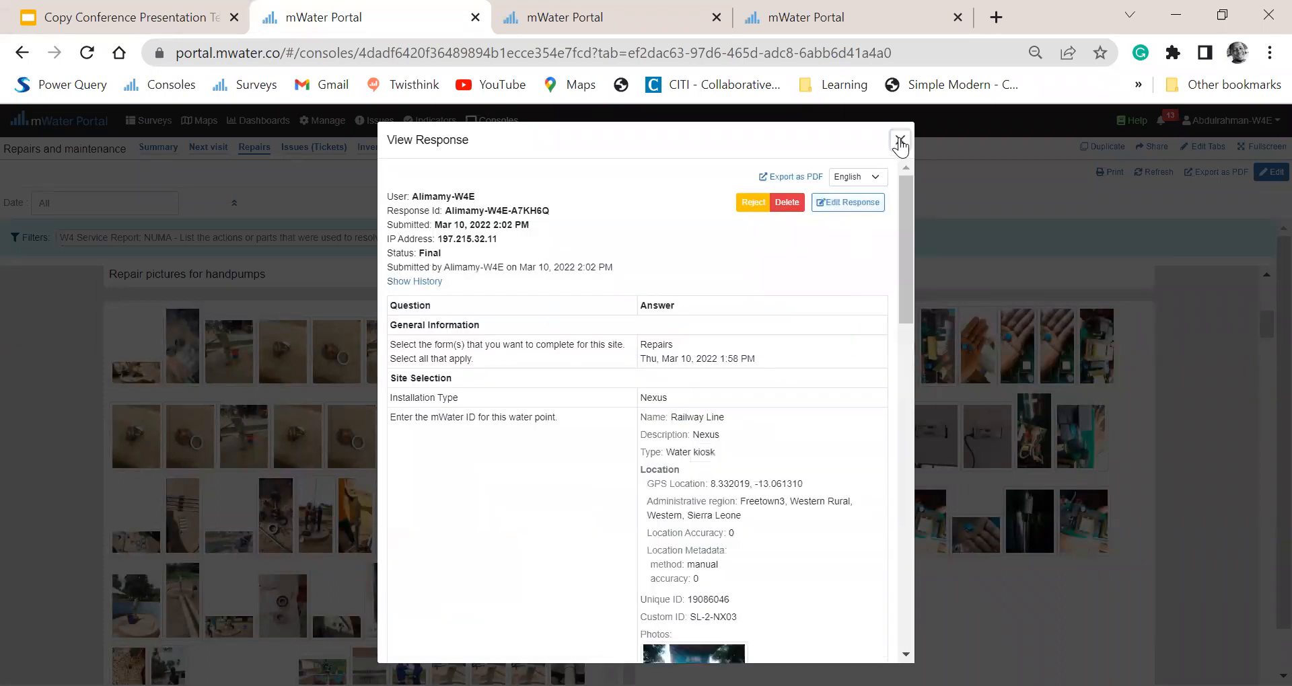
click(900, 138)
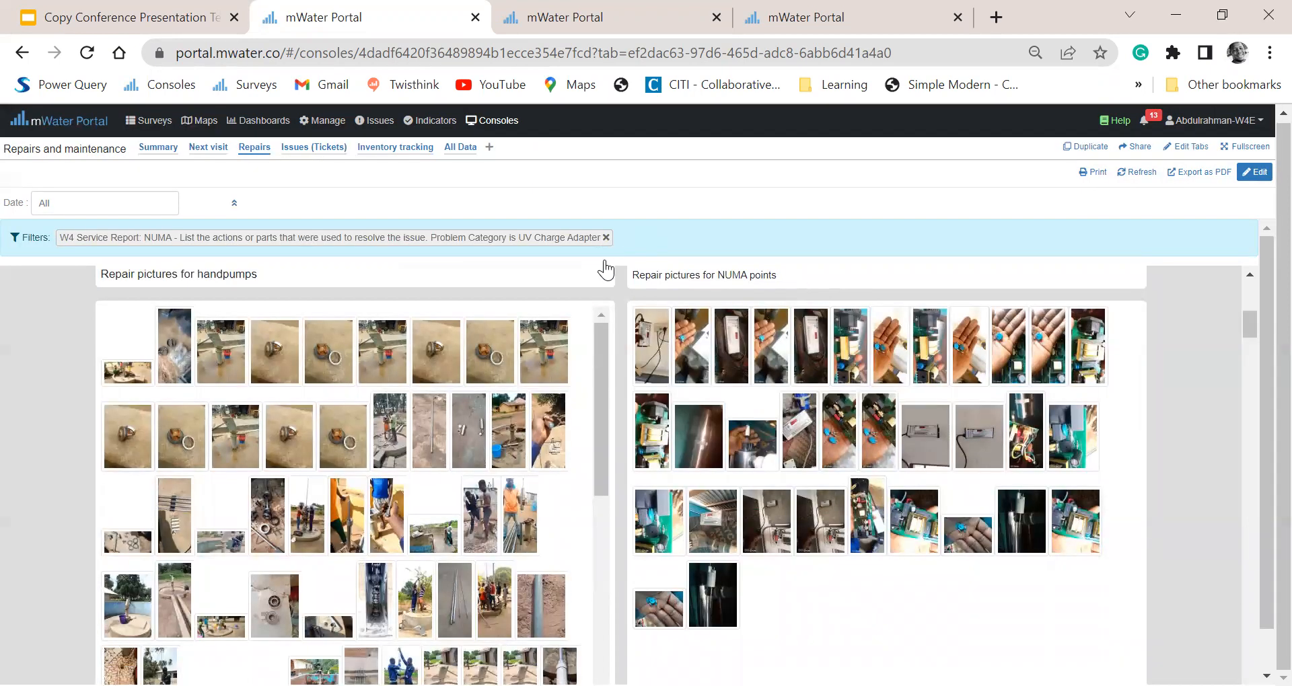
scroll(down, 3)
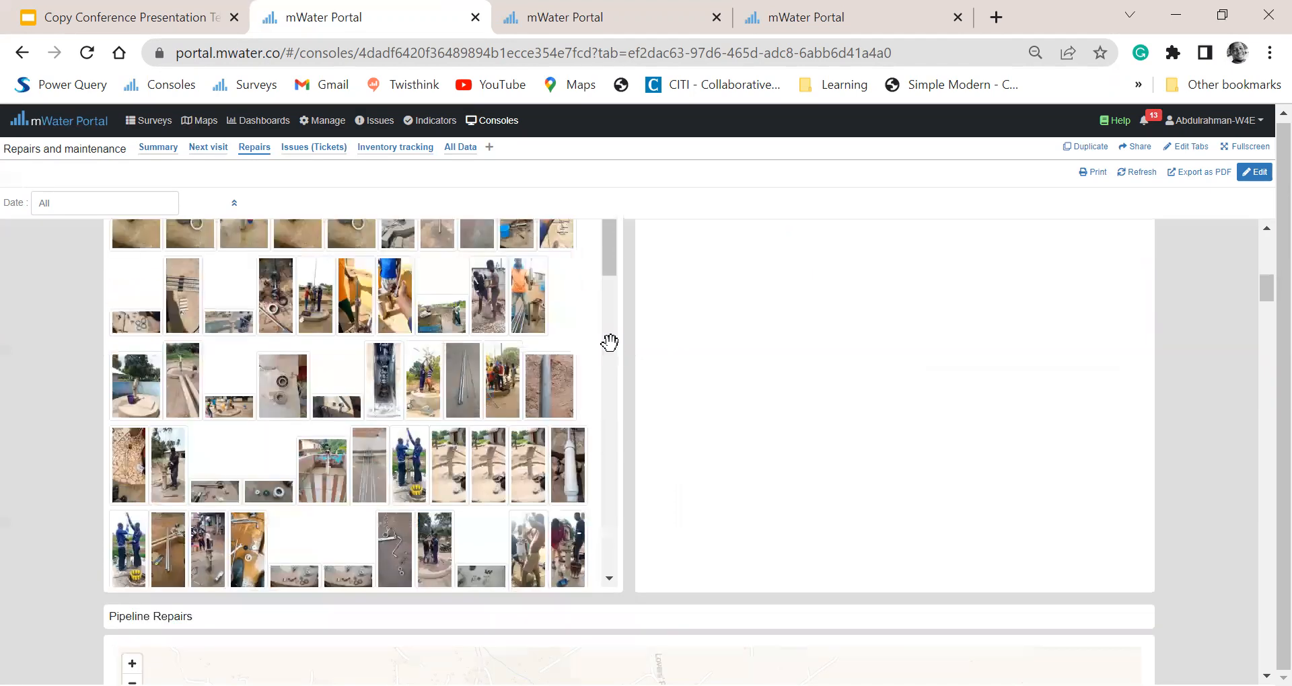
scroll(down, 3)
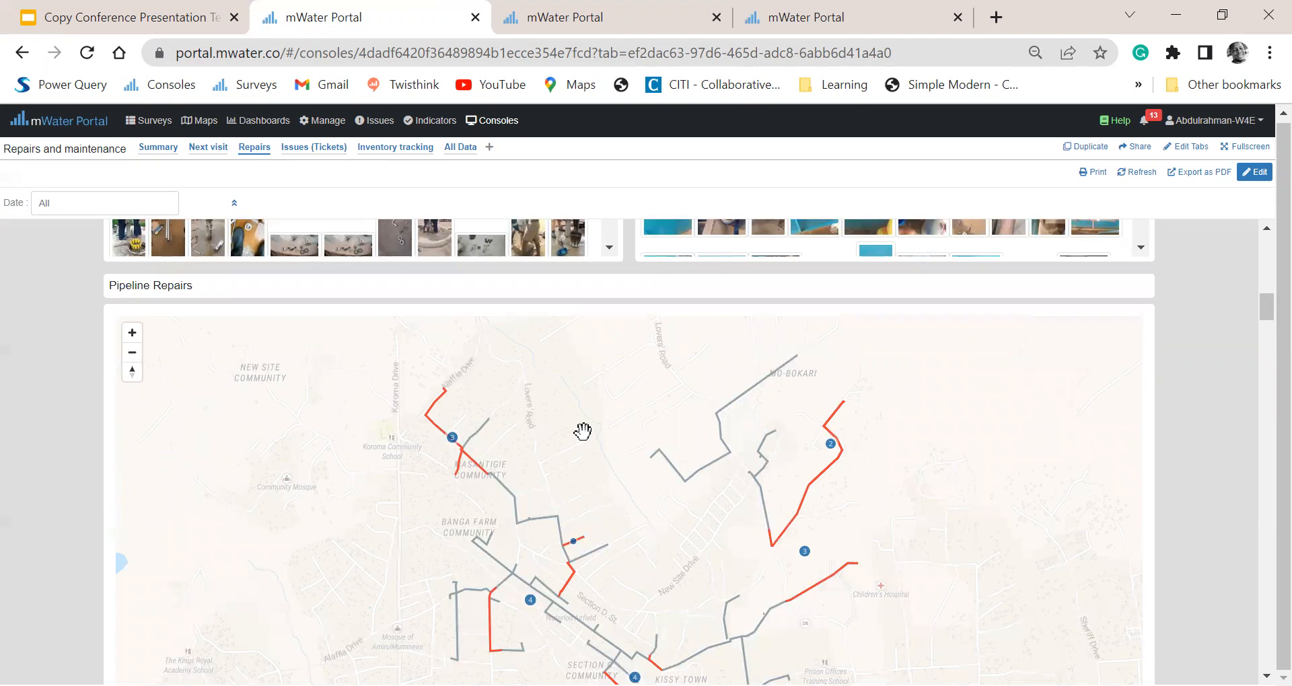
mouse_move(445, 438)
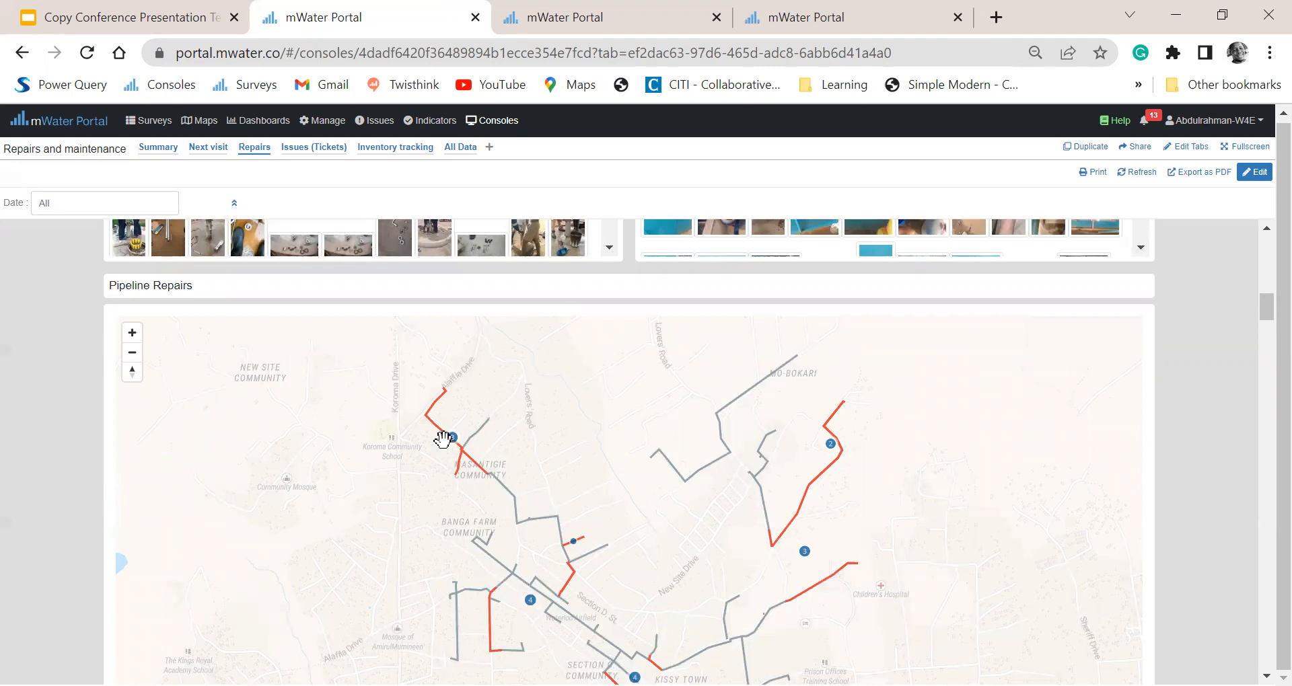
Step: Scroll past the Pipeline Repairs map to the Number of repairs by site table
scroll(down, 3)
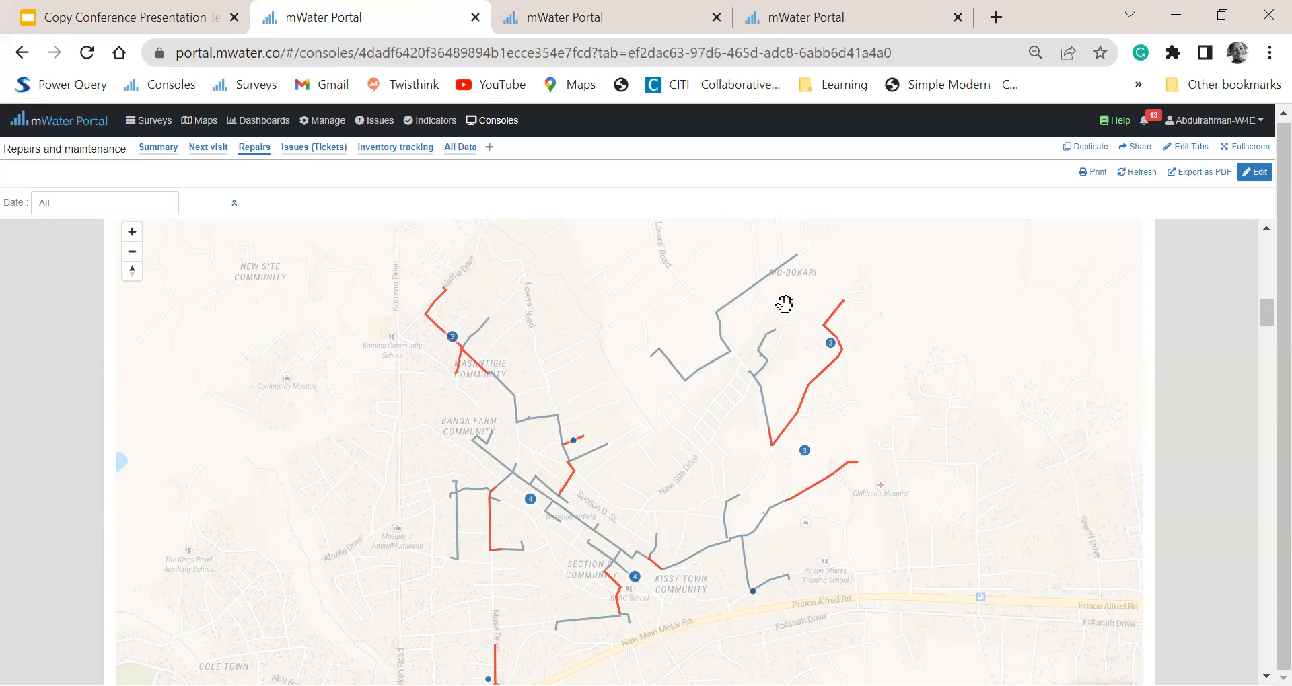
mouse_move(647, 485)
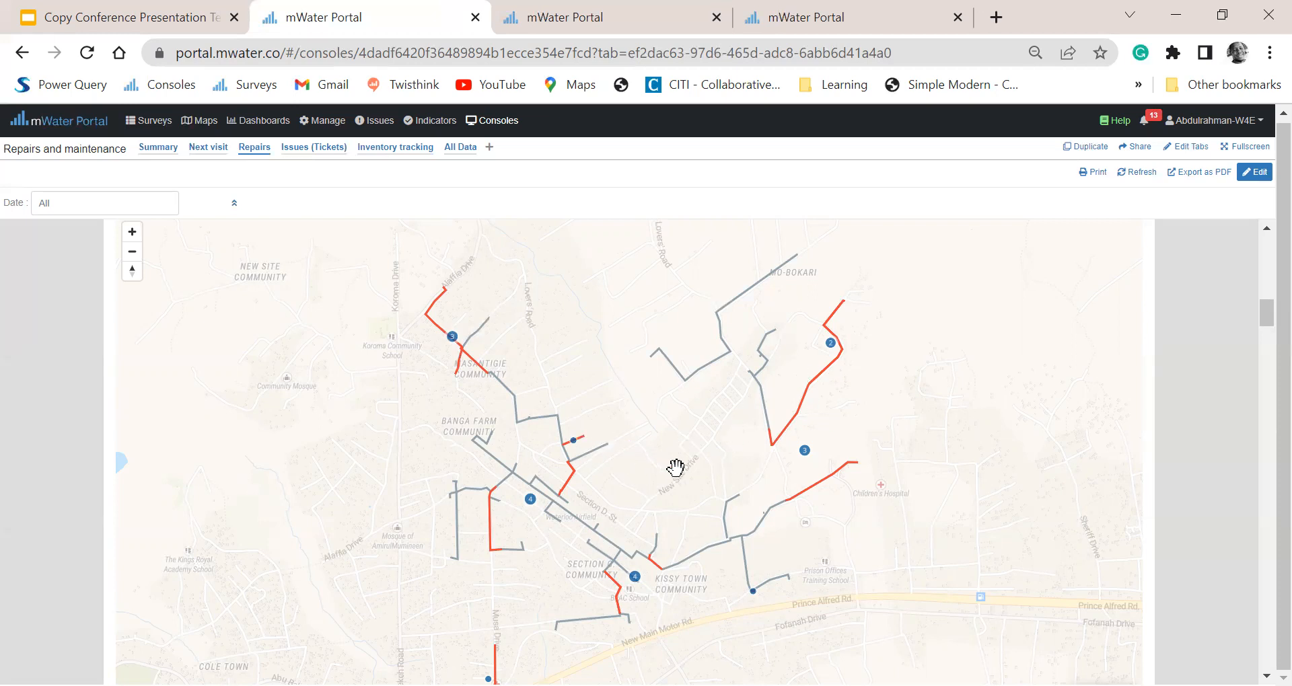
mouse_move(658, 451)
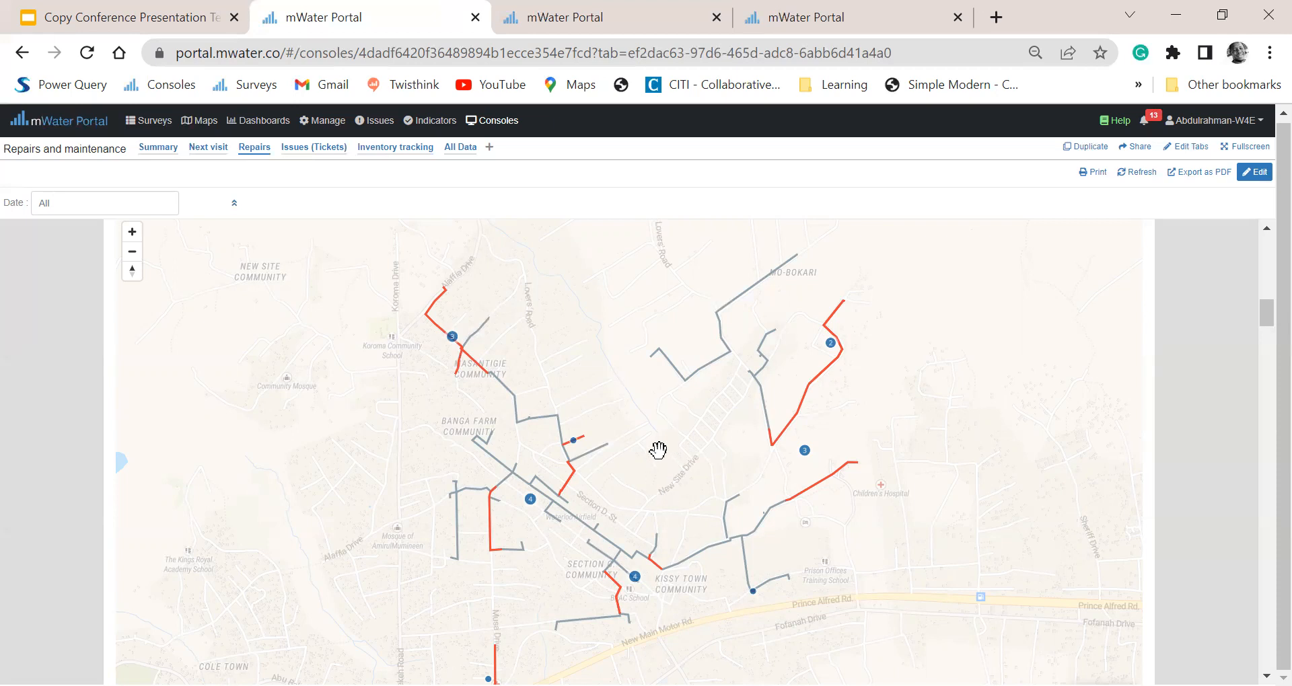
mouse_move(614, 445)
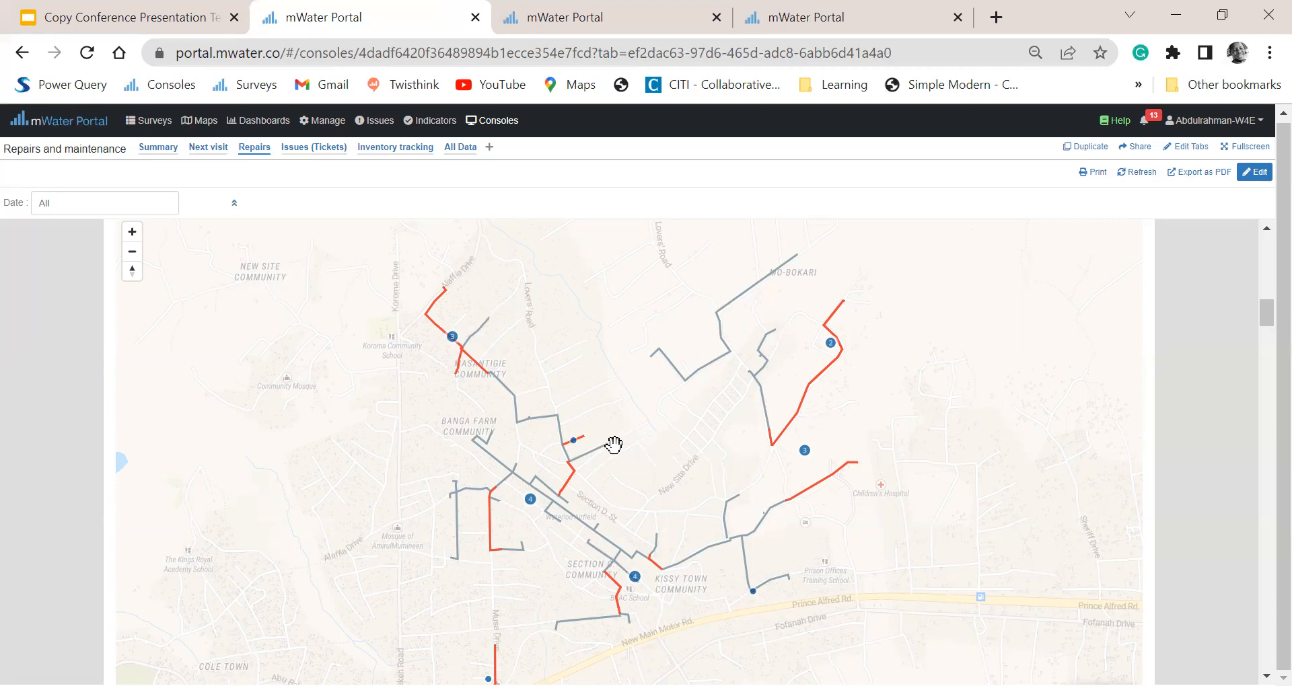
mouse_move(600, 491)
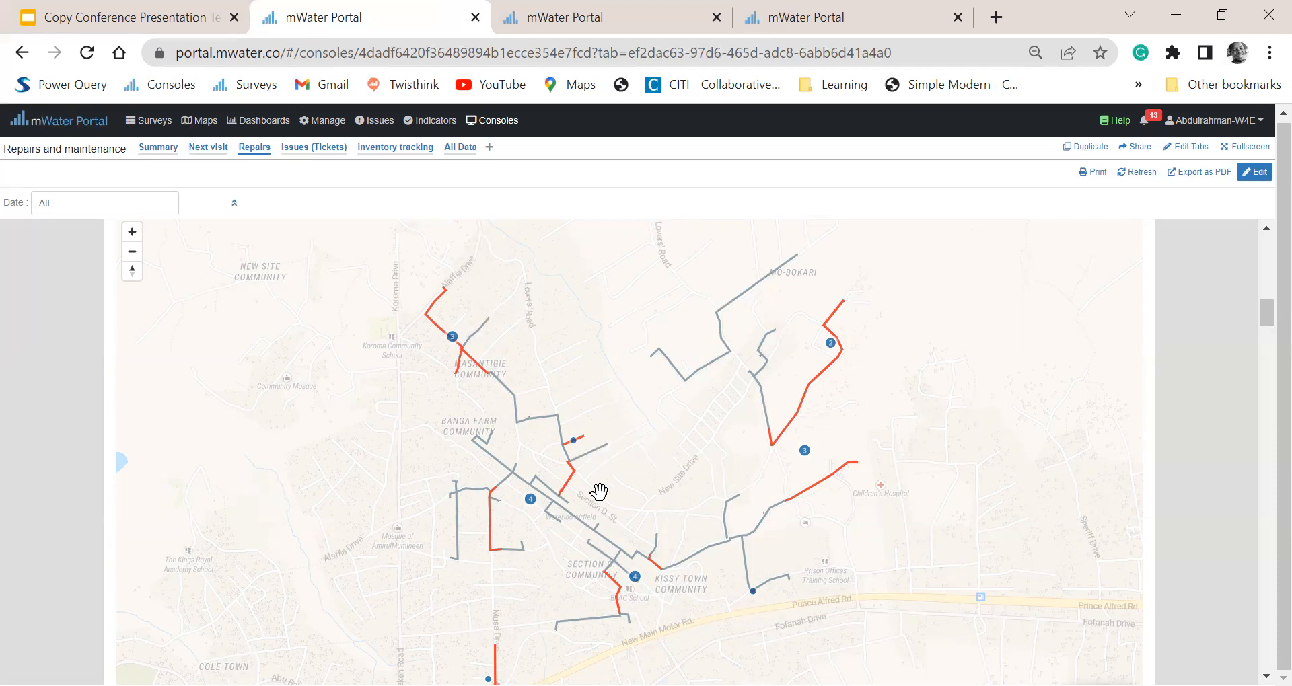
mouse_move(610, 482)
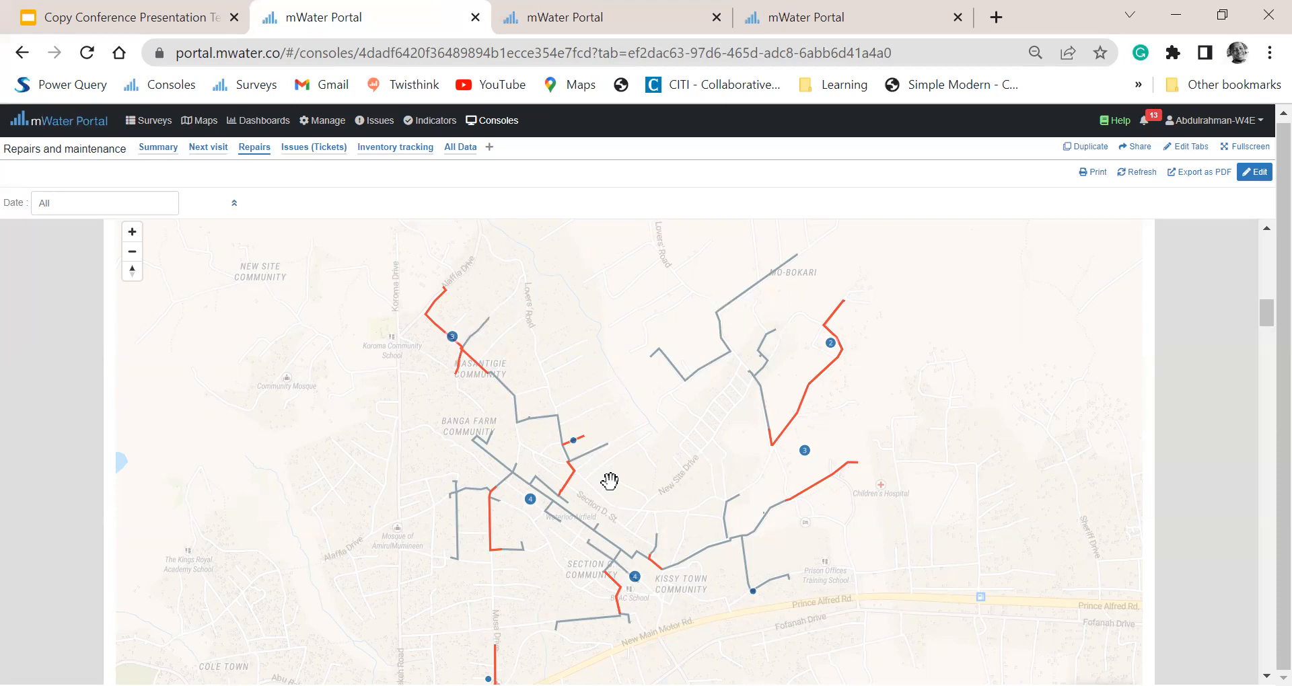
scroll(down, 3)
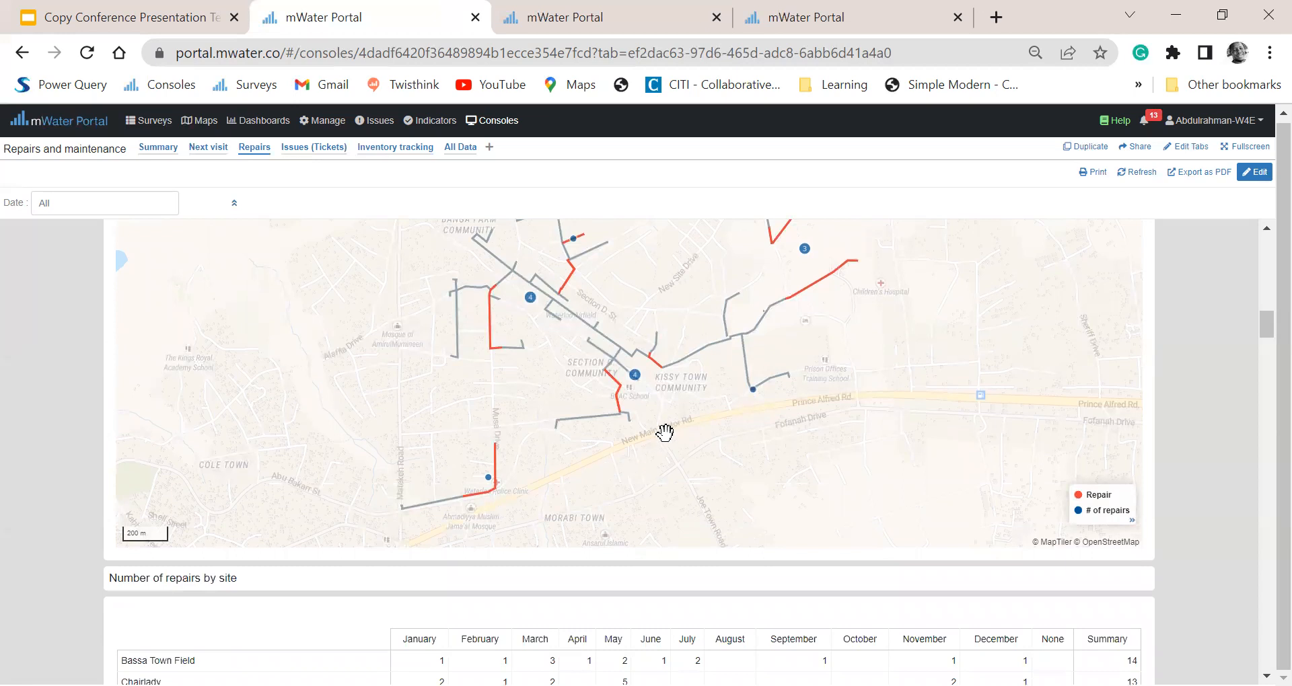
Step: Set the console's Date filter to This Year so the repairs-by-site table refreshes
scroll(down, 3)
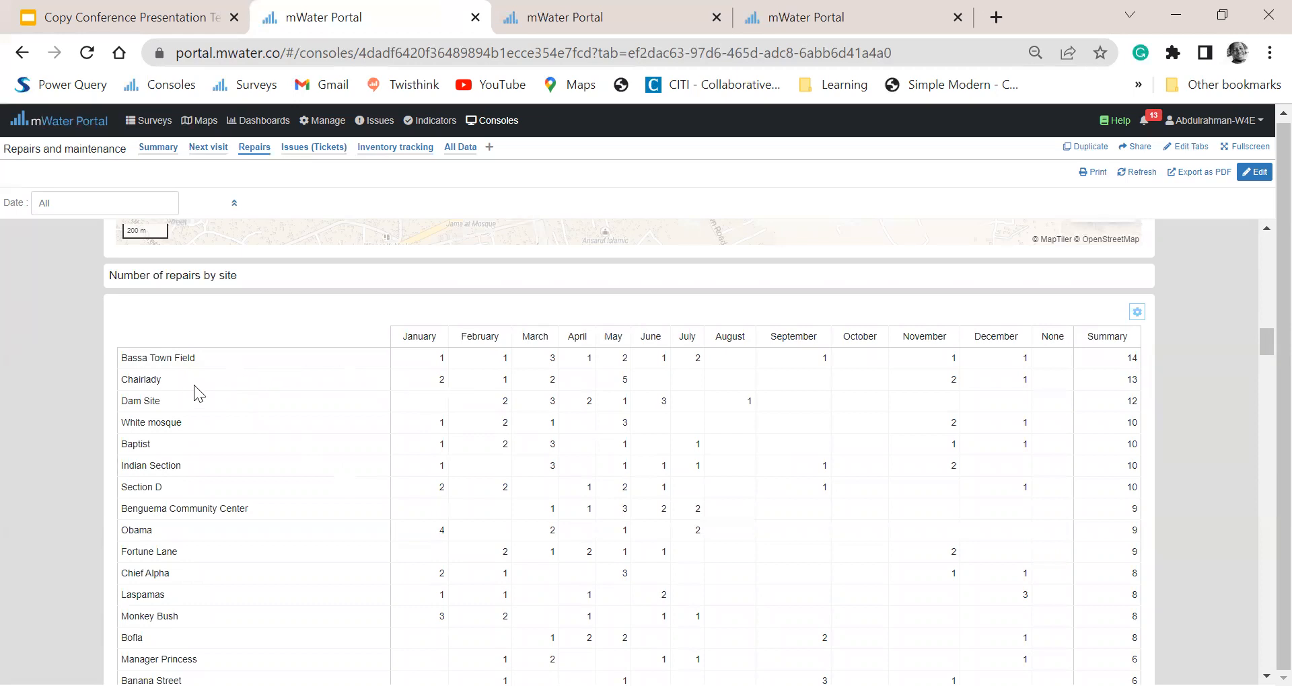
click(103, 204)
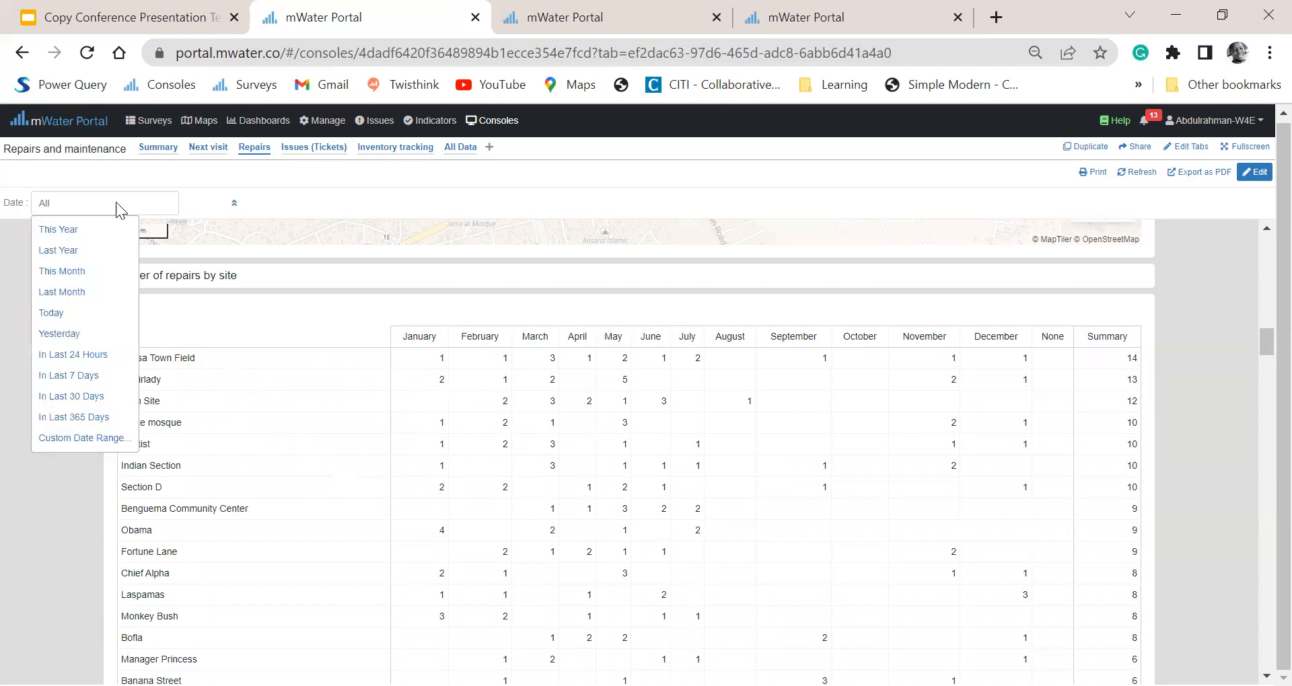
click(58, 229)
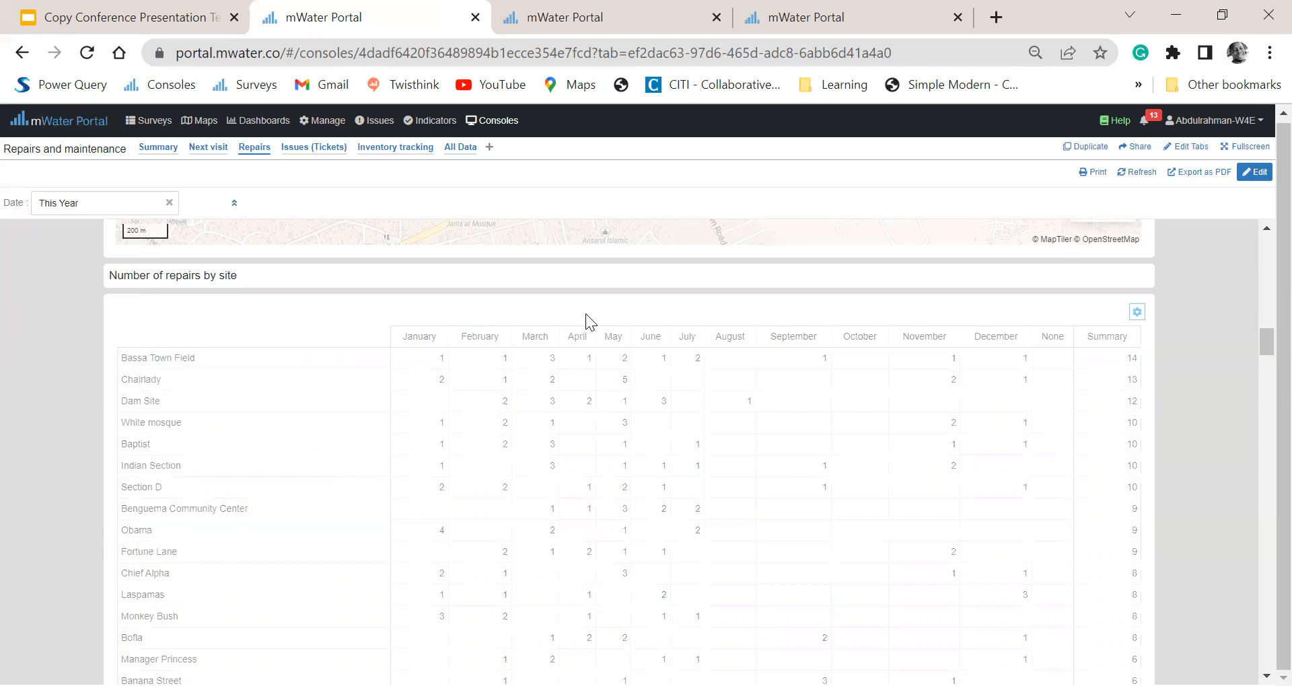
mouse_move(329, 361)
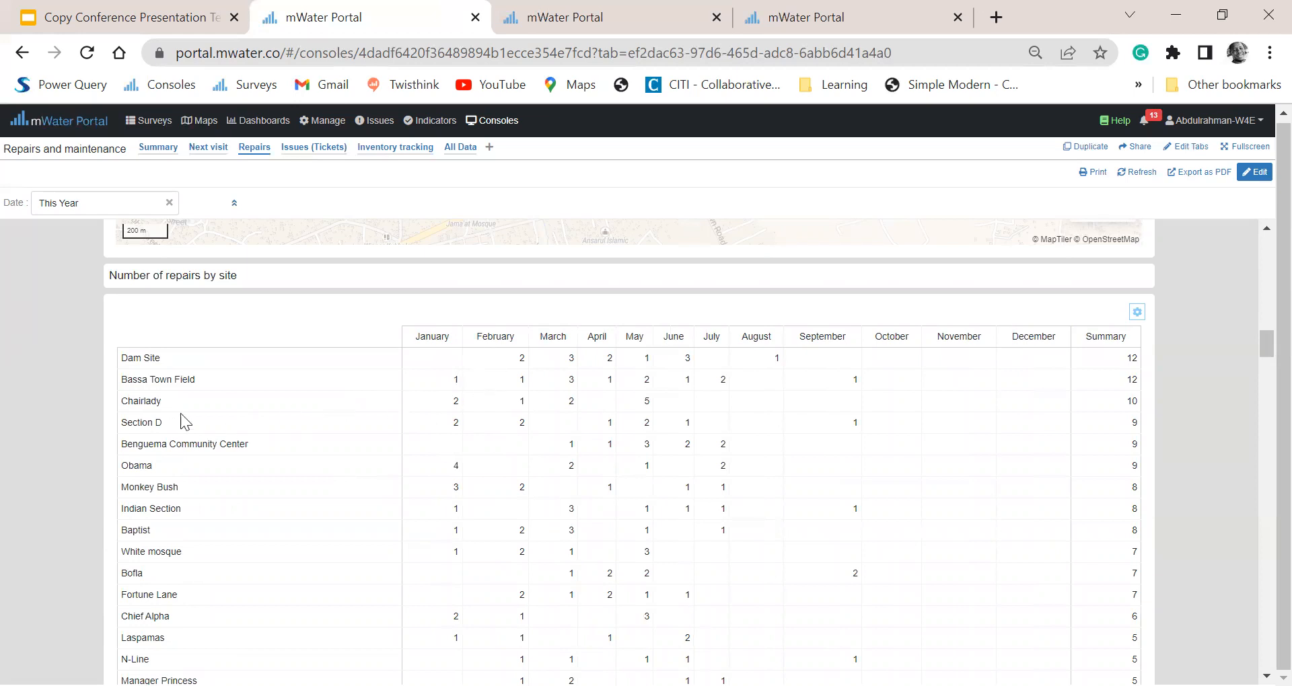
mouse_move(466, 442)
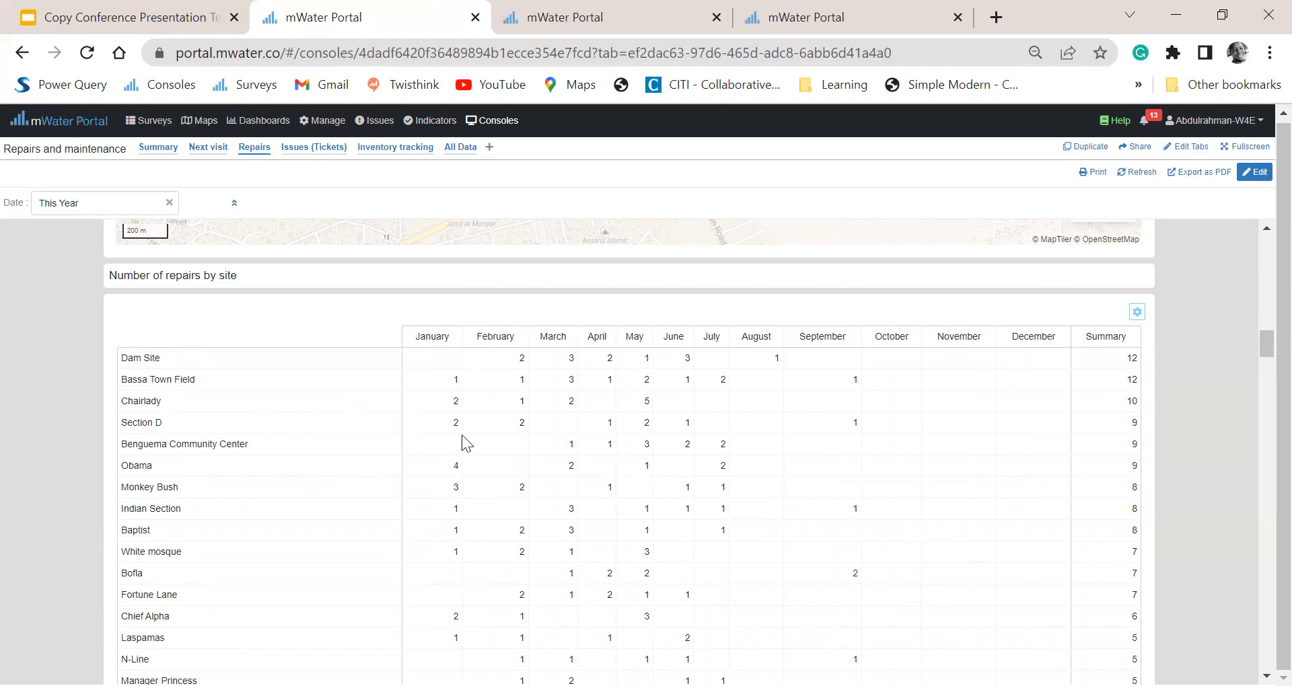
mouse_move(1148, 424)
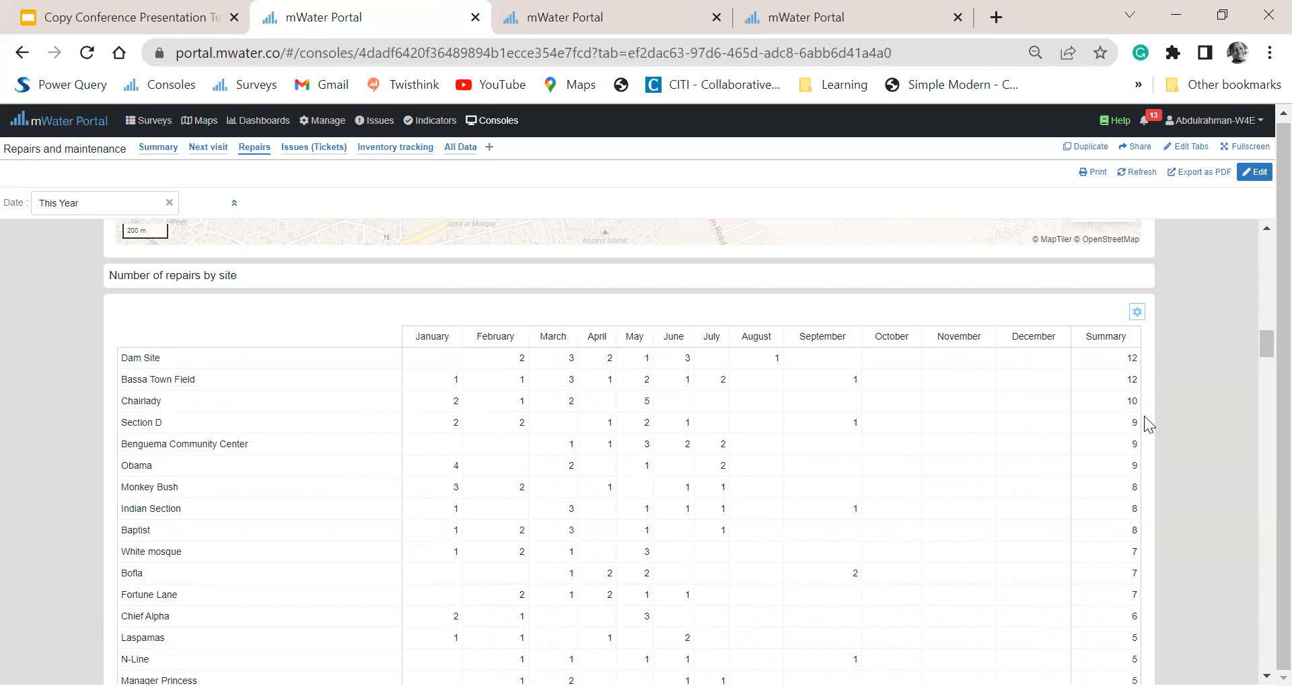
mouse_move(1084, 456)
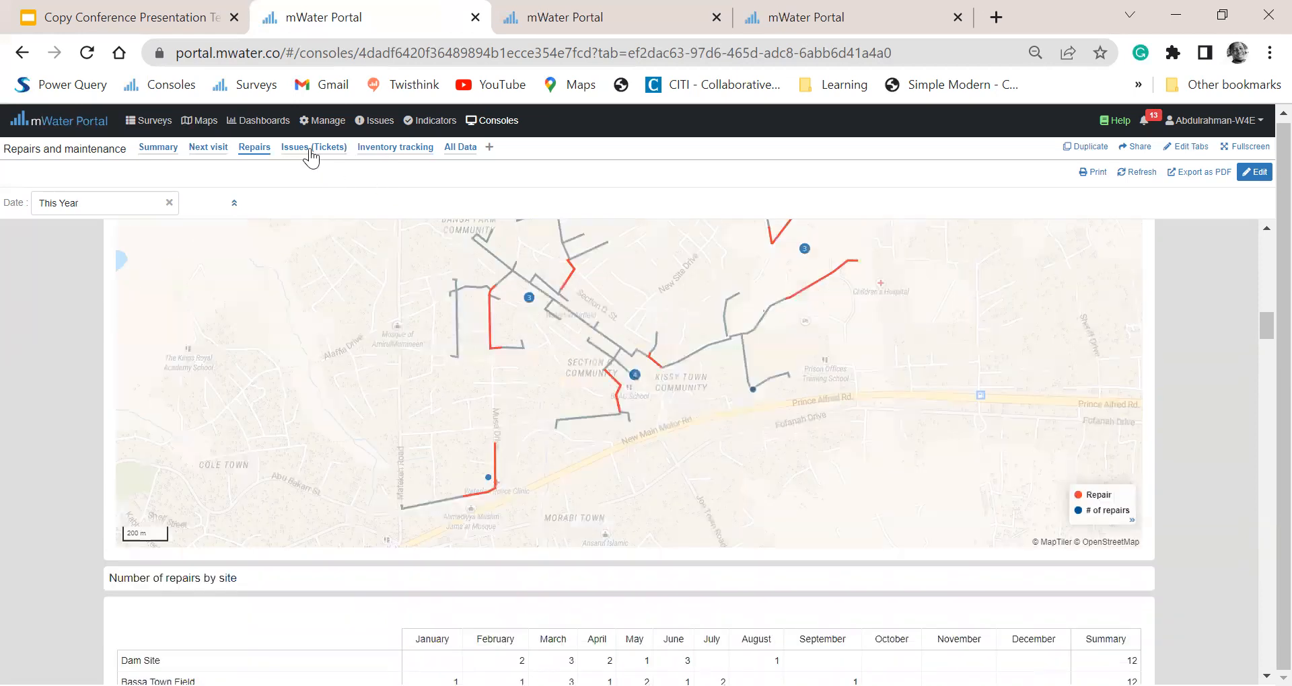
click(314, 147)
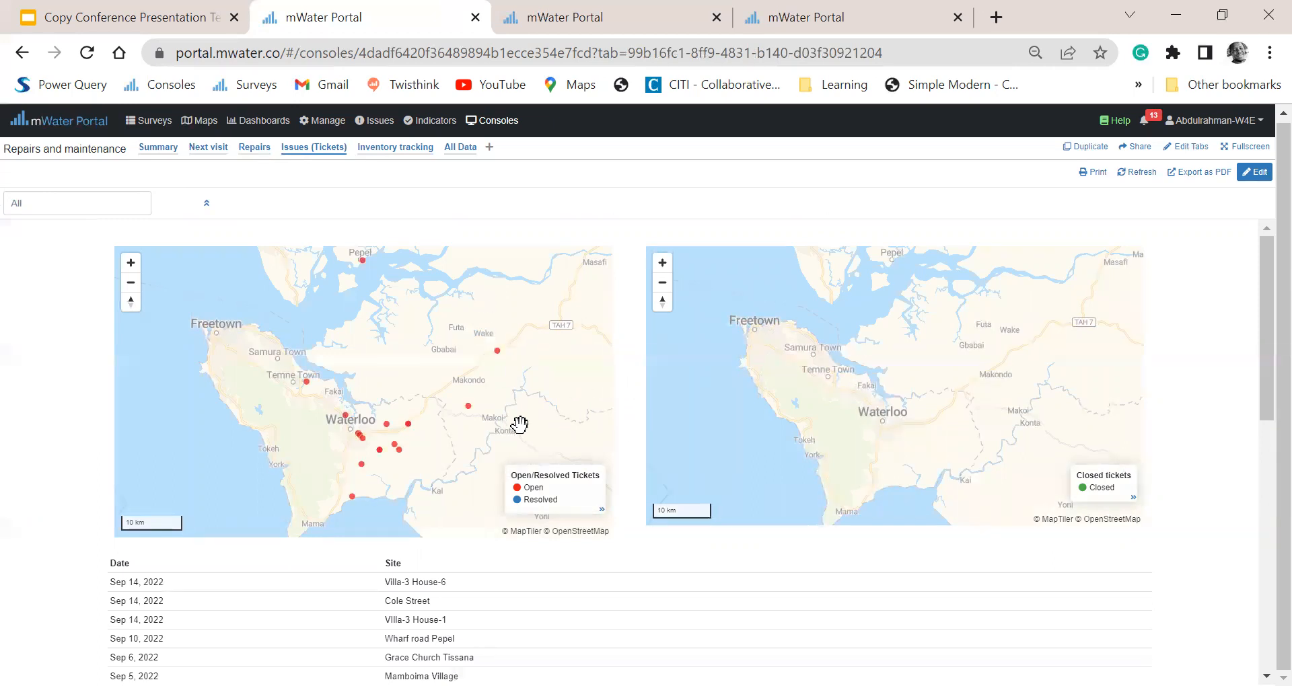
mouse_move(494, 436)
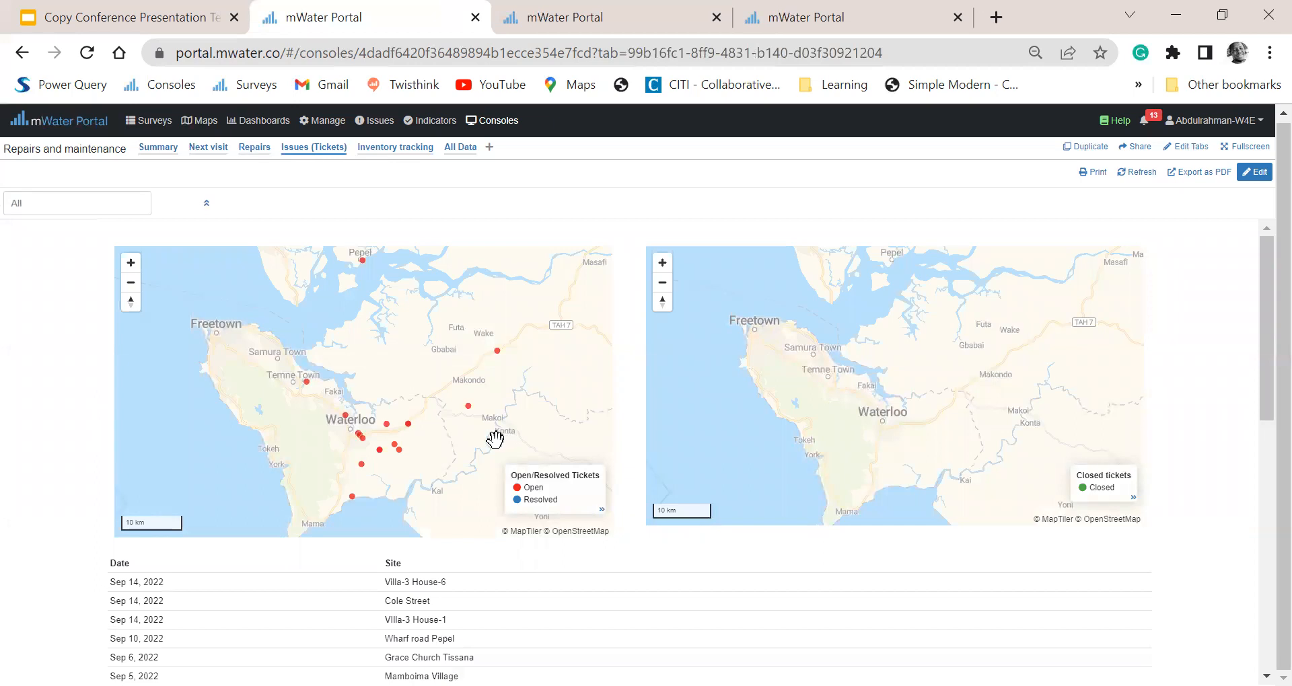
mouse_move(412, 416)
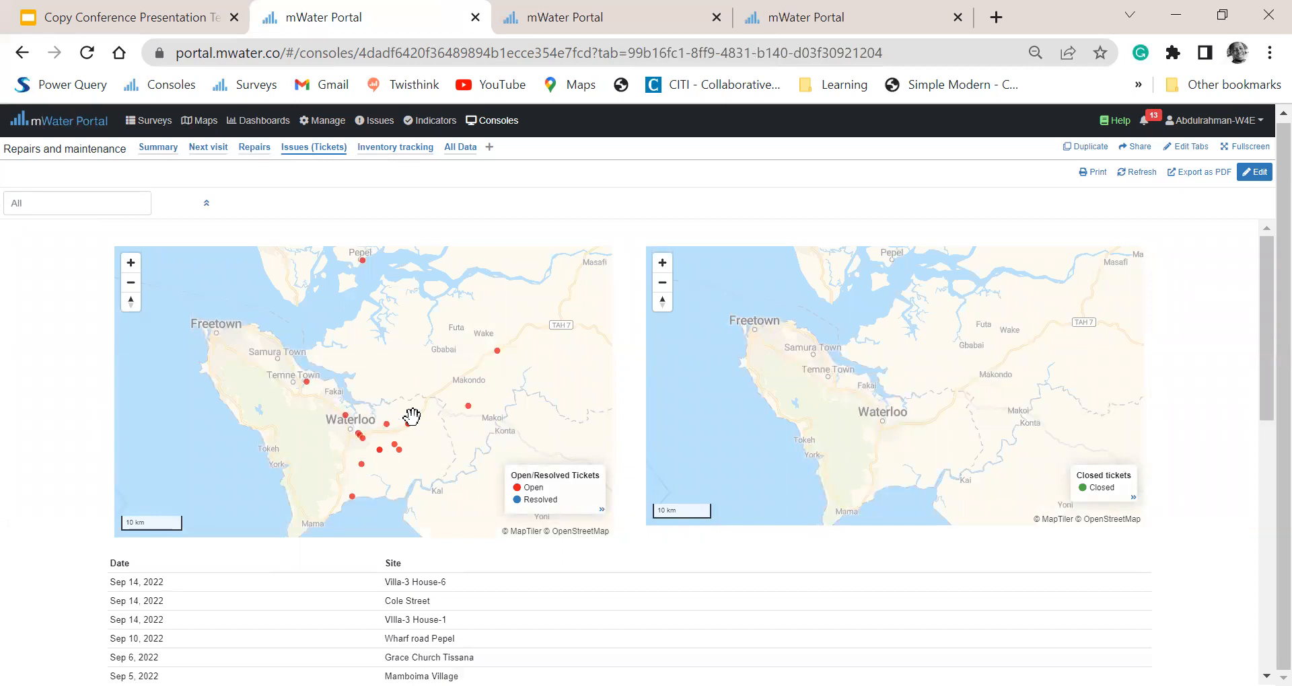
scroll(down, 3)
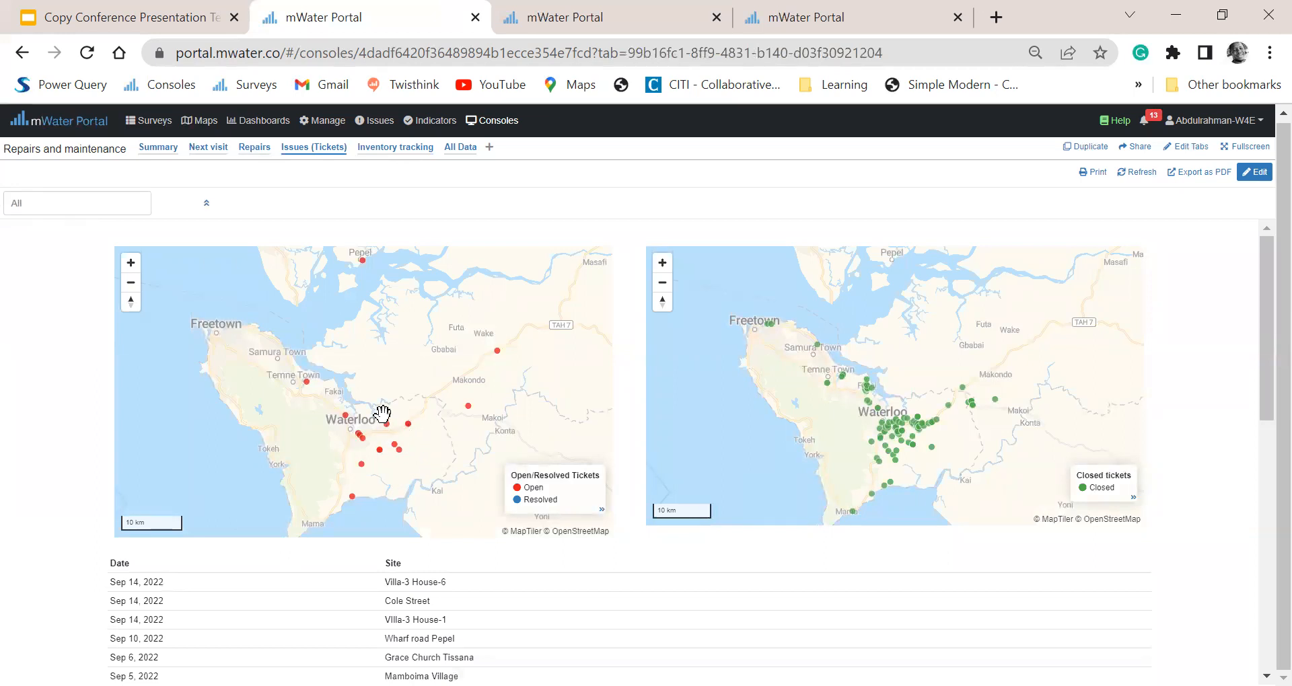
mouse_move(392, 409)
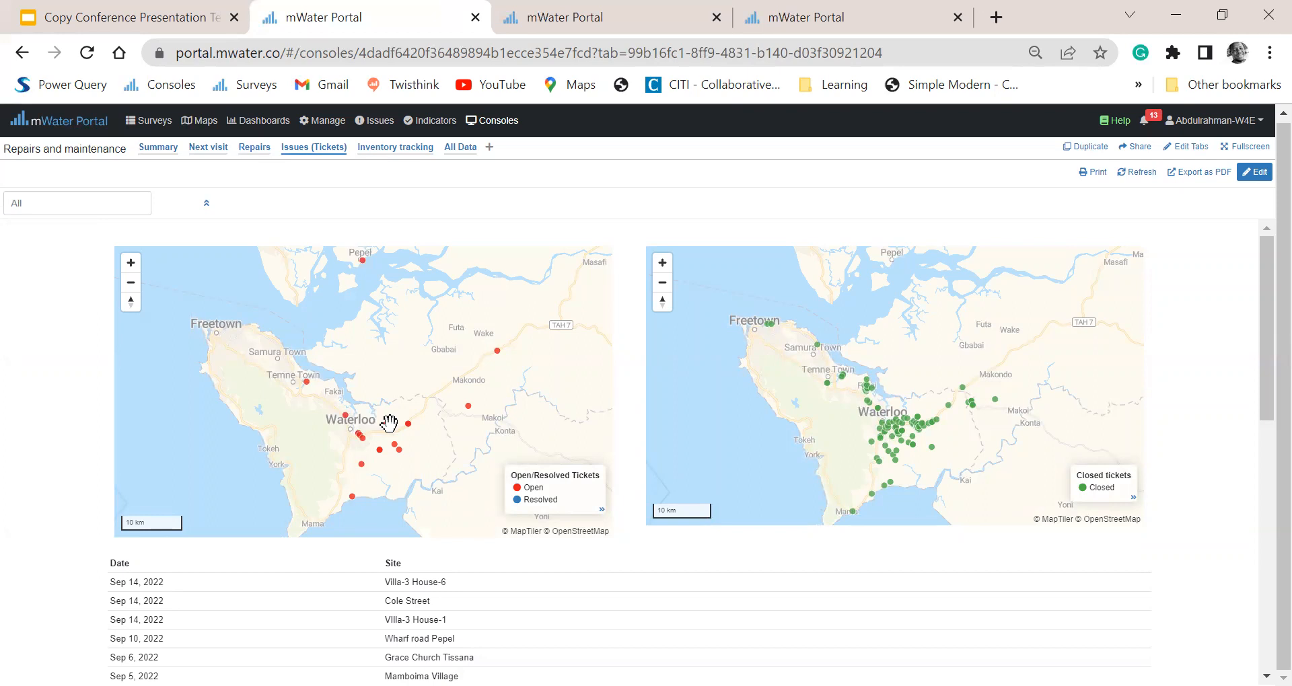
mouse_move(400, 411)
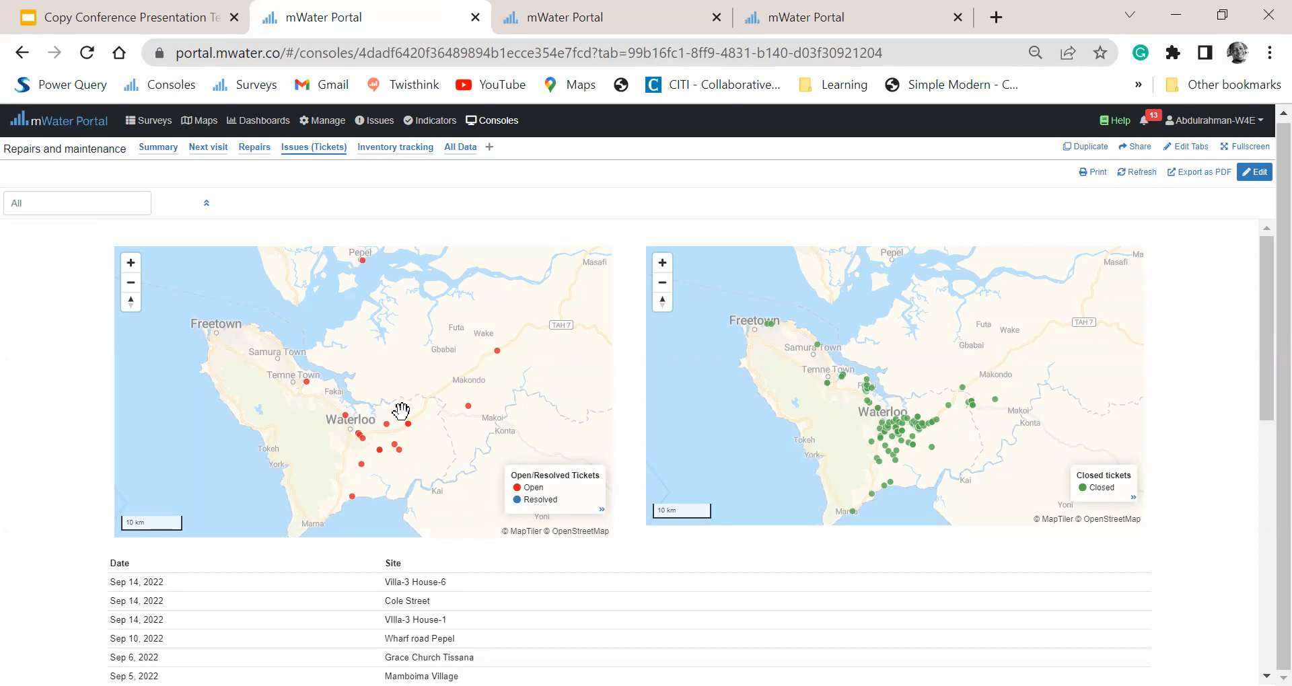
mouse_move(412, 432)
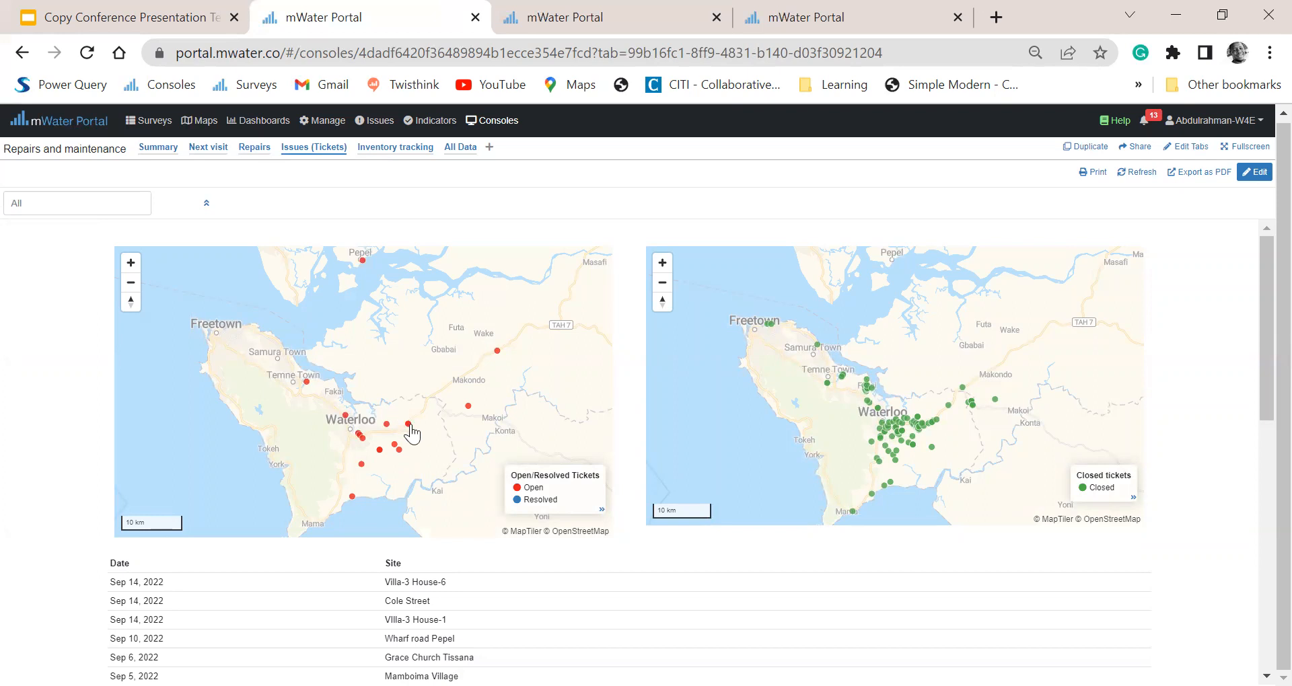
mouse_move(397, 436)
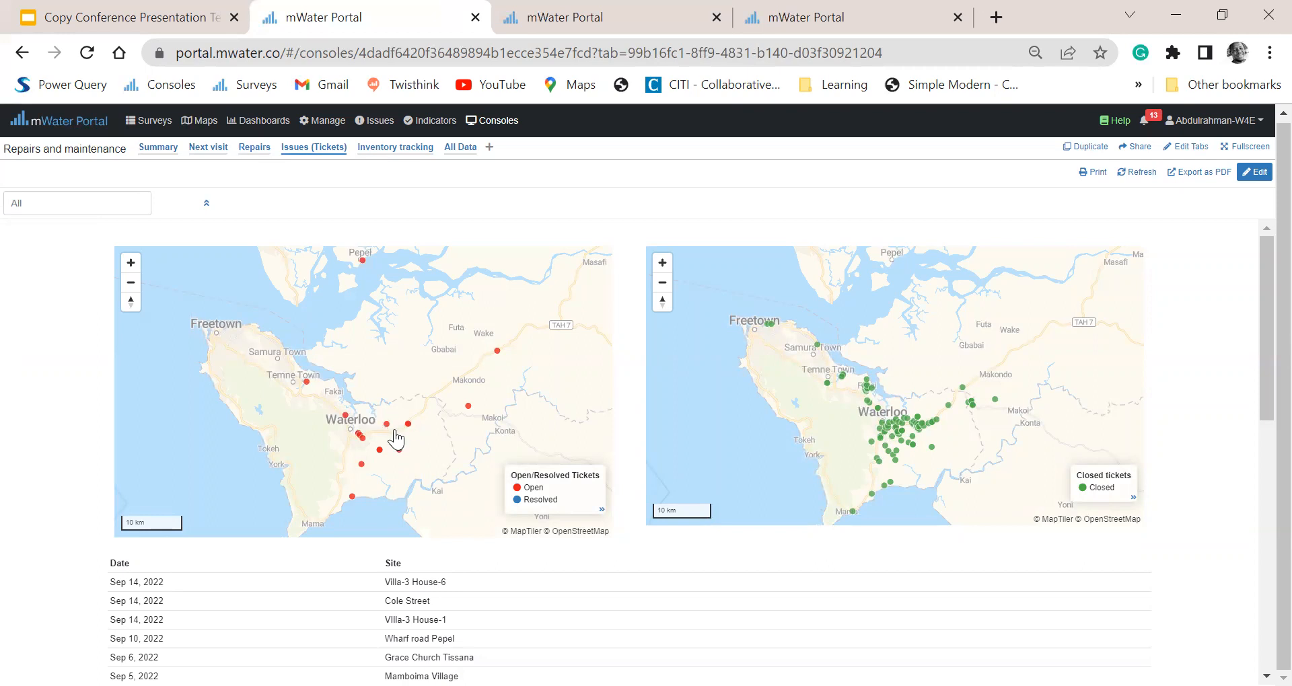
mouse_move(383, 412)
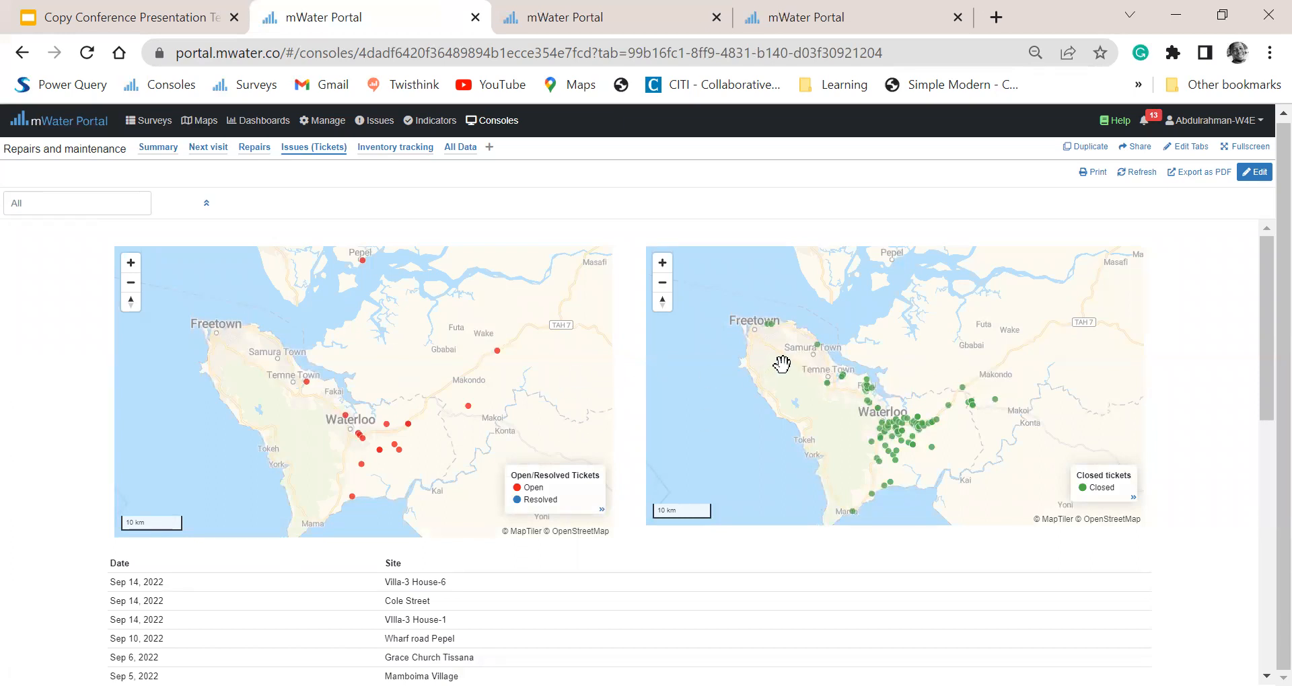
mouse_move(885, 428)
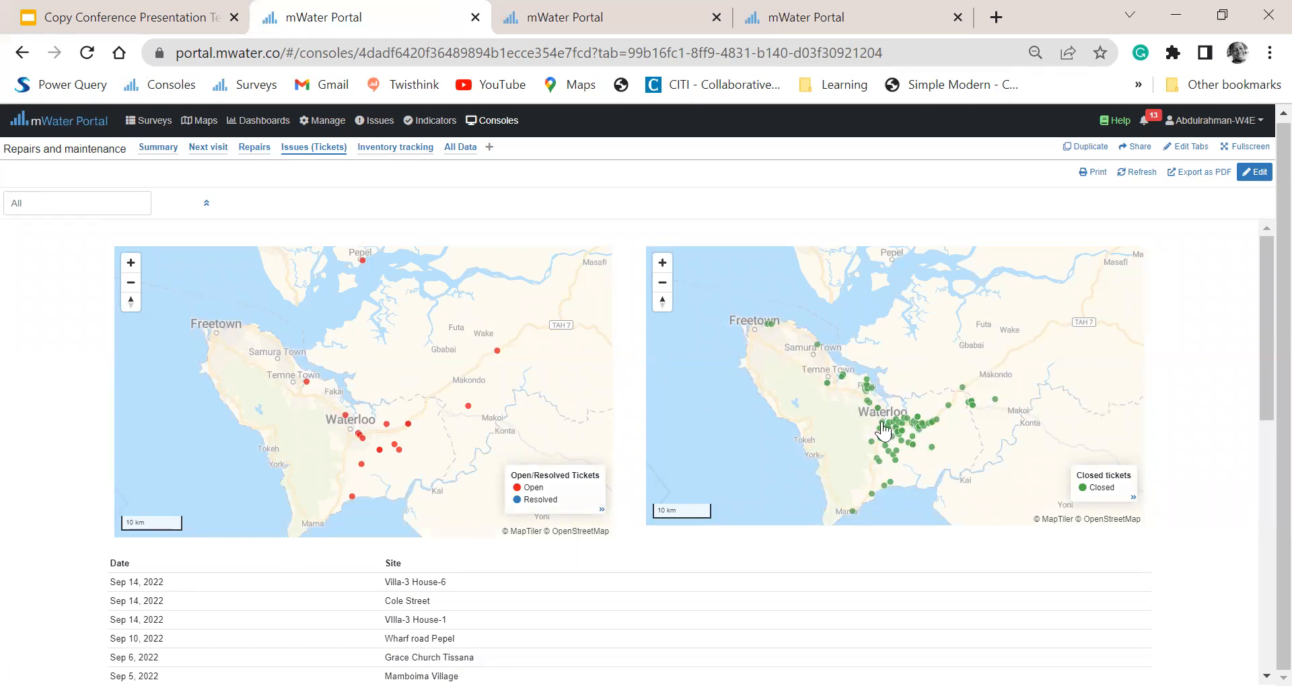
mouse_move(916, 387)
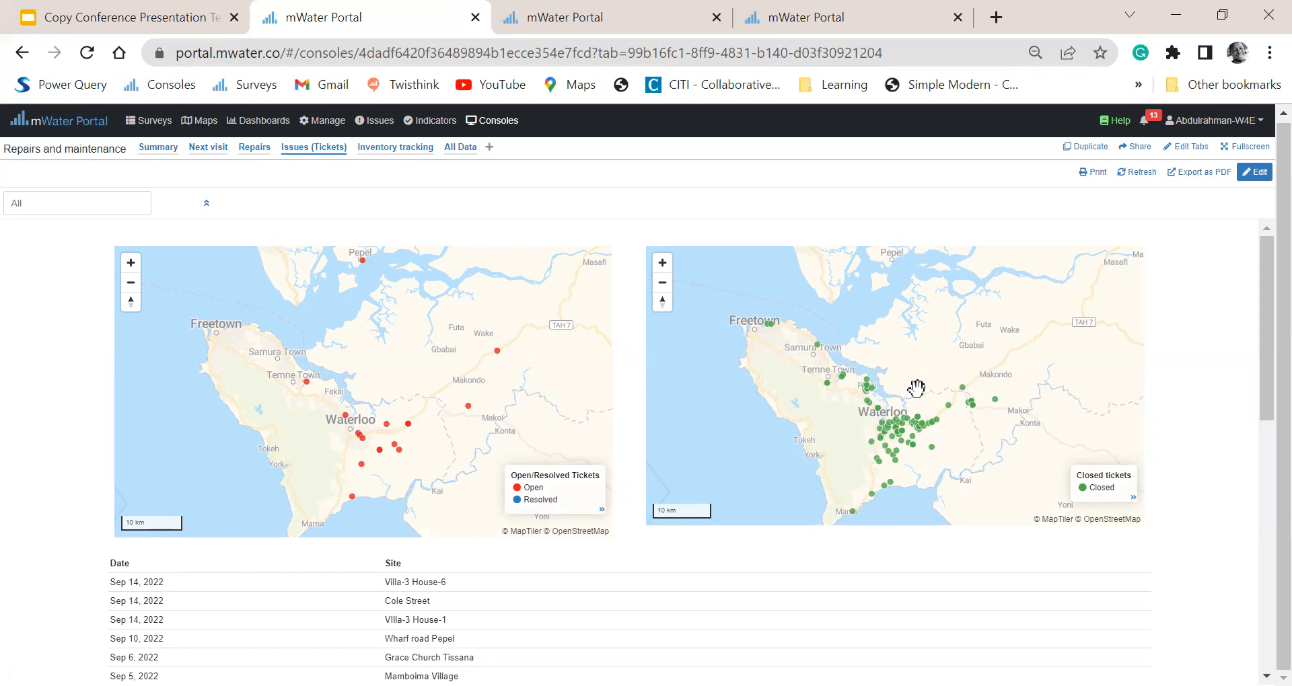
mouse_move(905, 403)
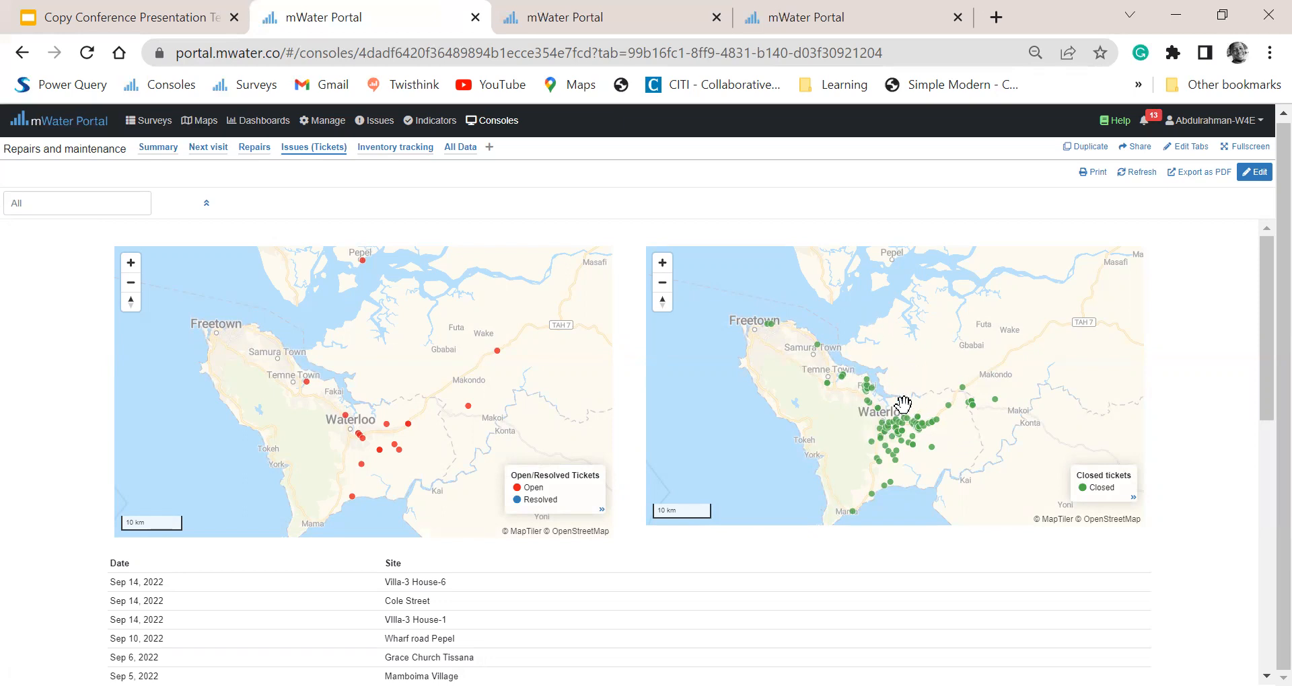
mouse_move(395, 456)
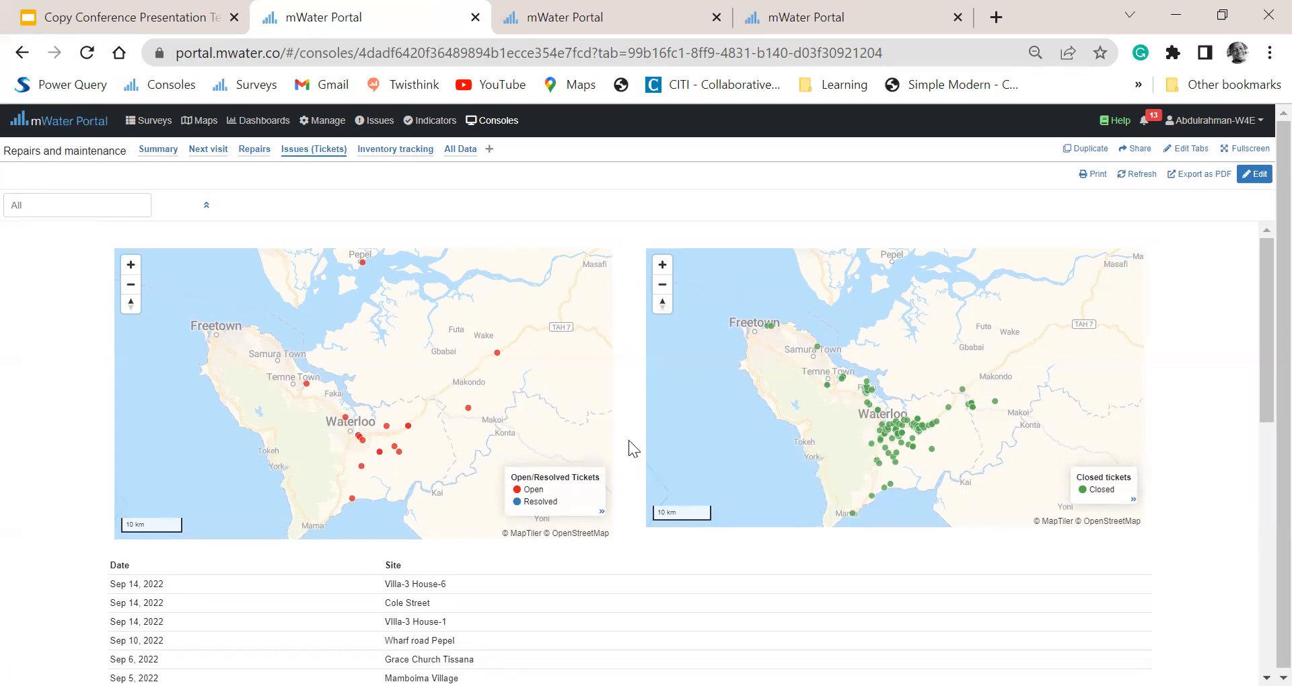
Step: Switch to Inventory tracking to see parts used for Kiosk and Handpump repairs
click(395, 150)
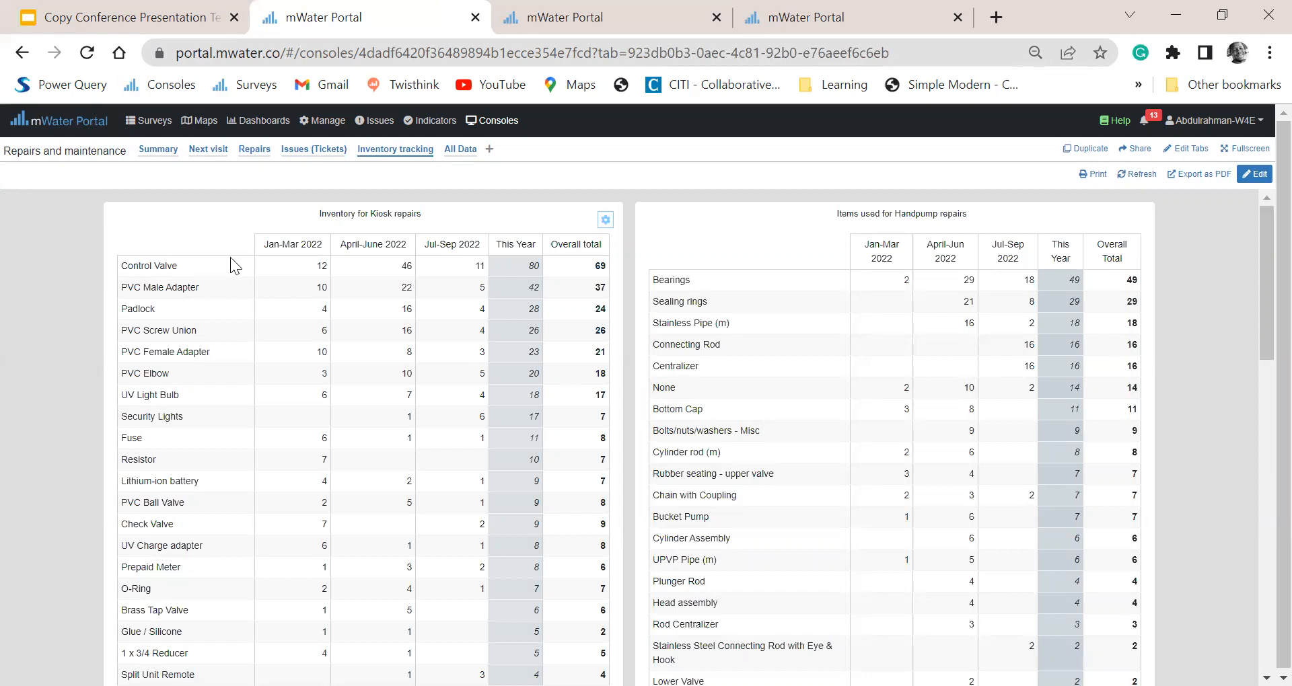
mouse_move(159, 320)
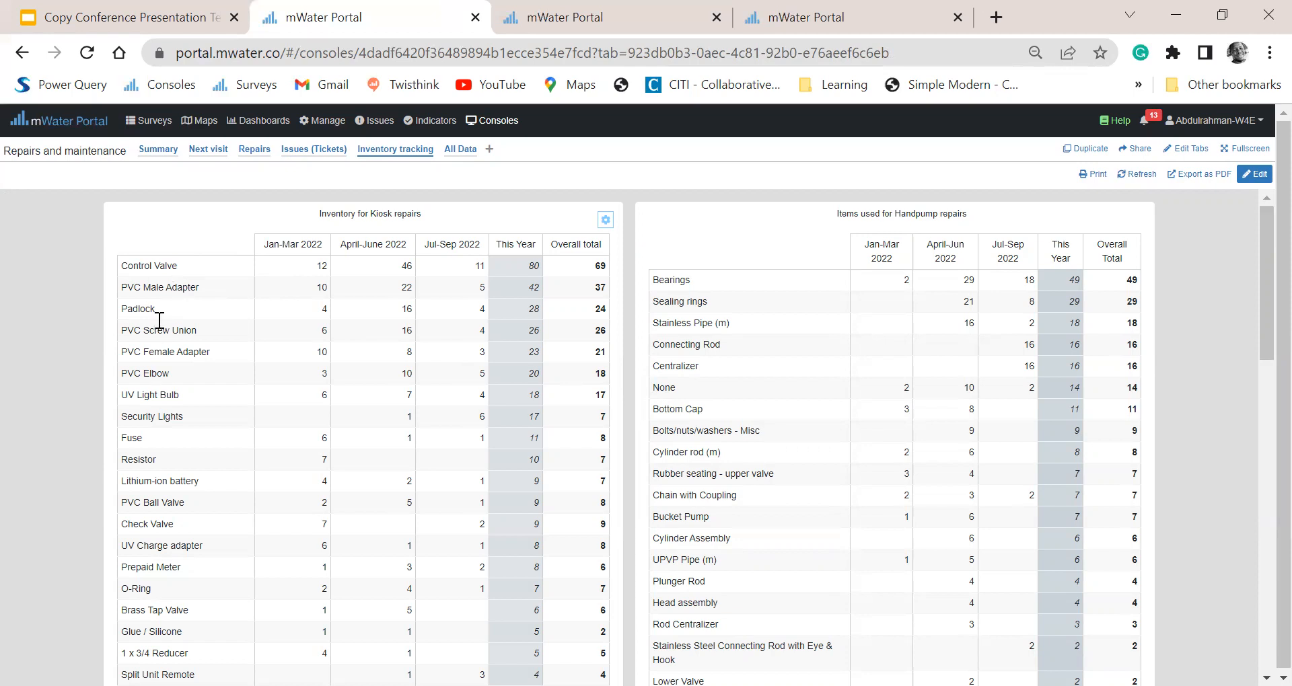
mouse_move(298, 267)
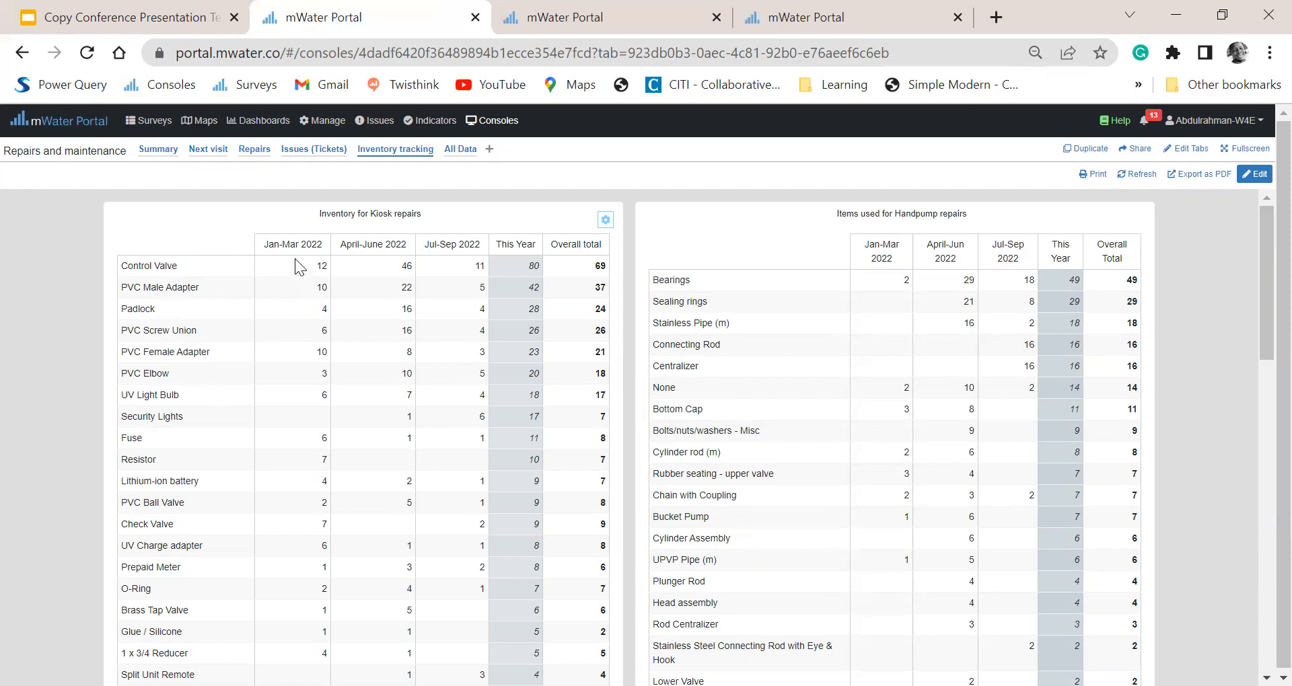
mouse_move(503, 295)
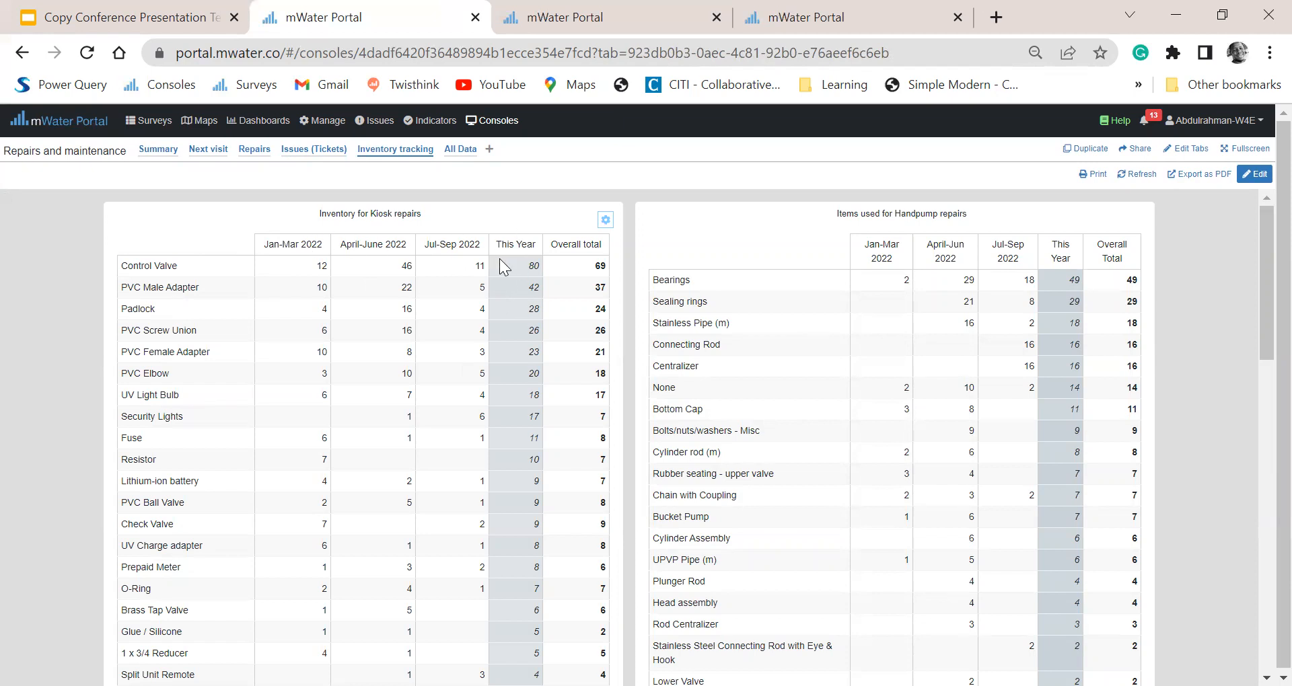
mouse_move(527, 260)
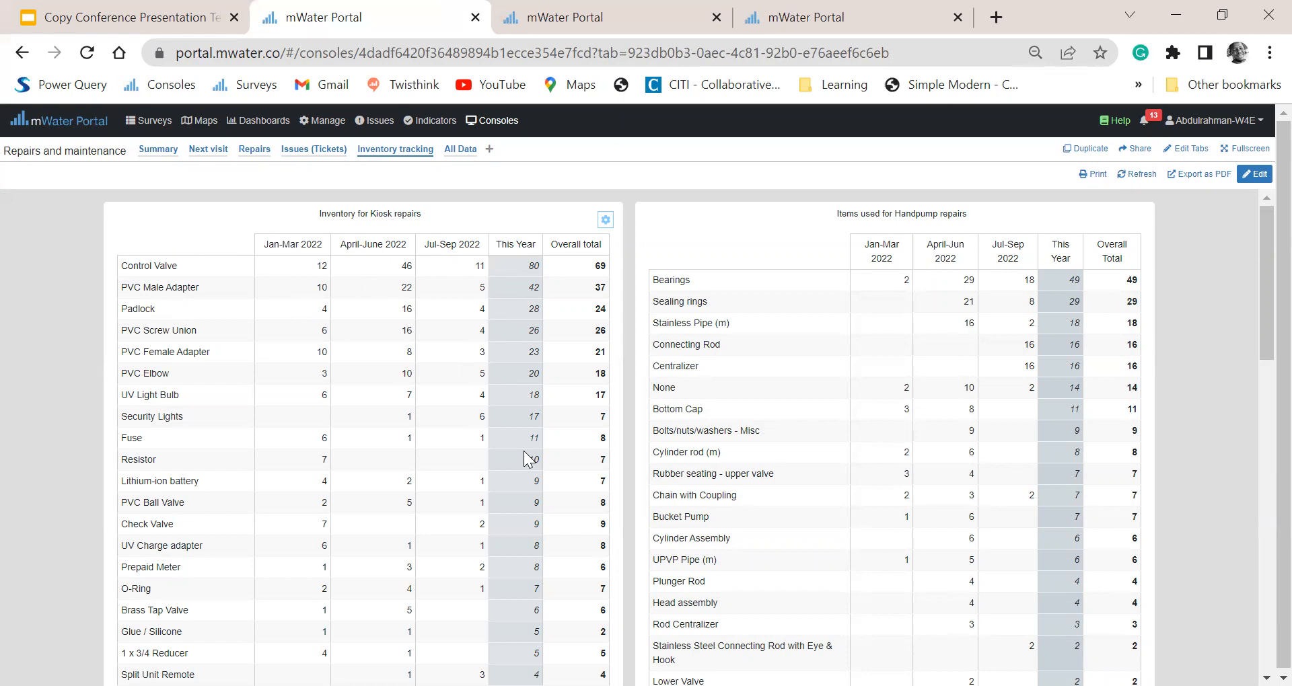
mouse_move(526, 449)
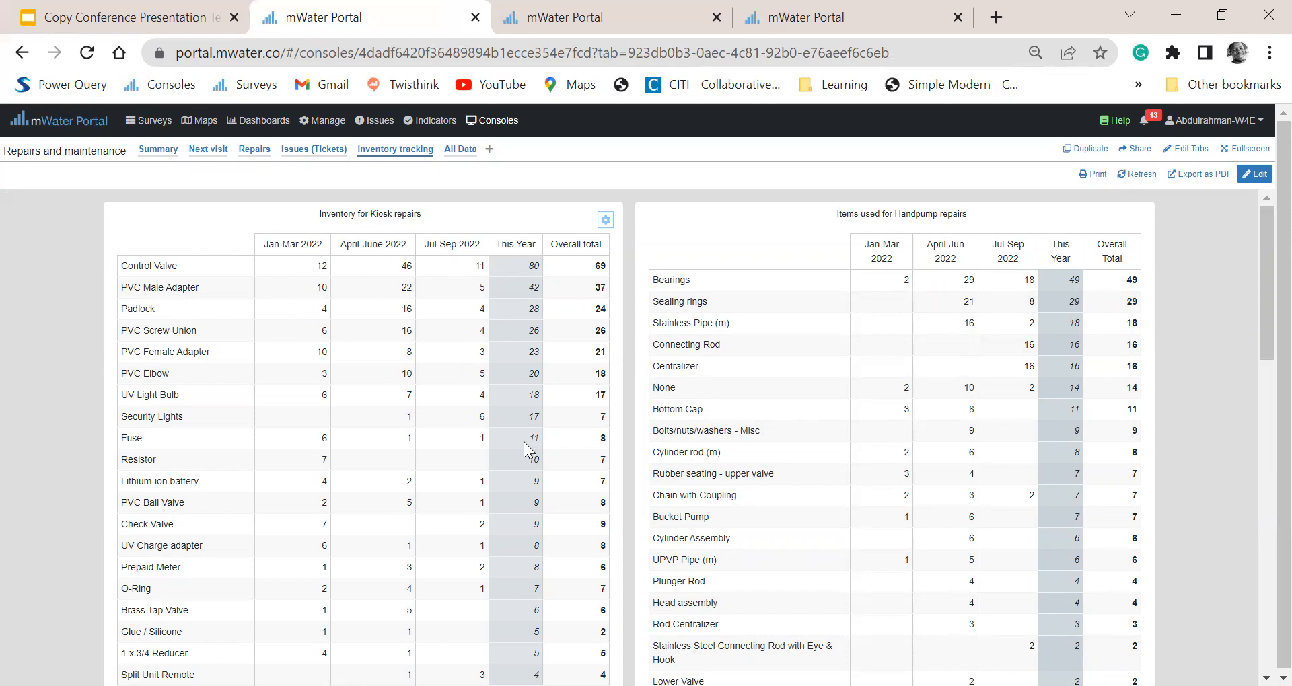
mouse_move(521, 440)
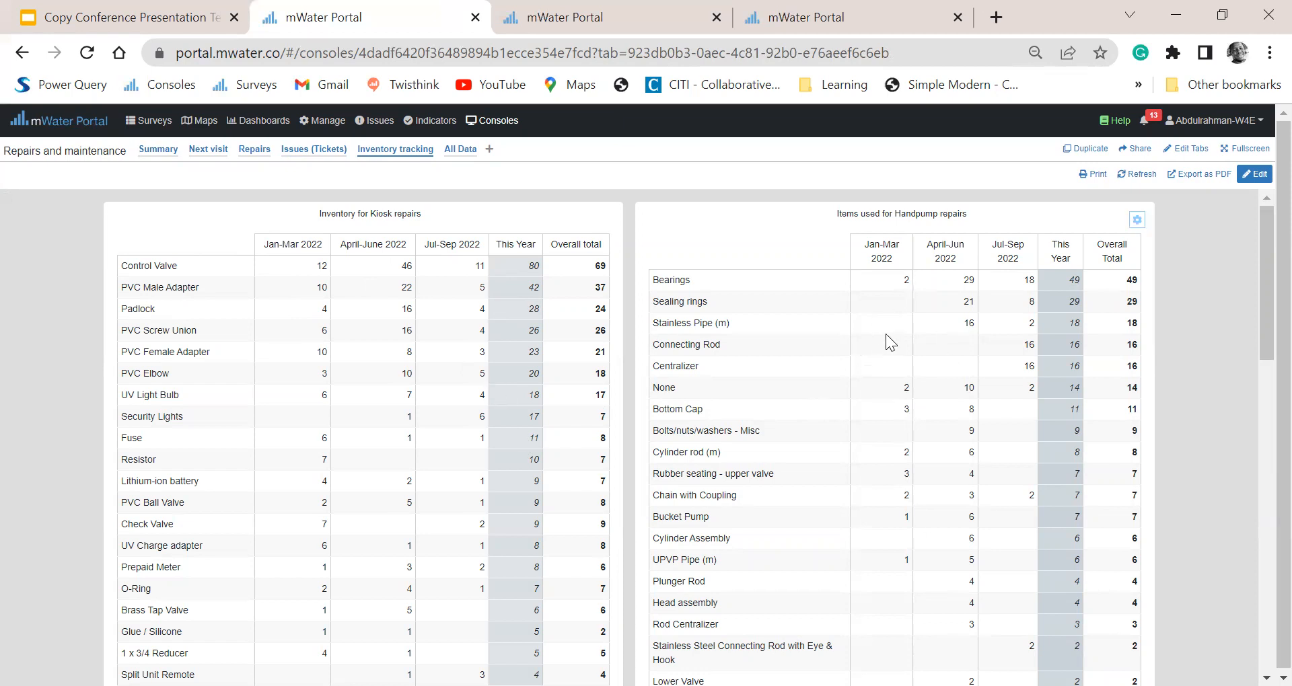
mouse_move(929, 307)
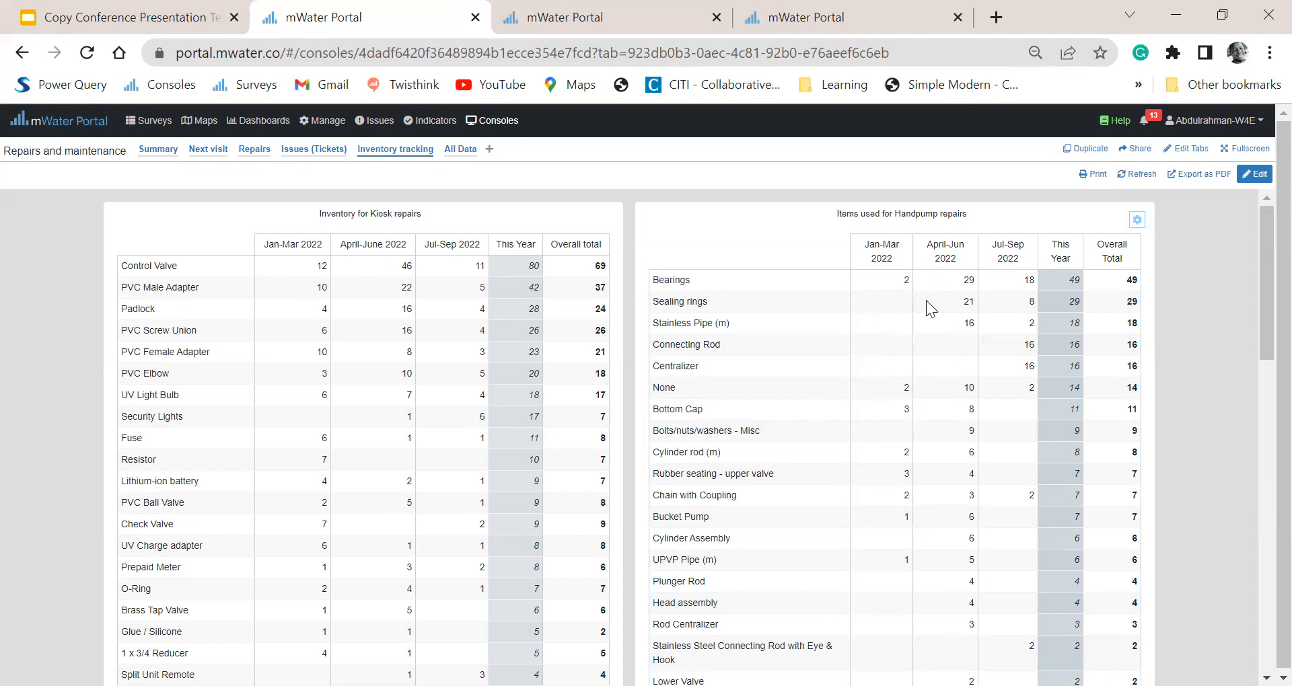
mouse_move(910, 231)
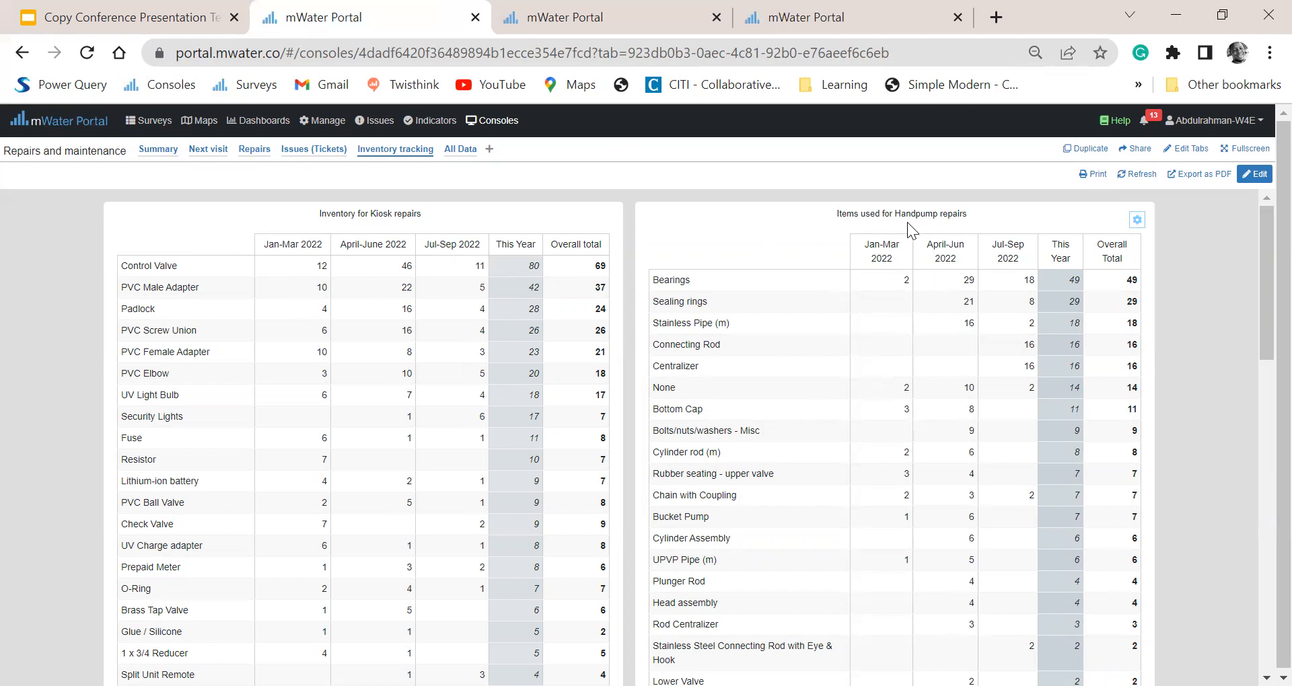
mouse_move(888, 391)
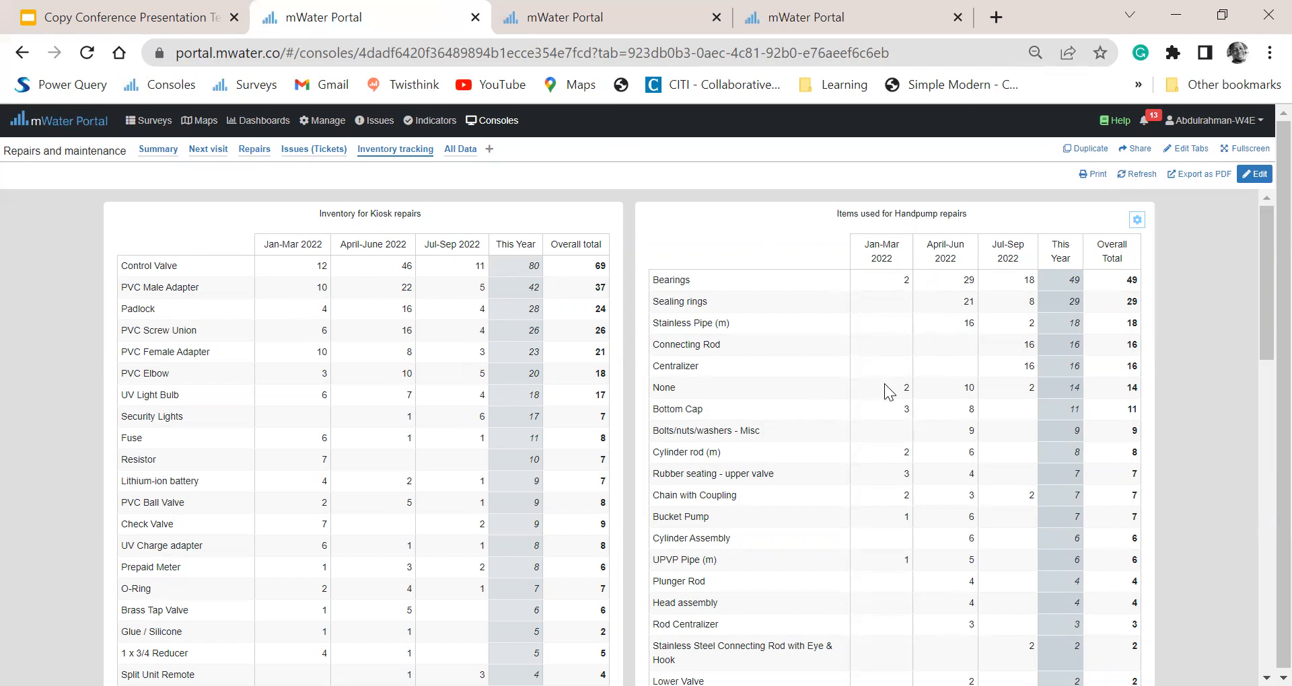
mouse_move(1028, 440)
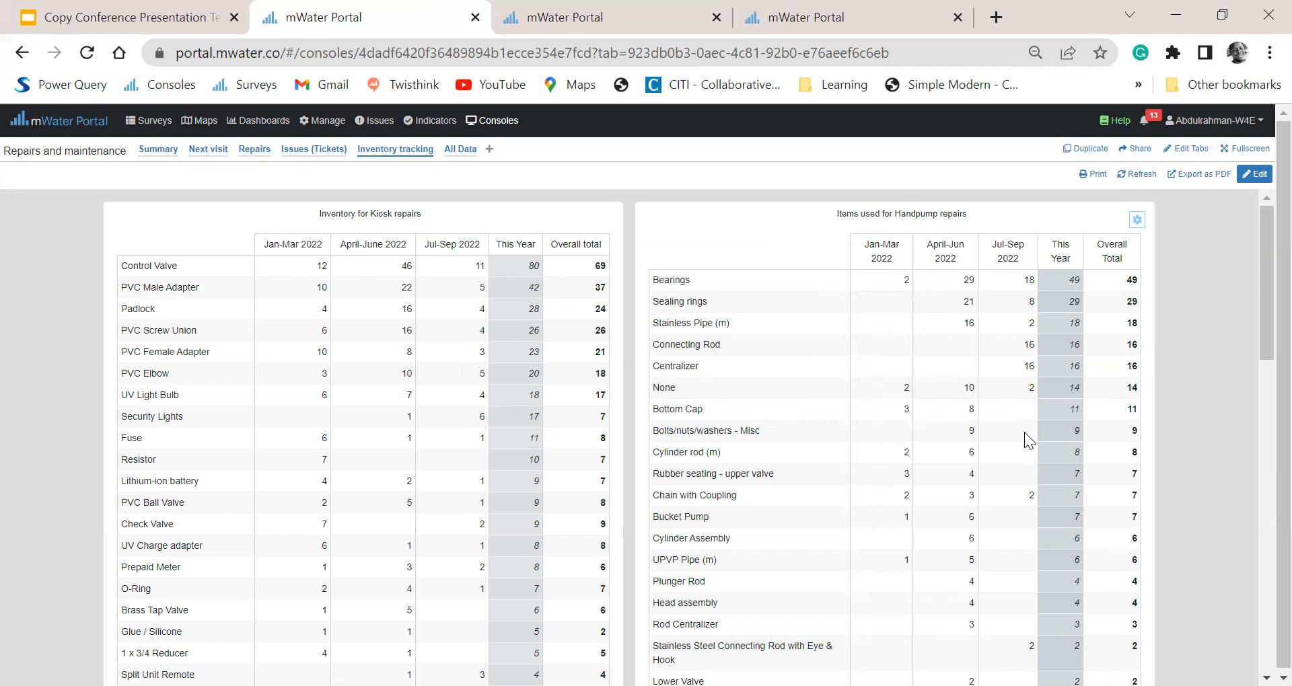
mouse_move(1100, 409)
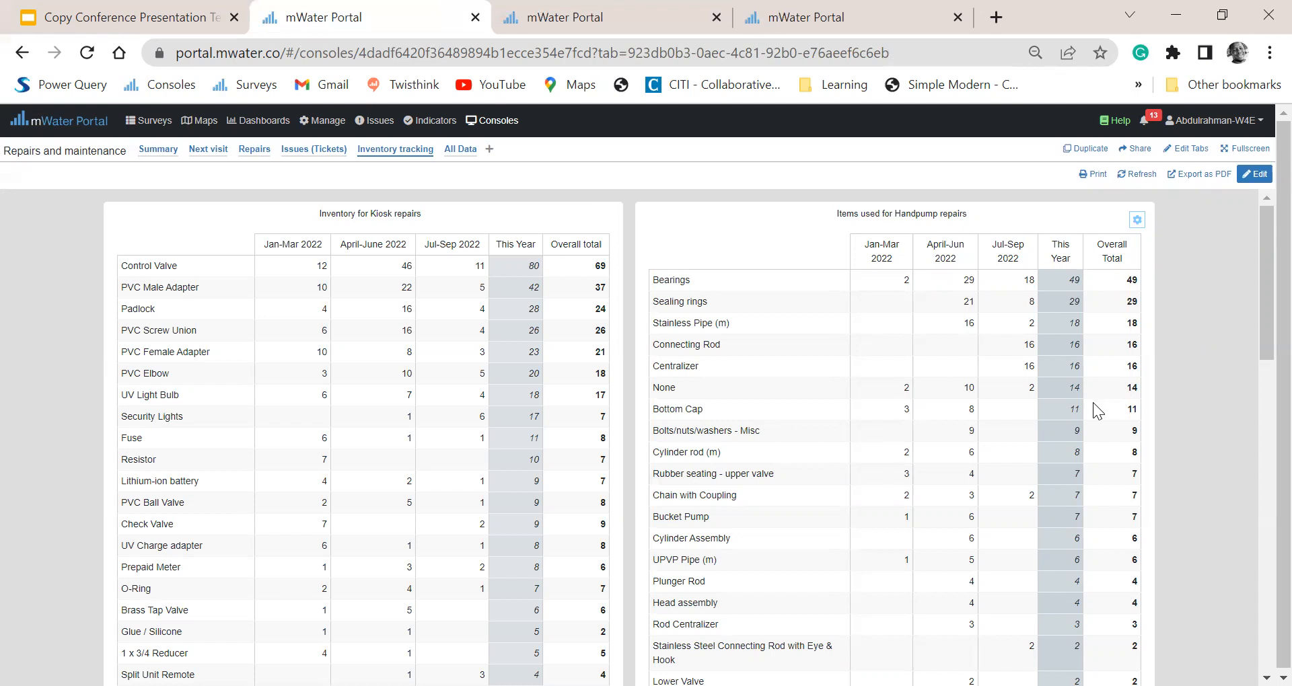
mouse_move(968, 386)
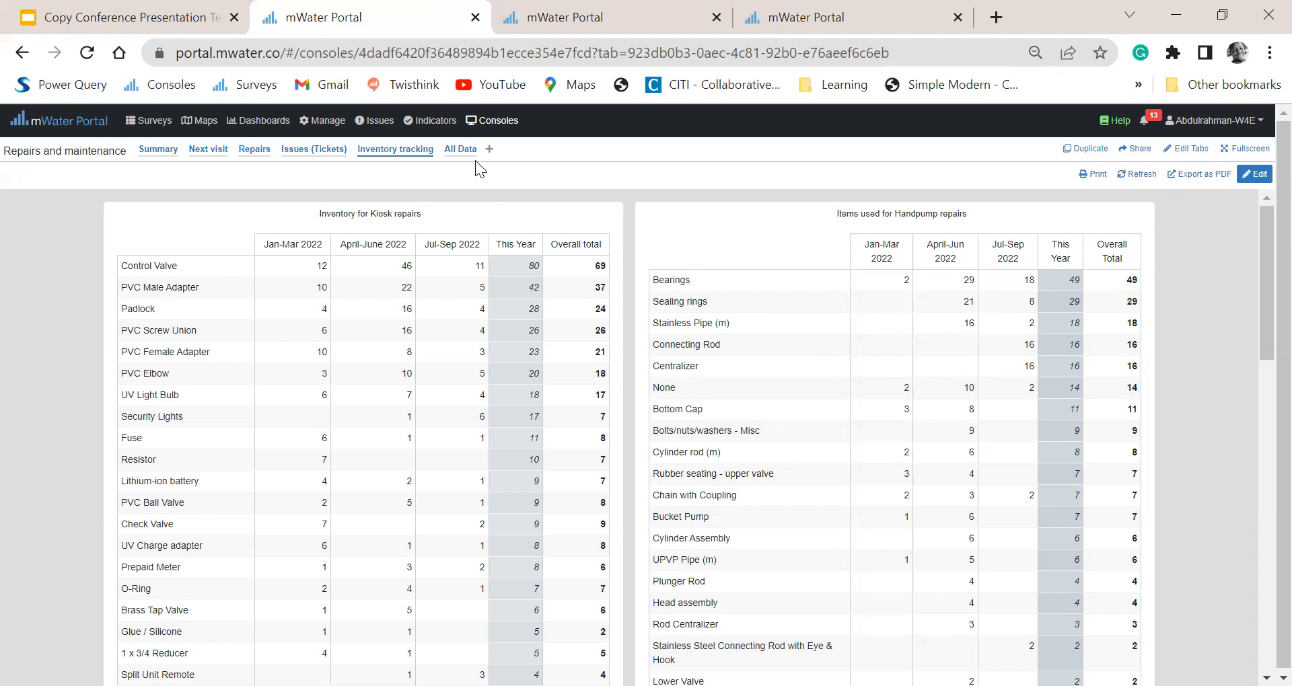
Step: Show the All Data visit-record table and its download formats (CSV, XLSX, GeoJSON, Shapefile)
click(460, 149)
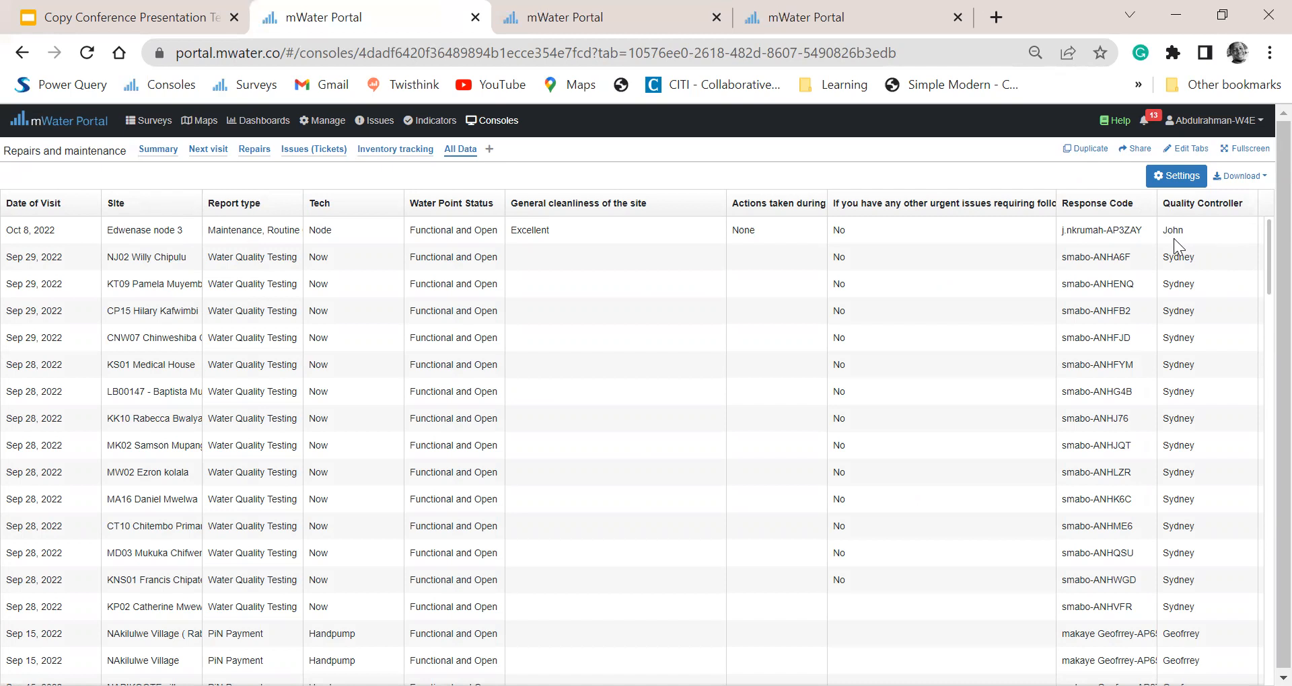
mouse_move(945, 314)
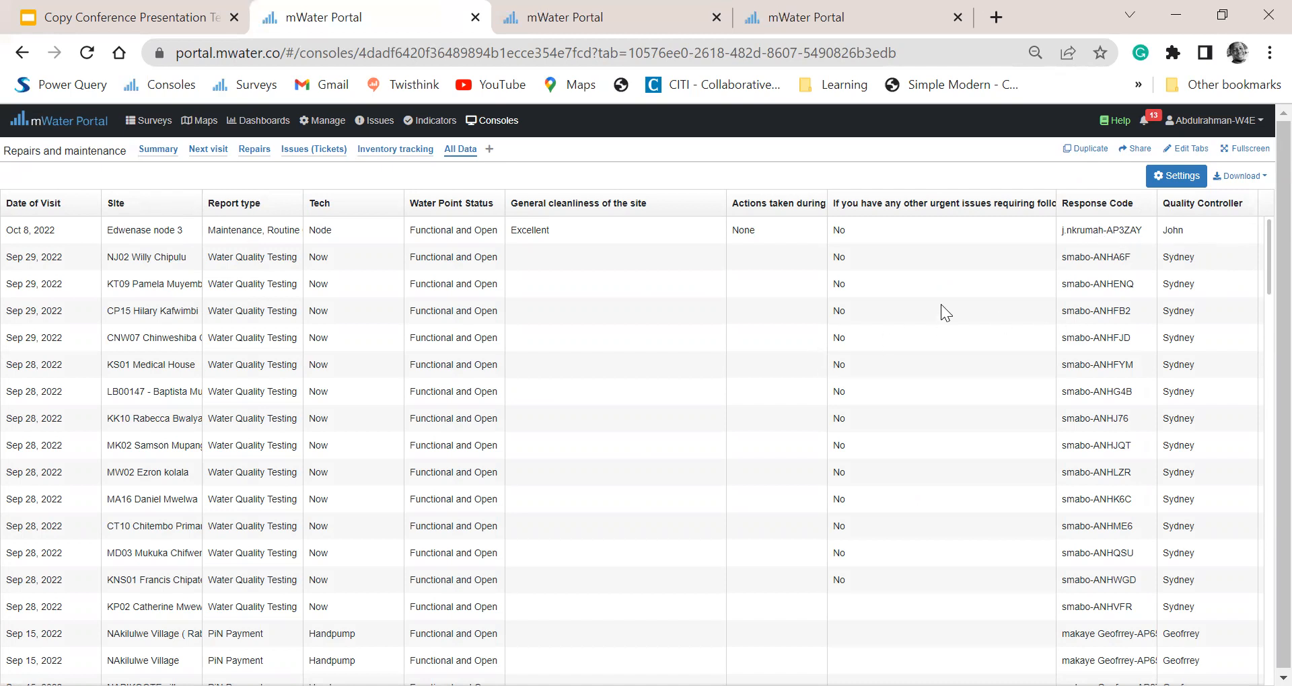
click(1239, 175)
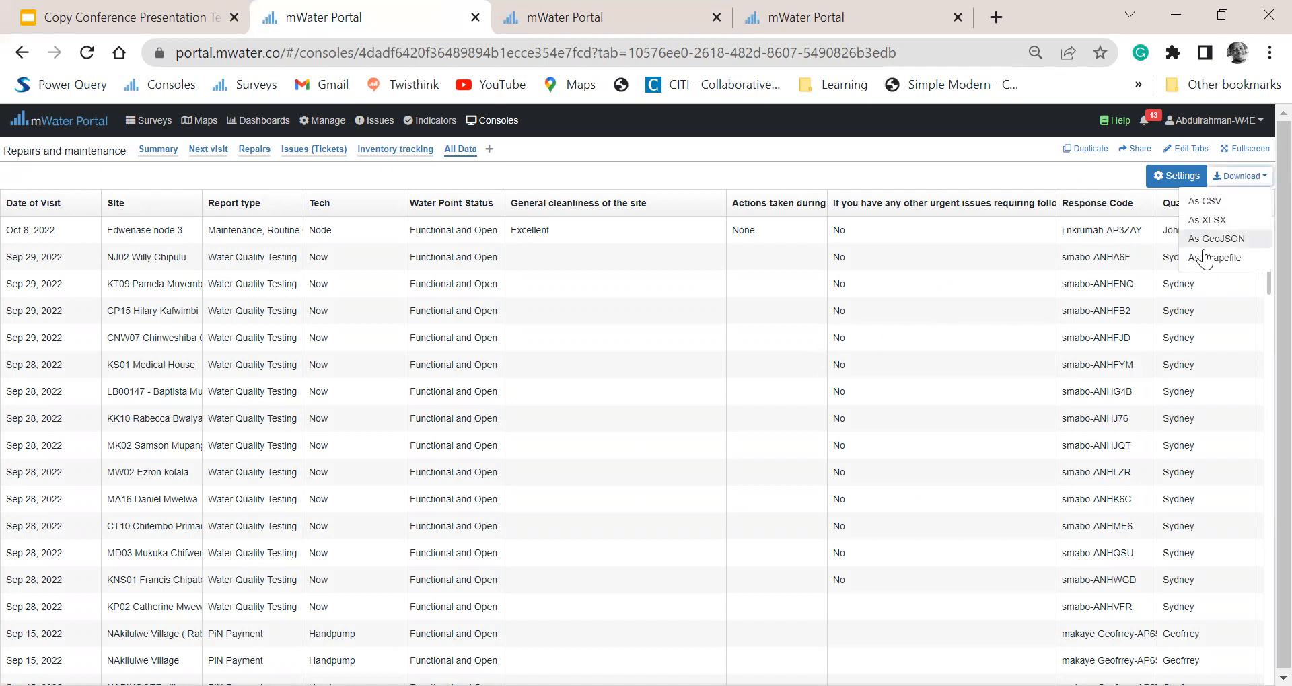
mouse_move(981, 195)
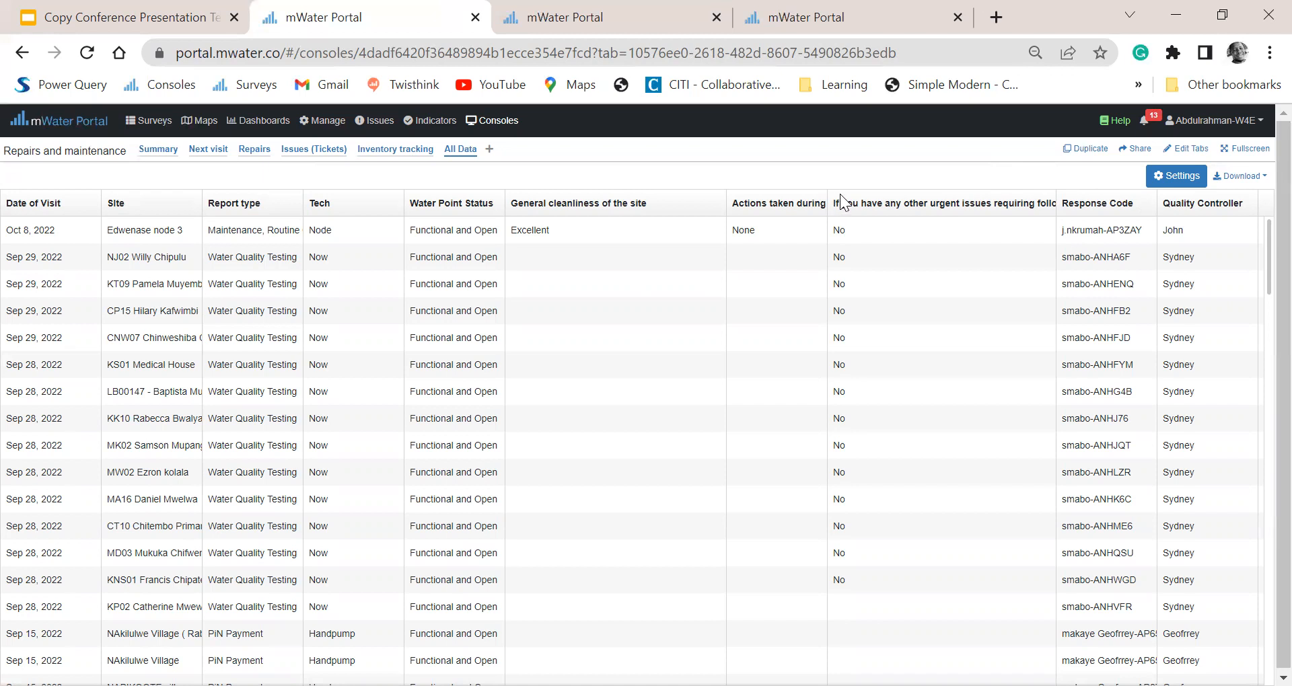
mouse_move(877, 182)
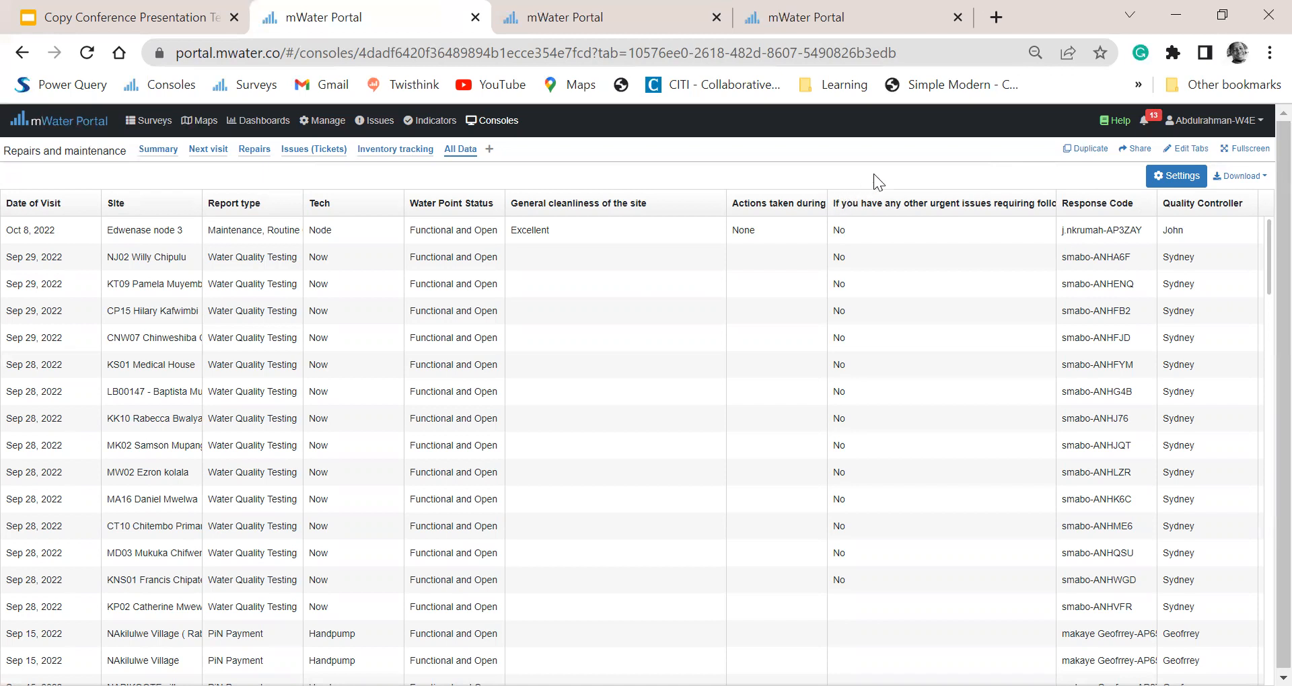